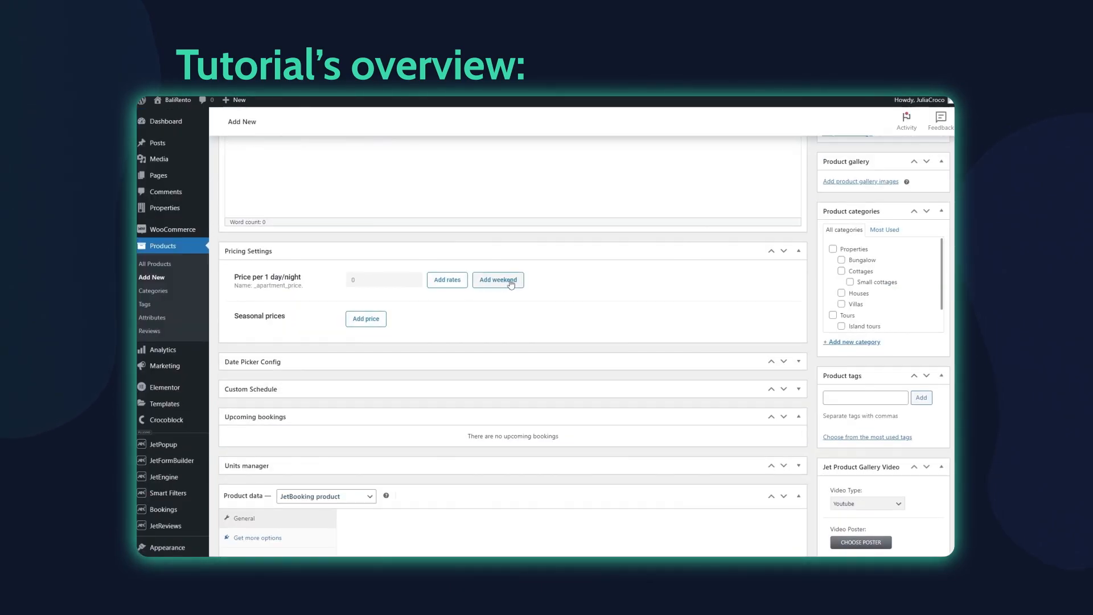
Enter a nightly price of 65 in Price per 1 day/night
left_click(447, 279)
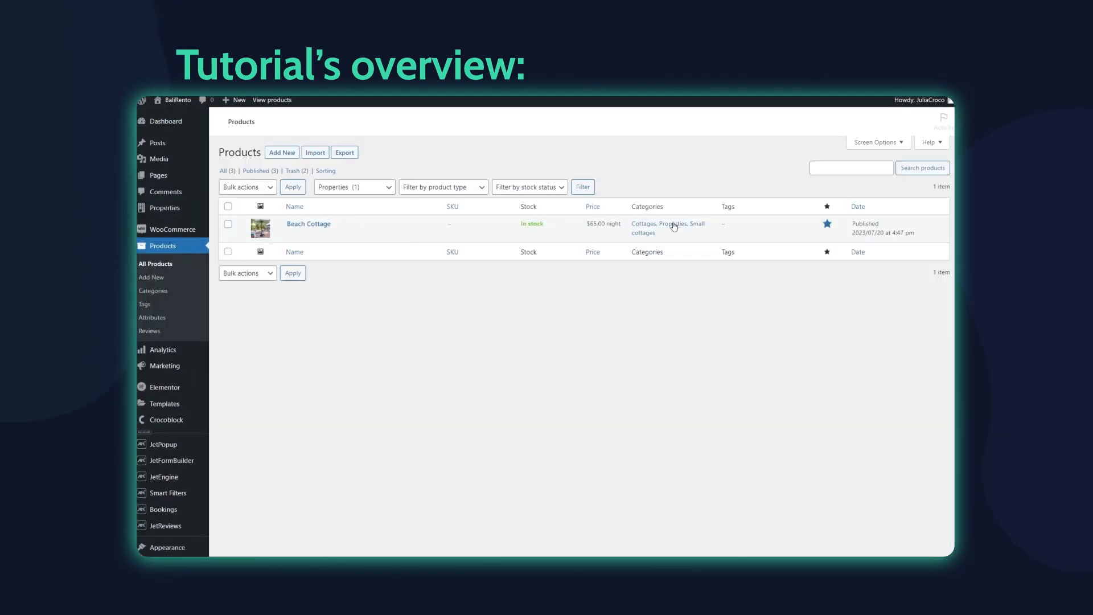
left_click(308, 224)
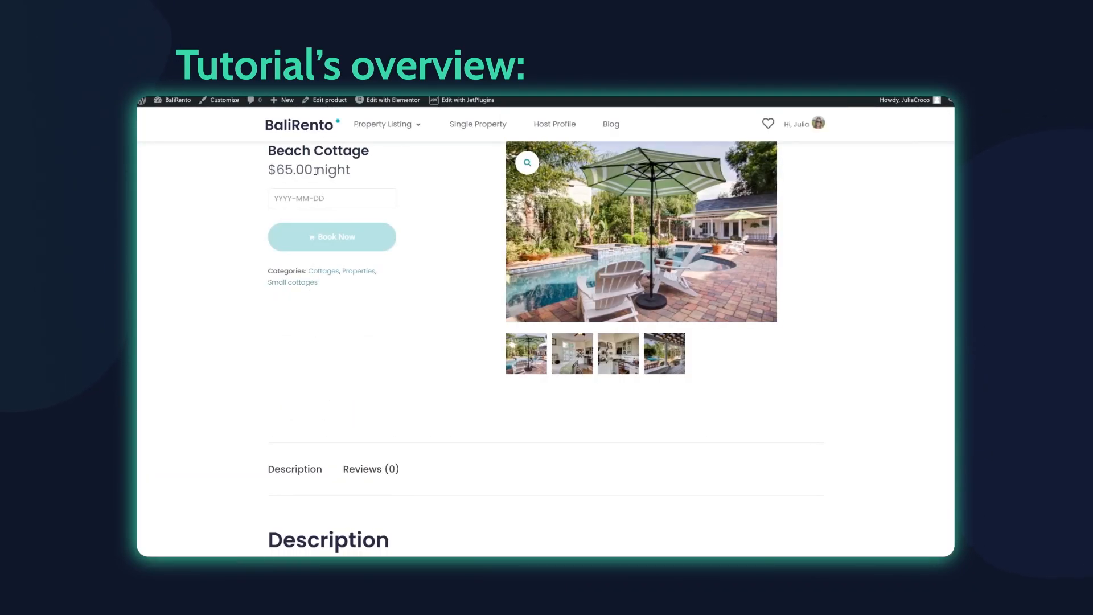
left_click(331, 236)
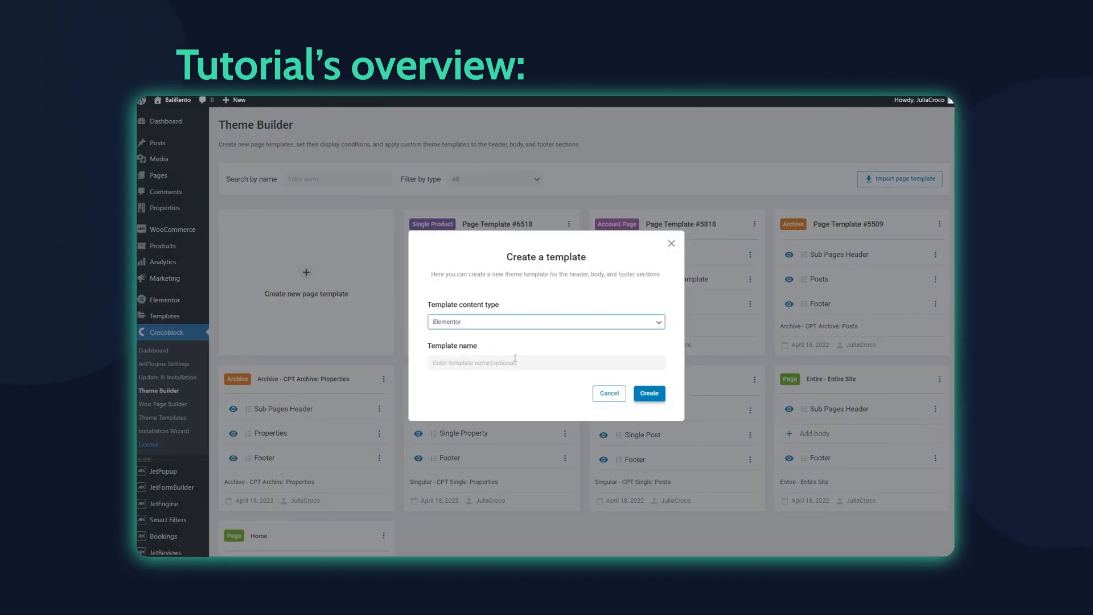
left_click(648, 394)
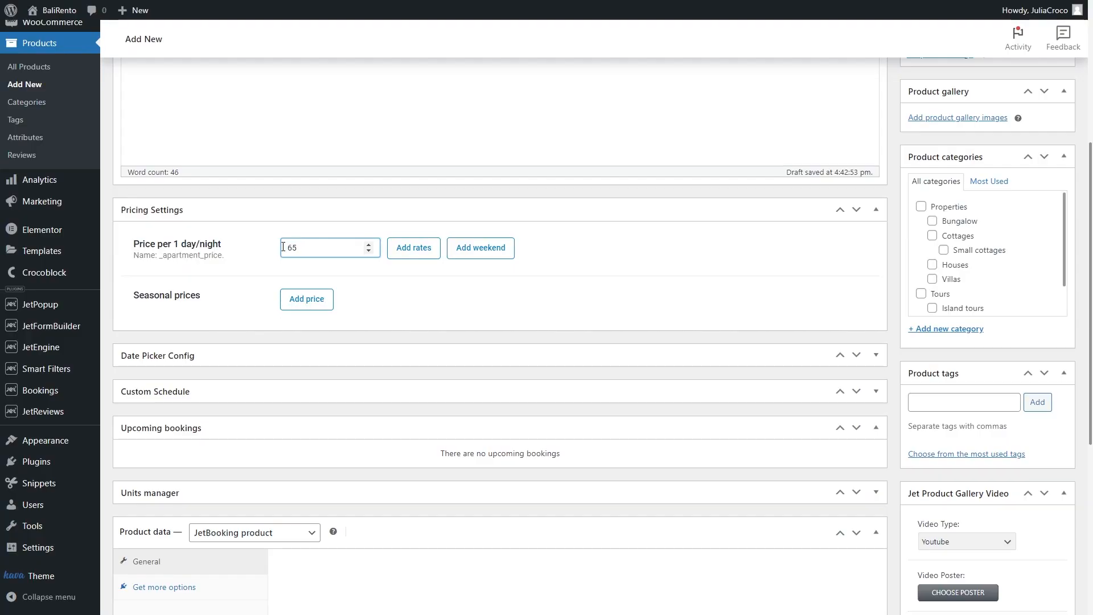
Add a Summer Price seasonal rate entry, leaving weekend pricing unchanged
left_click(413, 247)
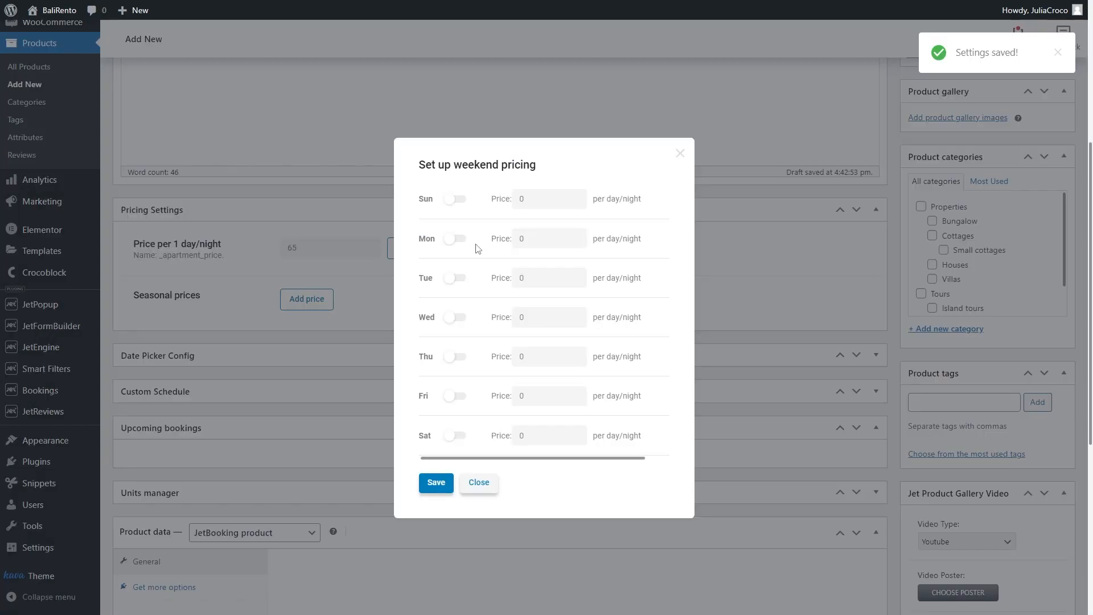
left_click(478, 482)
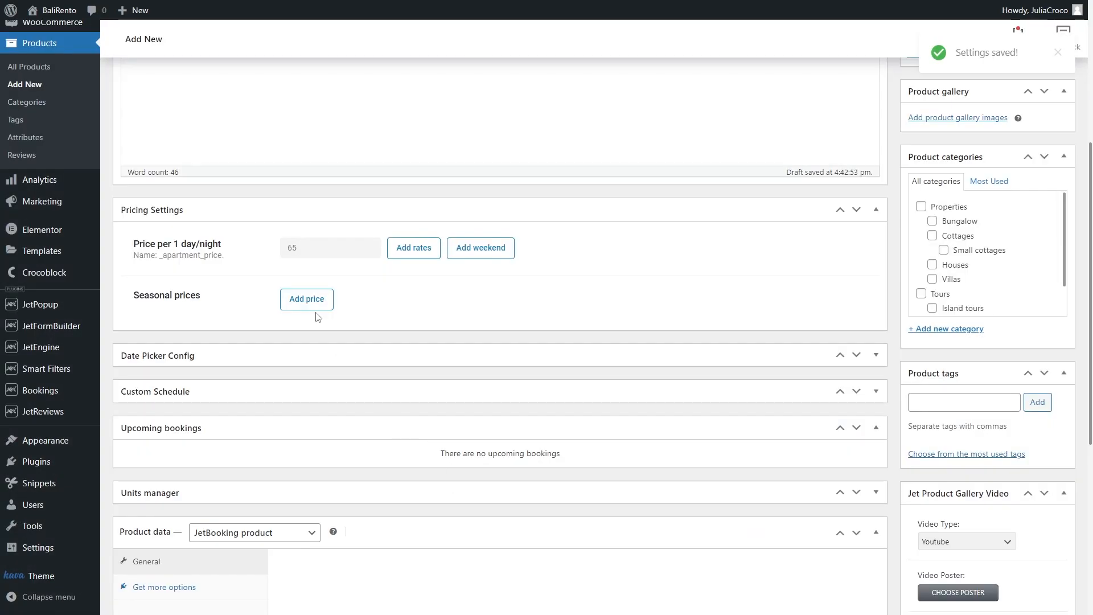
left_click(306, 299)
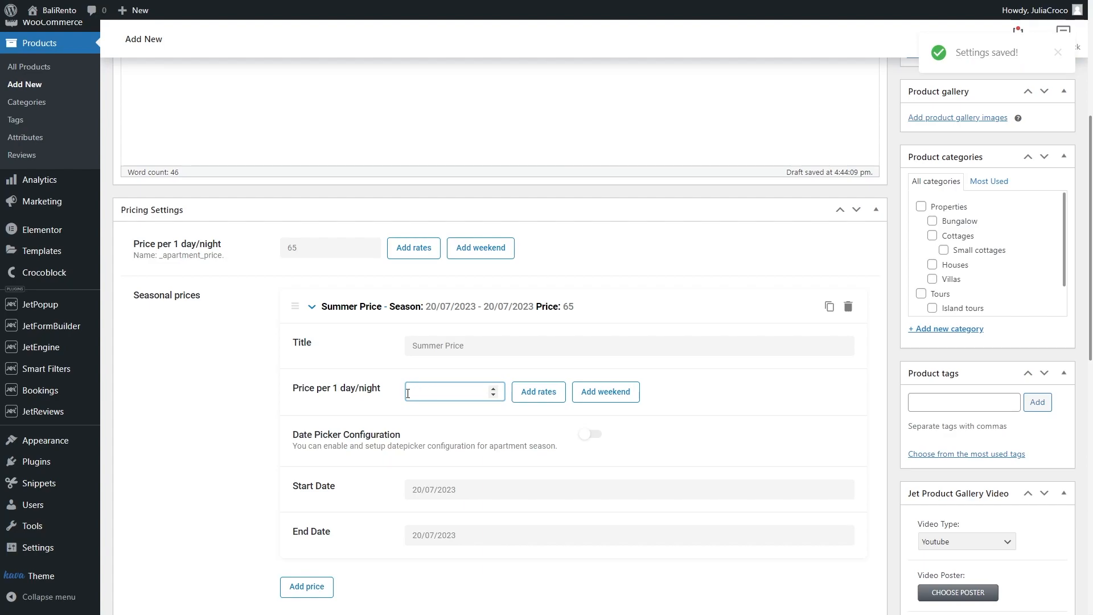
left_click(605, 392)
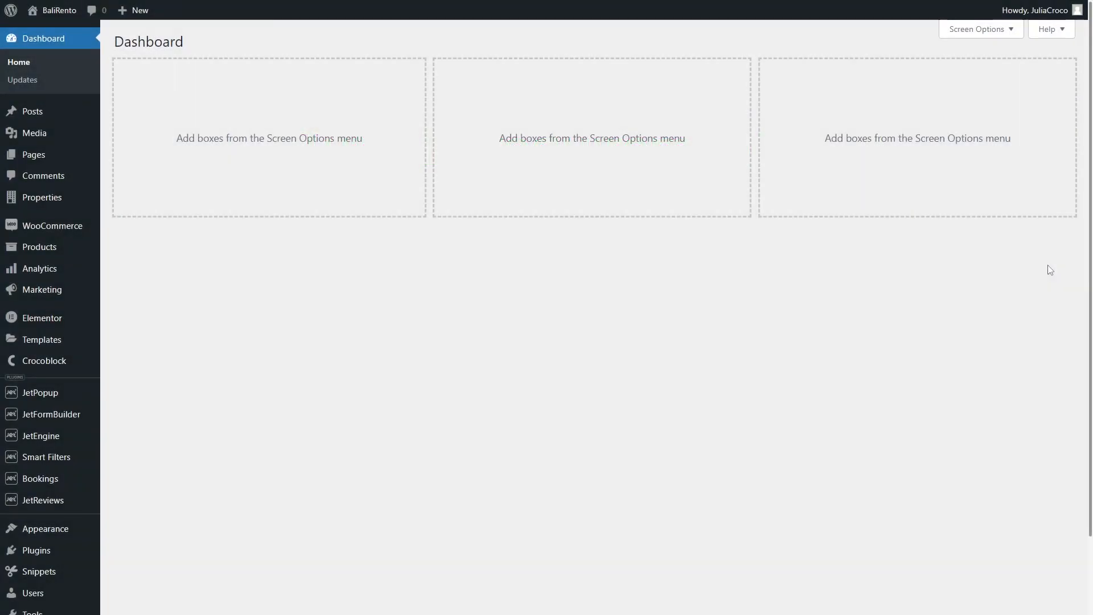
mouse_move(108, 416)
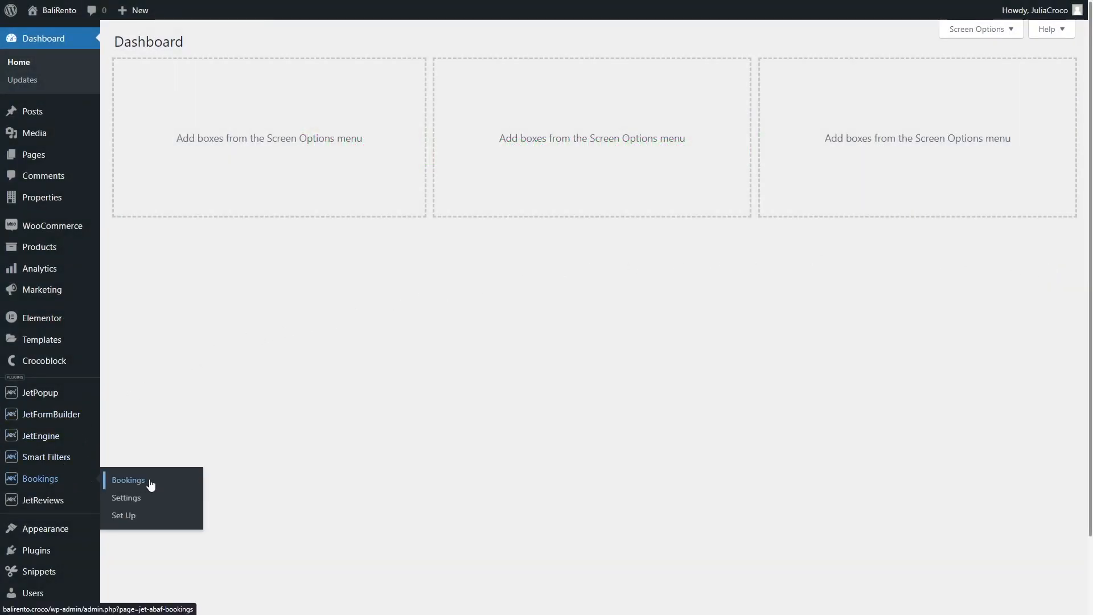
mouse_move(127, 497)
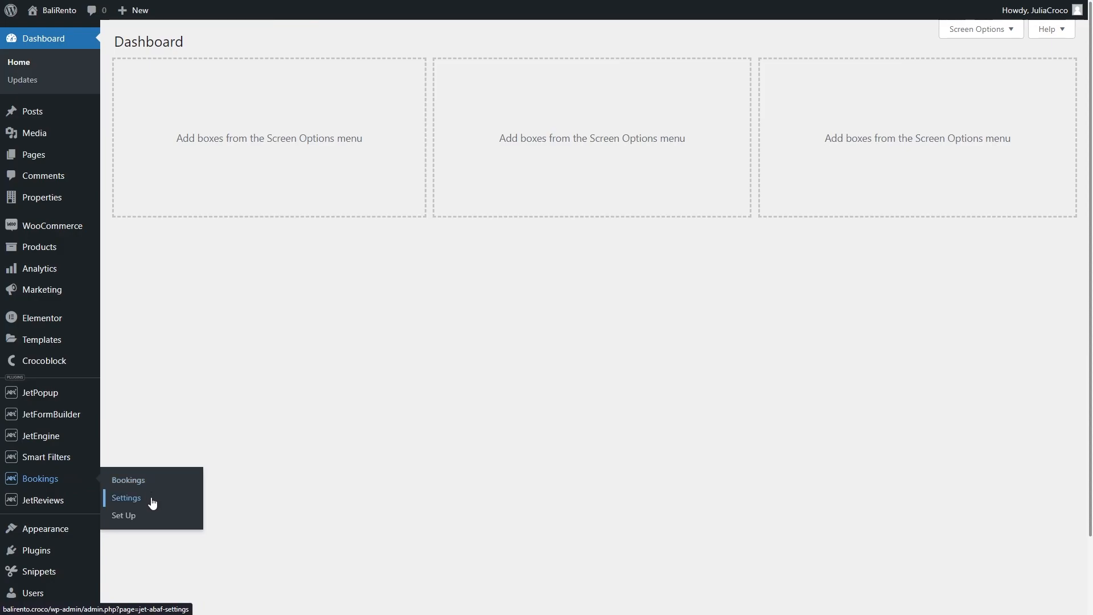
Set Booking mode to WooCommerce based in Bookings > Settings and review hold-time options
left_click(127, 497)
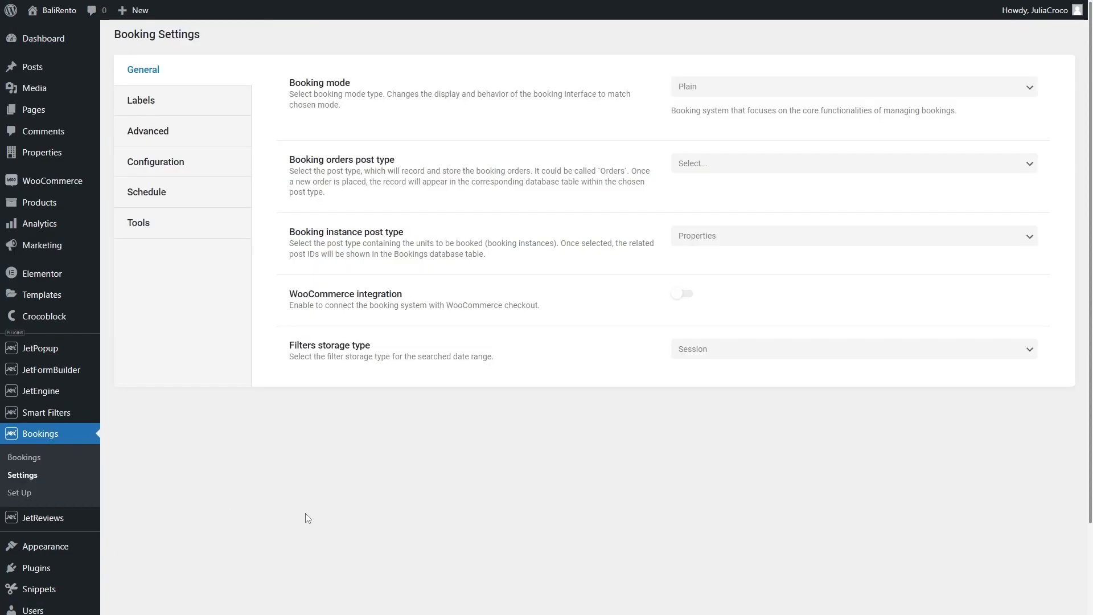
mouse_move(872, 102)
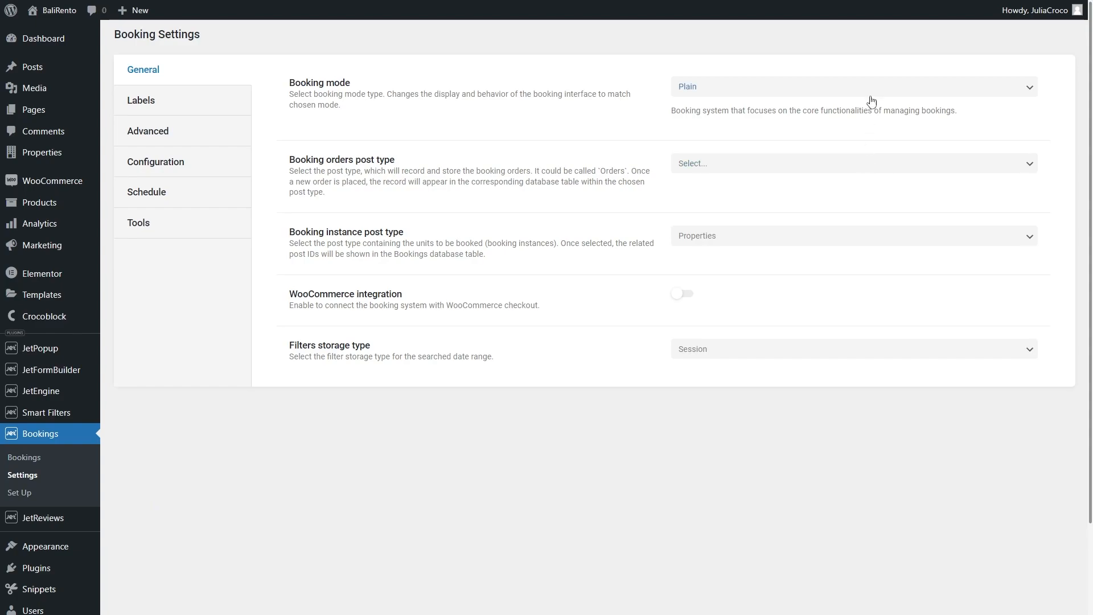
left_click(853, 86)
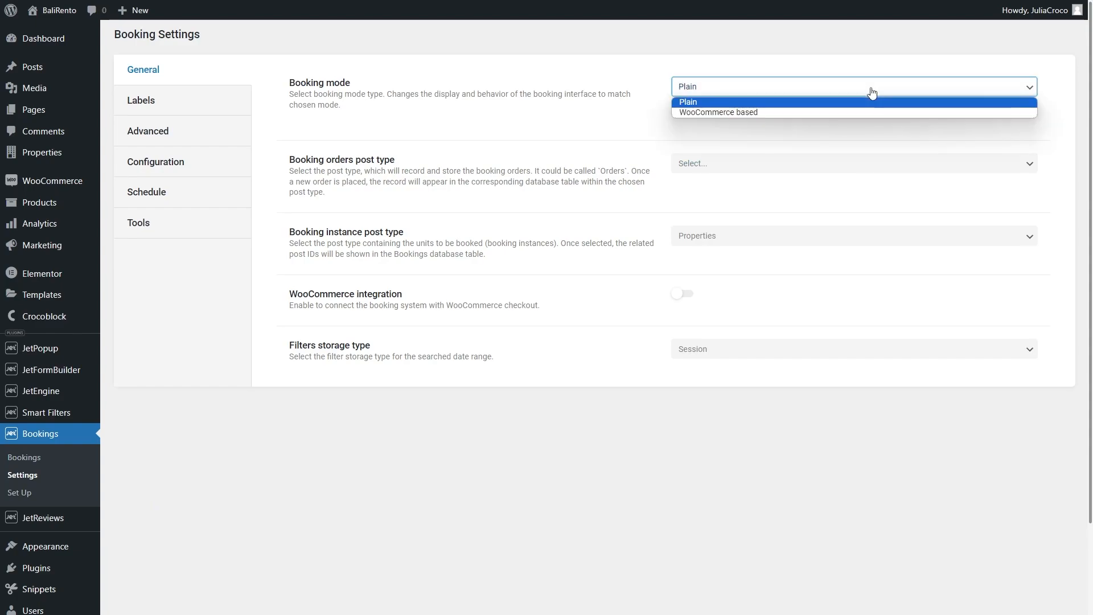
mouse_move(871, 112)
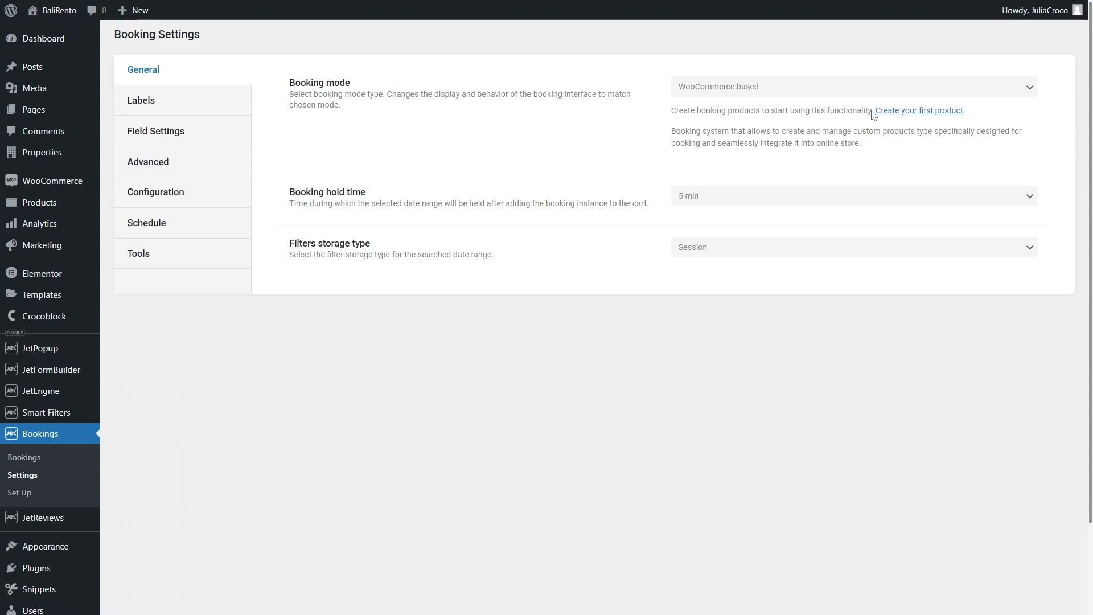
mouse_move(724, 197)
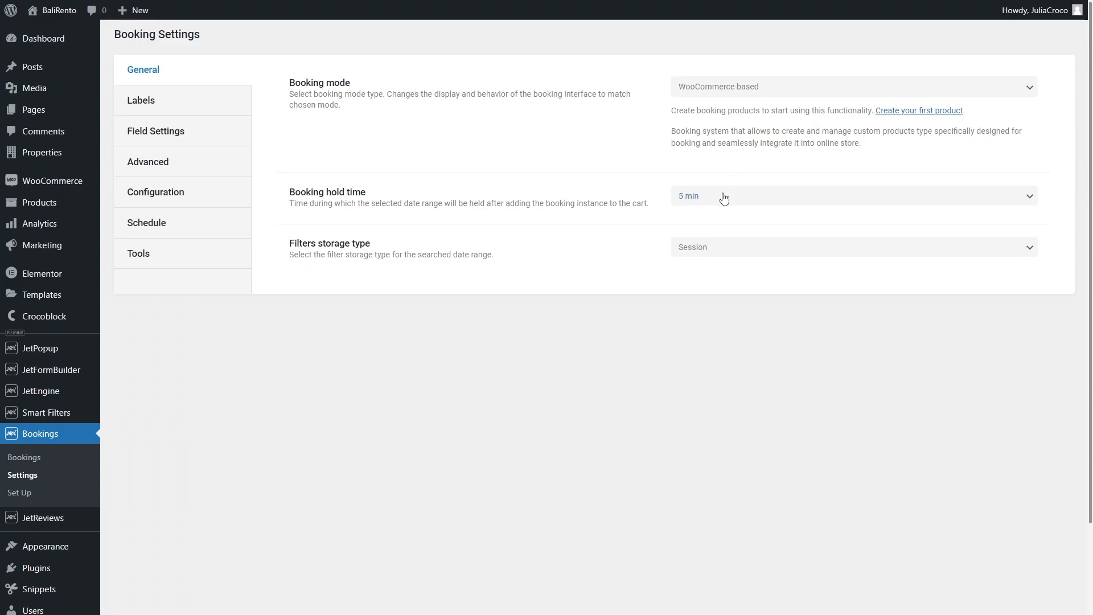
left_click(853, 195)
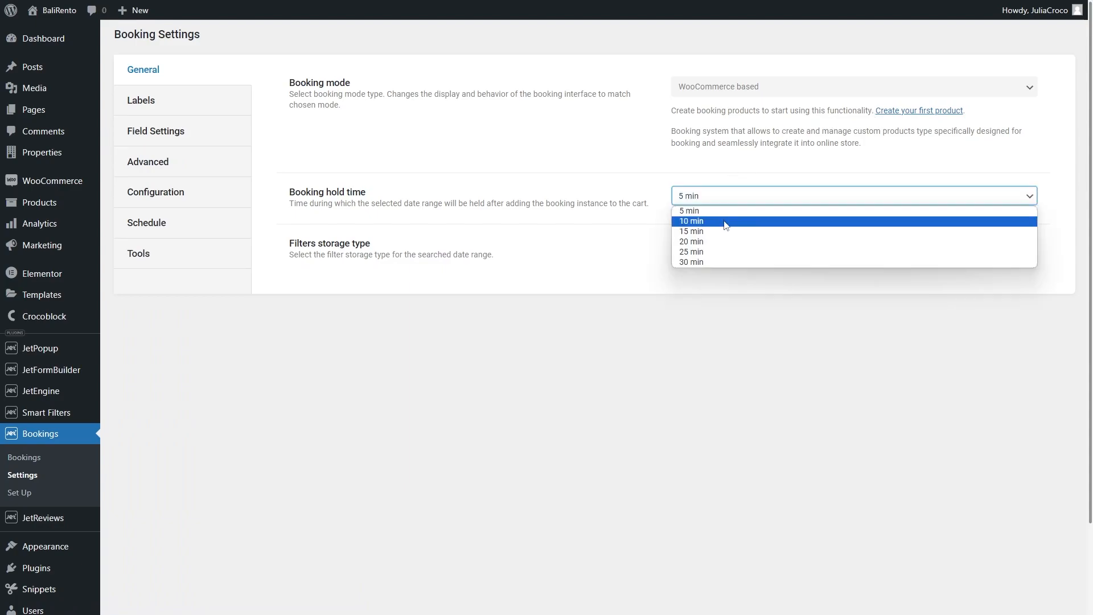
mouse_move(727, 262)
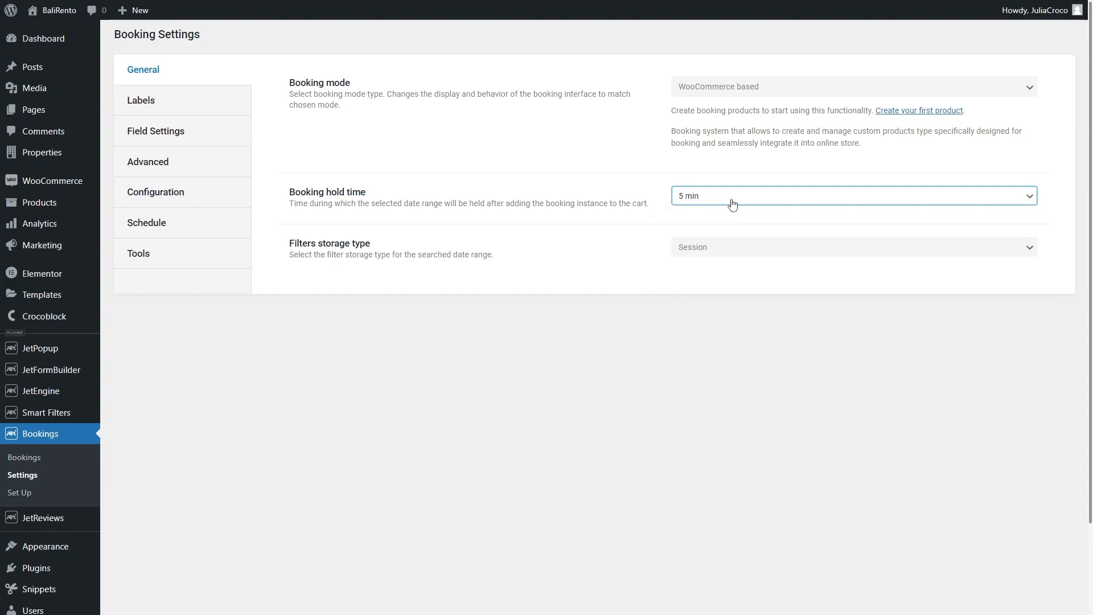
mouse_move(751, 172)
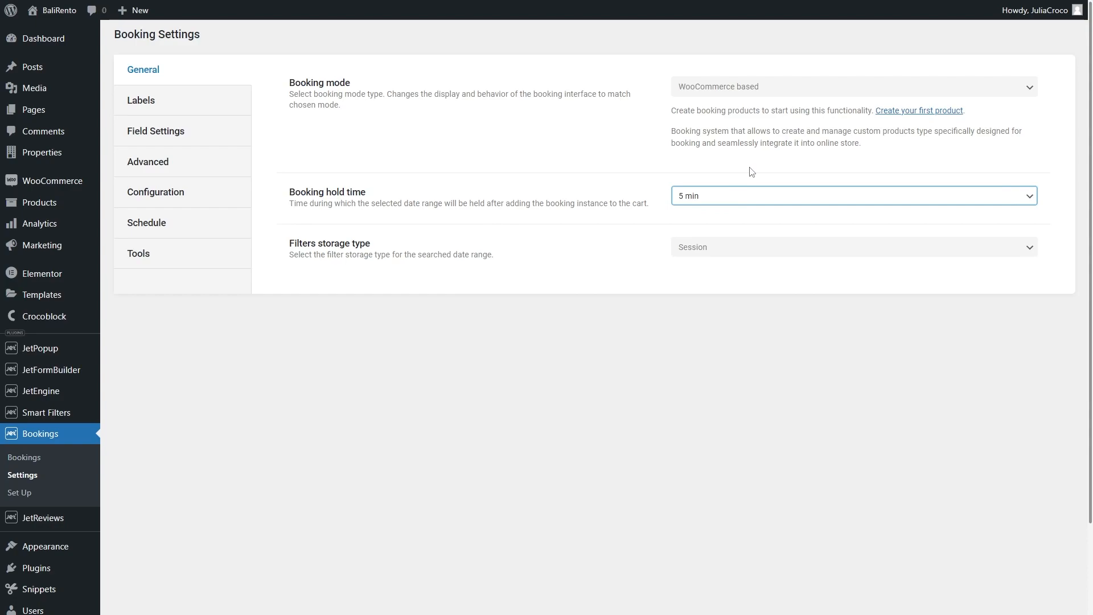
mouse_move(766, 171)
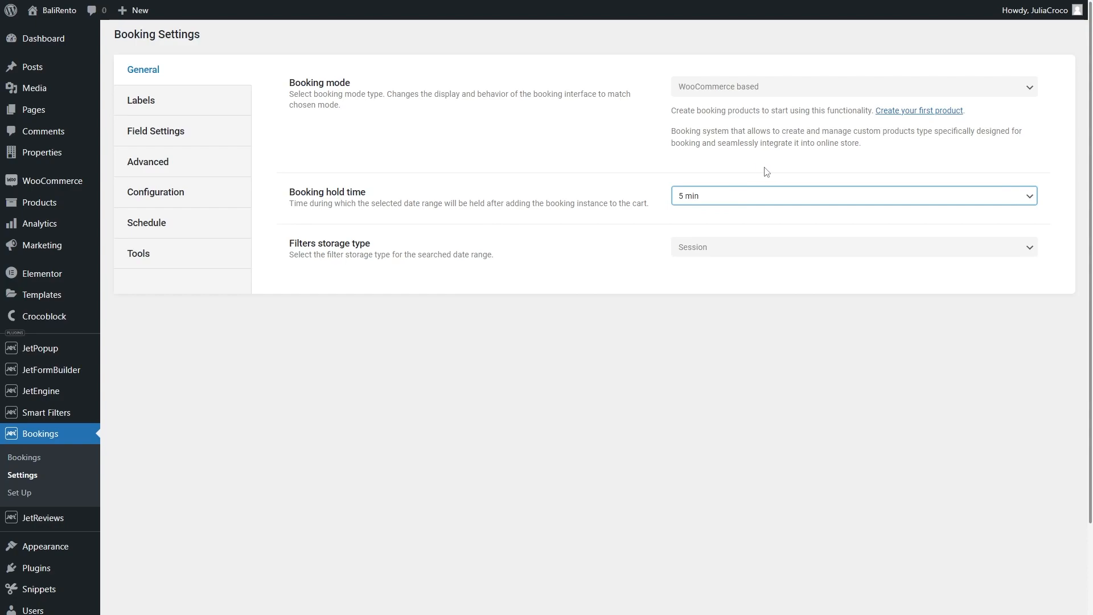
mouse_move(926, 111)
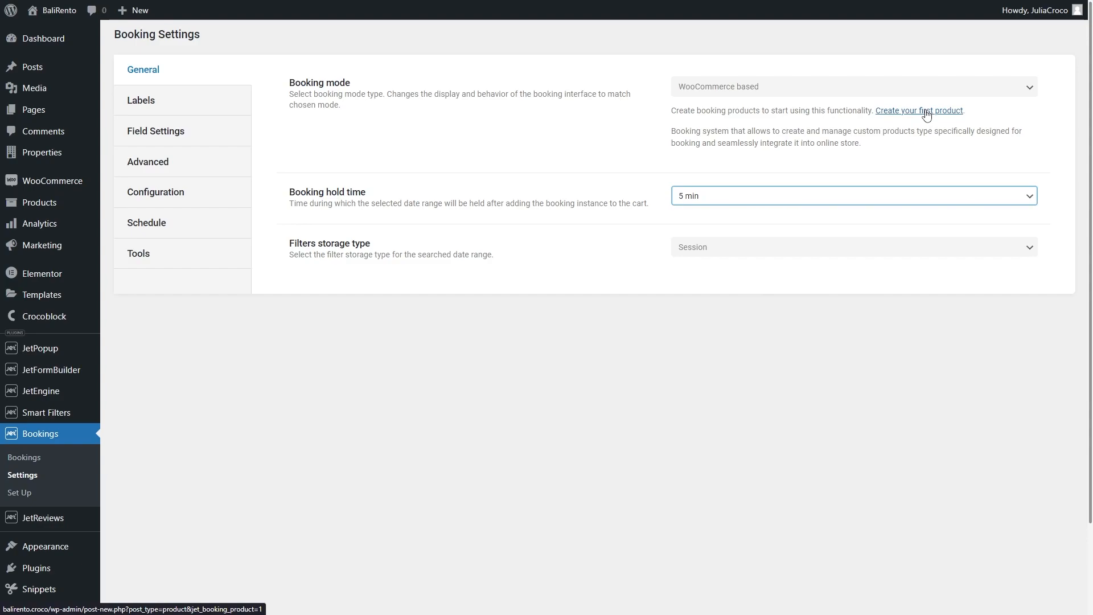
Open a blank Add new product page via 'Create your first product'
left_click(919, 110)
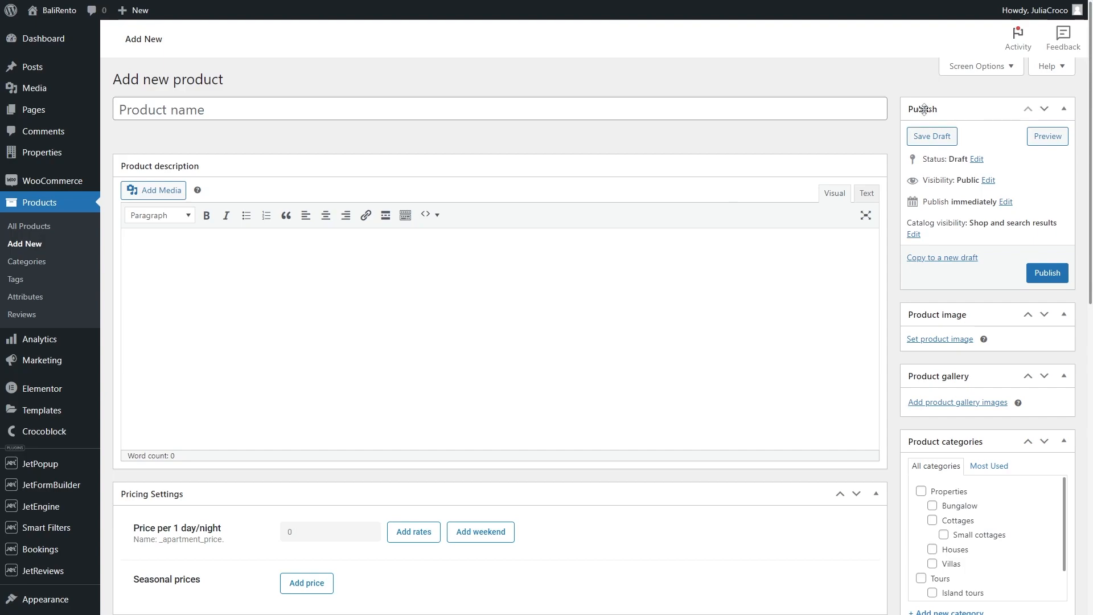
mouse_move(808, 163)
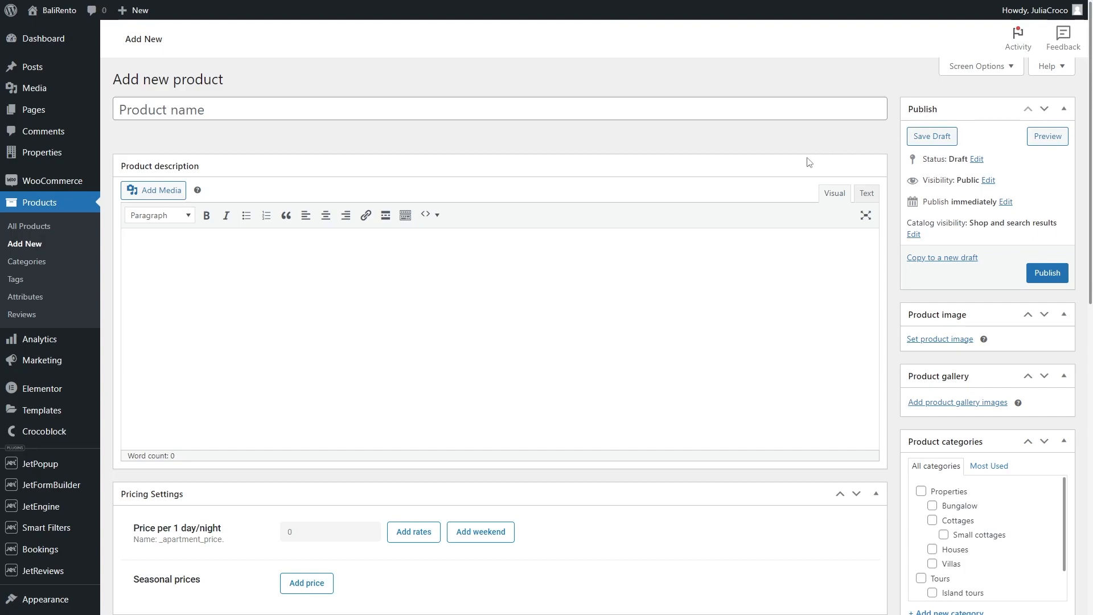
scroll("down", 3)
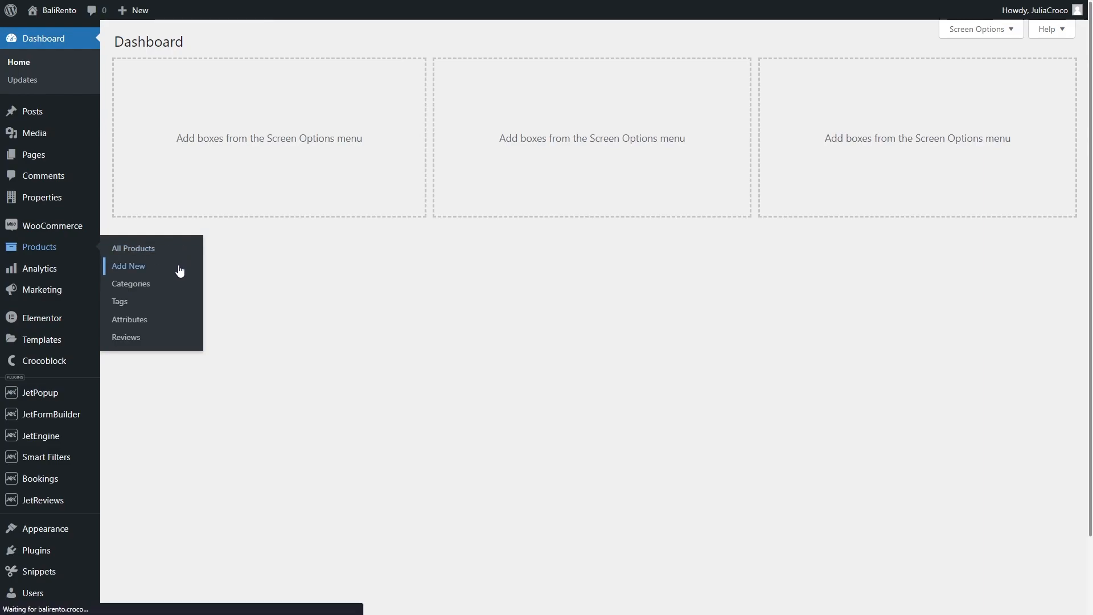
left_click(128, 266)
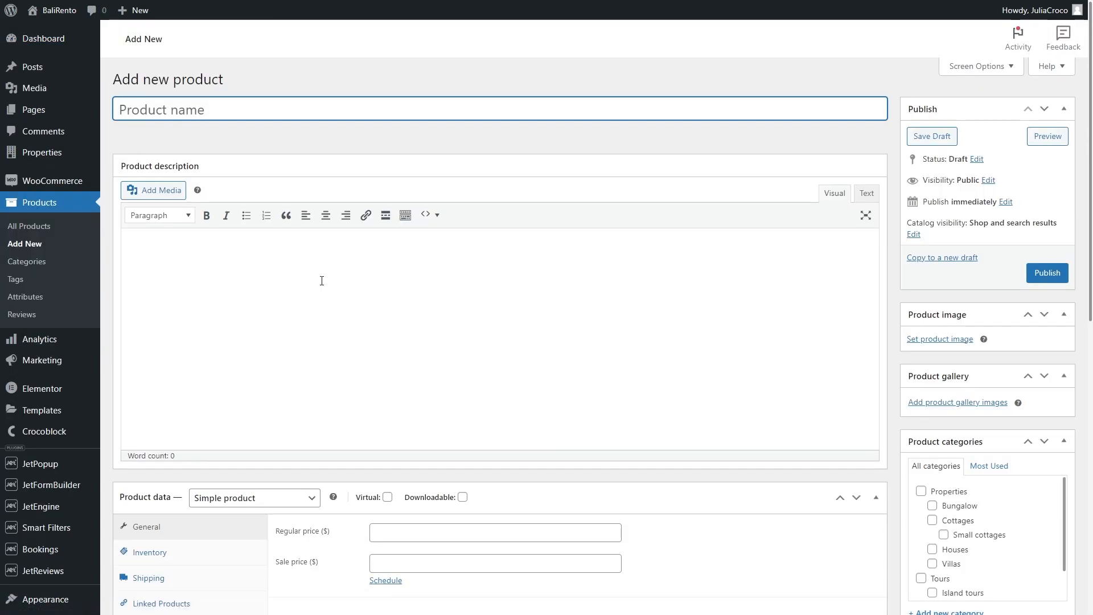
scroll("down", 3)
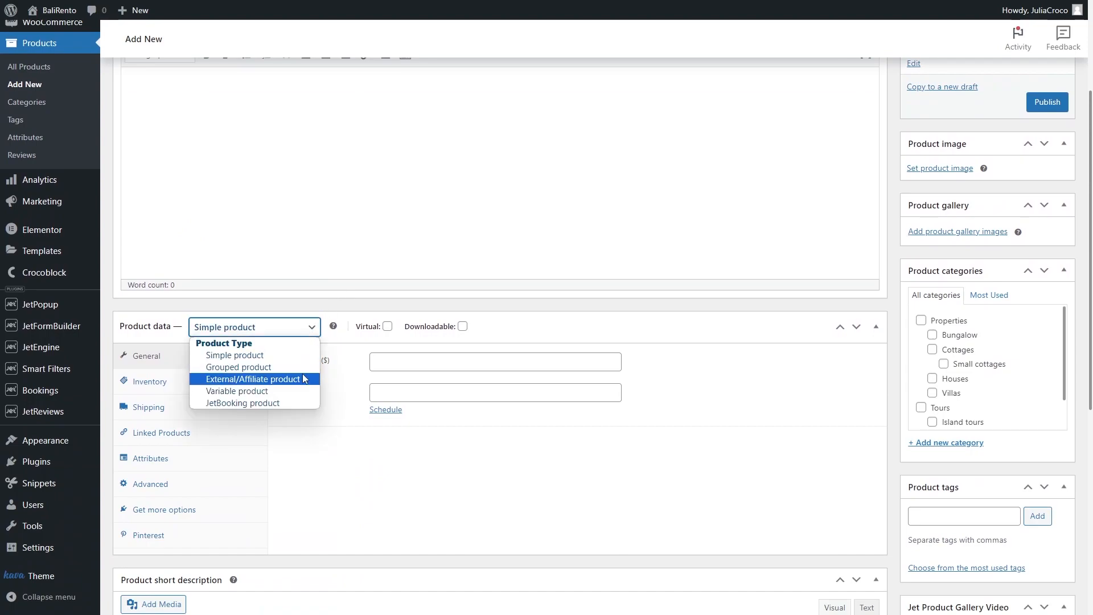
mouse_move(242, 403)
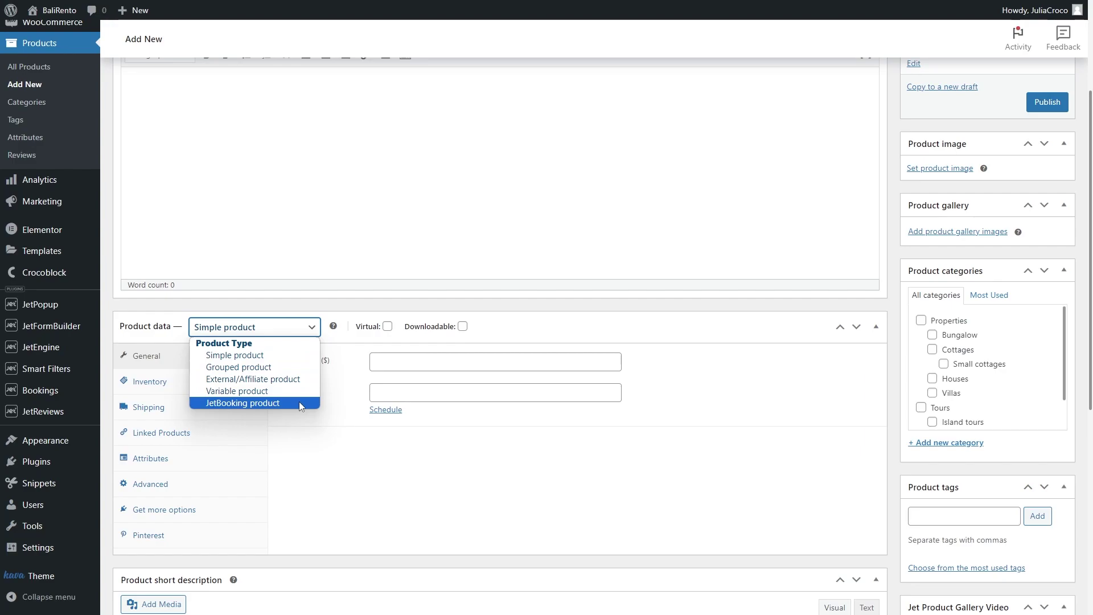
left_click(242, 403)
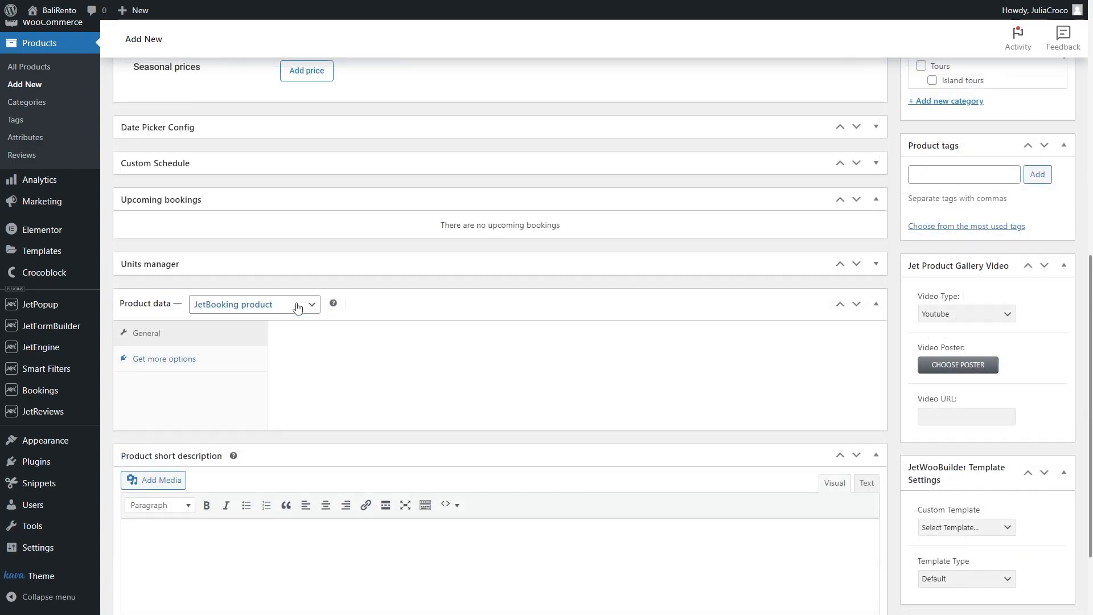
scroll("up", 3)
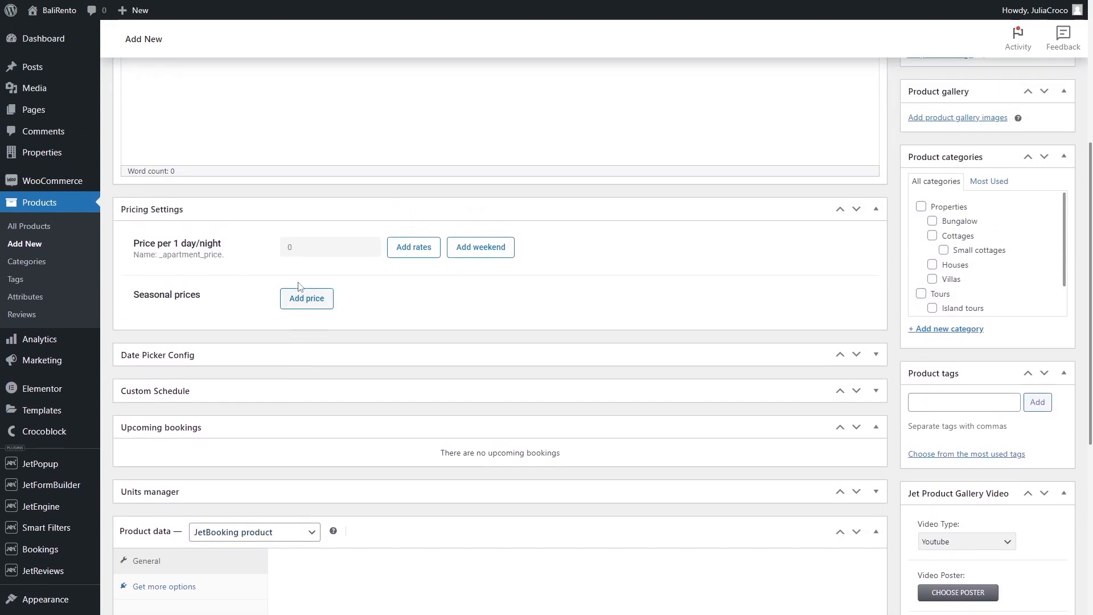
mouse_move(412, 247)
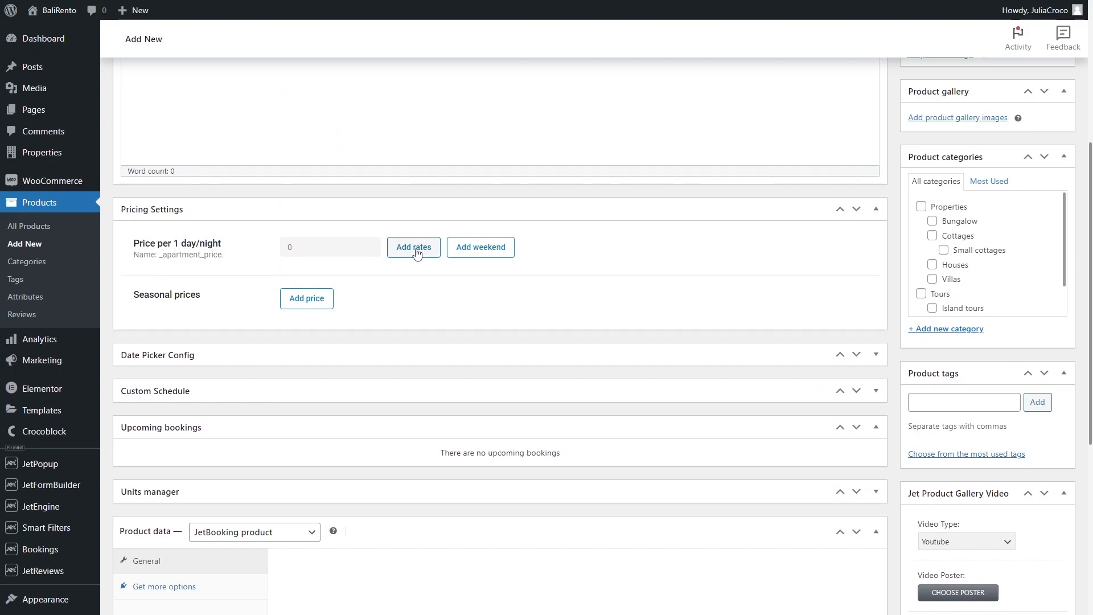
mouse_move(694, 314)
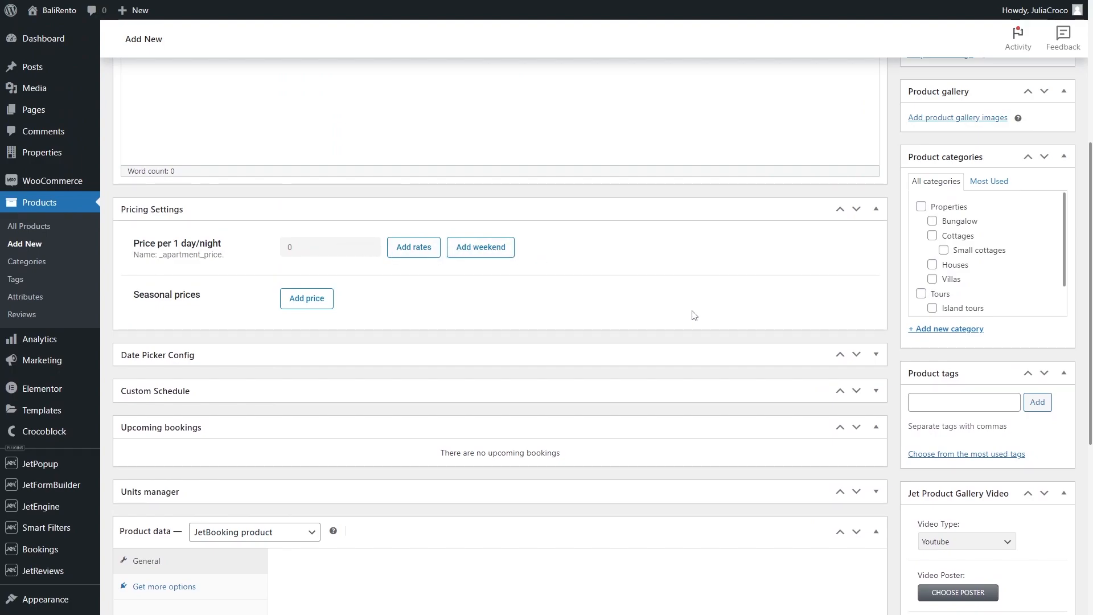
left_click(875, 355)
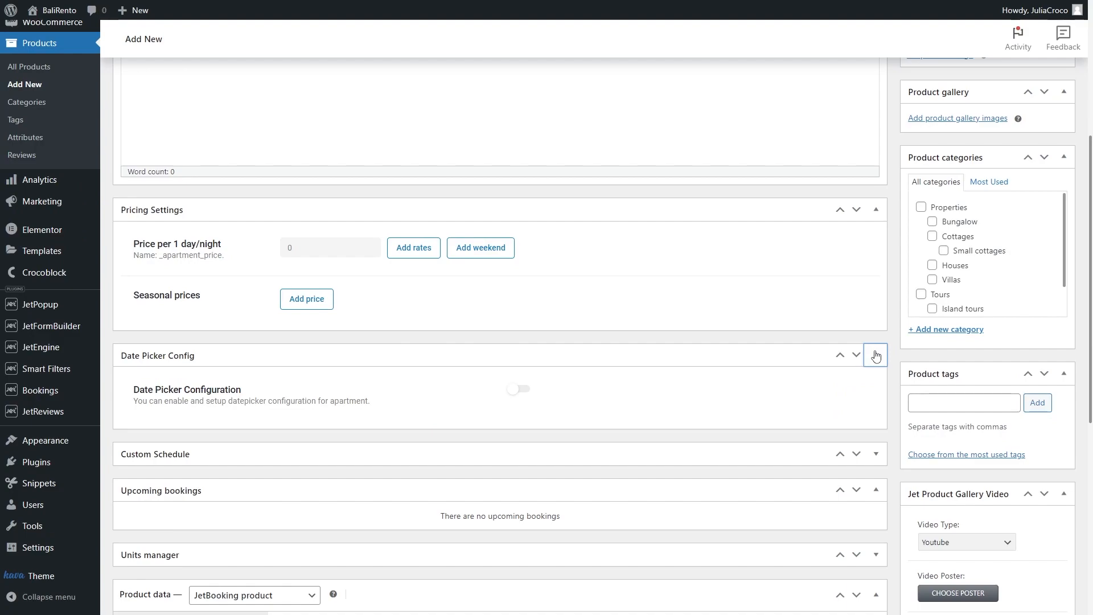
left_click(876, 356)
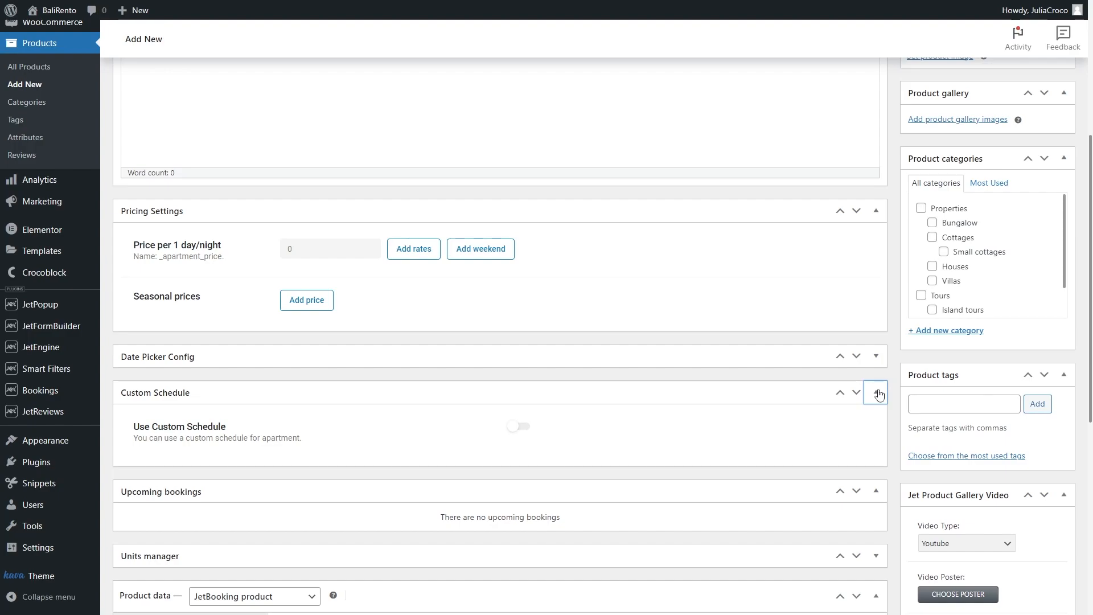
left_click(875, 393)
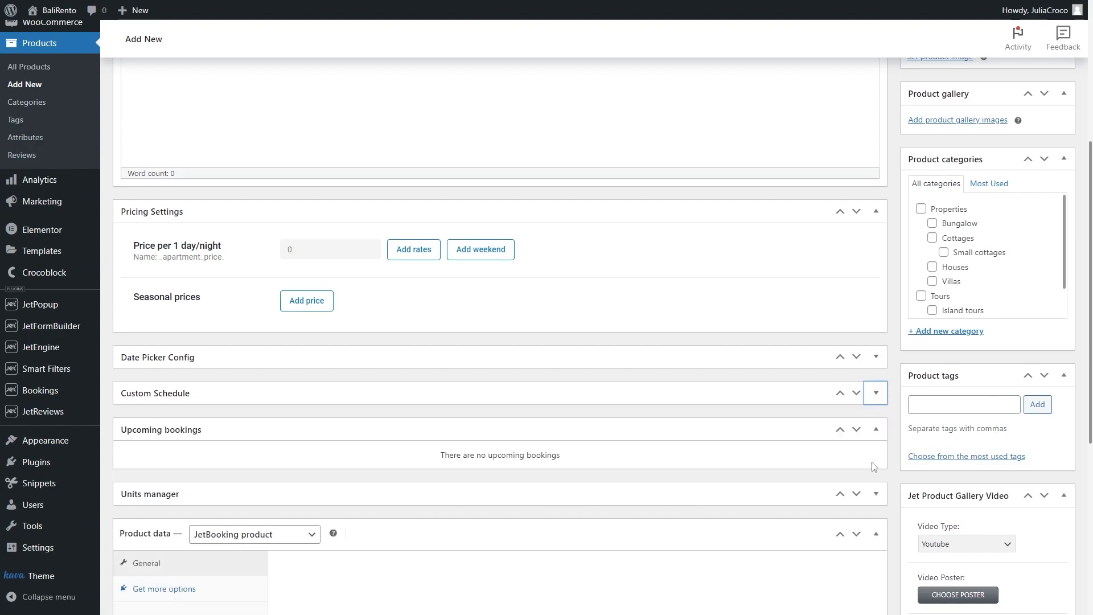
left_click(876, 494)
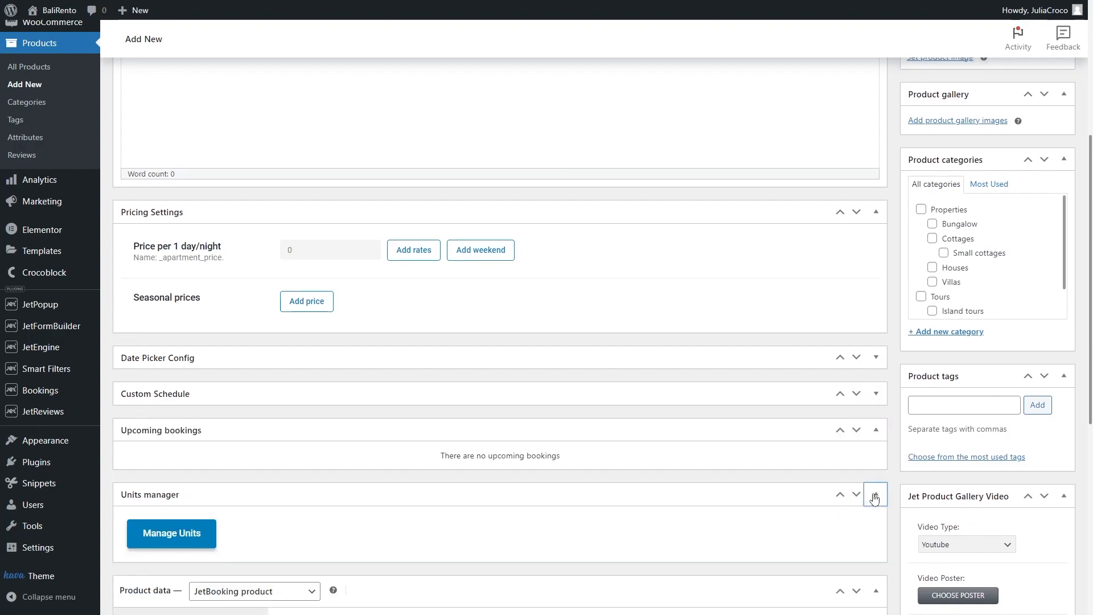
left_click(875, 498)
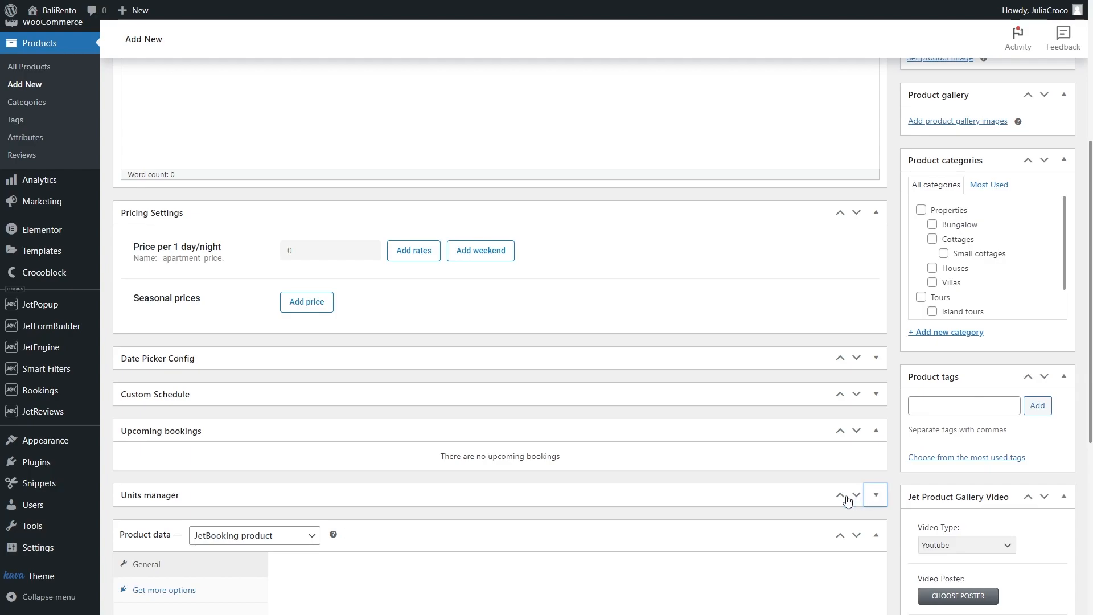
scroll("up", 3)
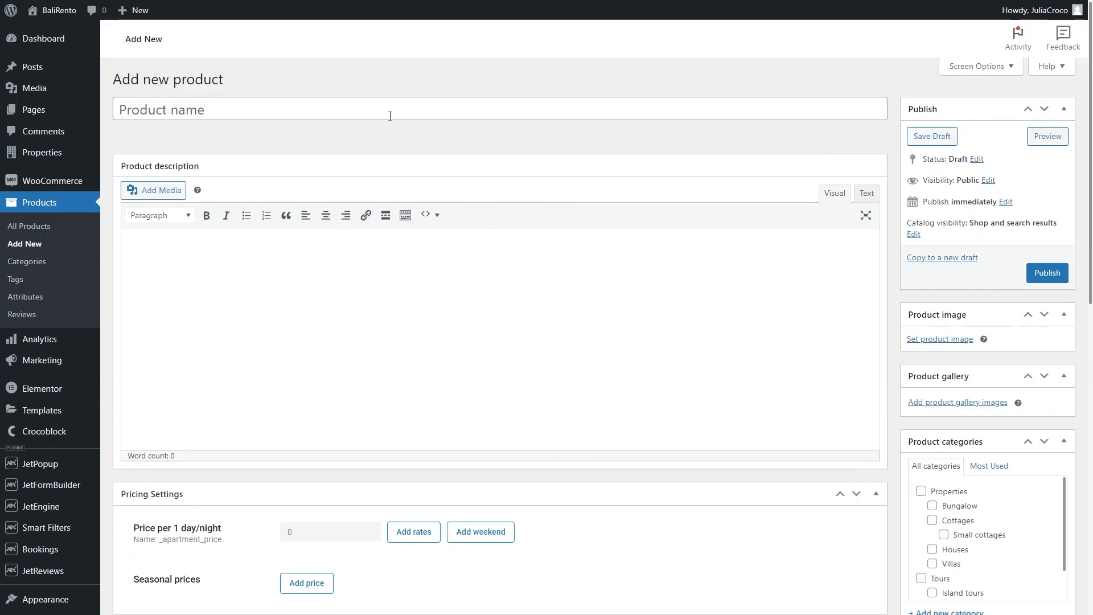
Name the product 'Beach Cottage' and add the Springfield guest-house description
type("Beach Cot")
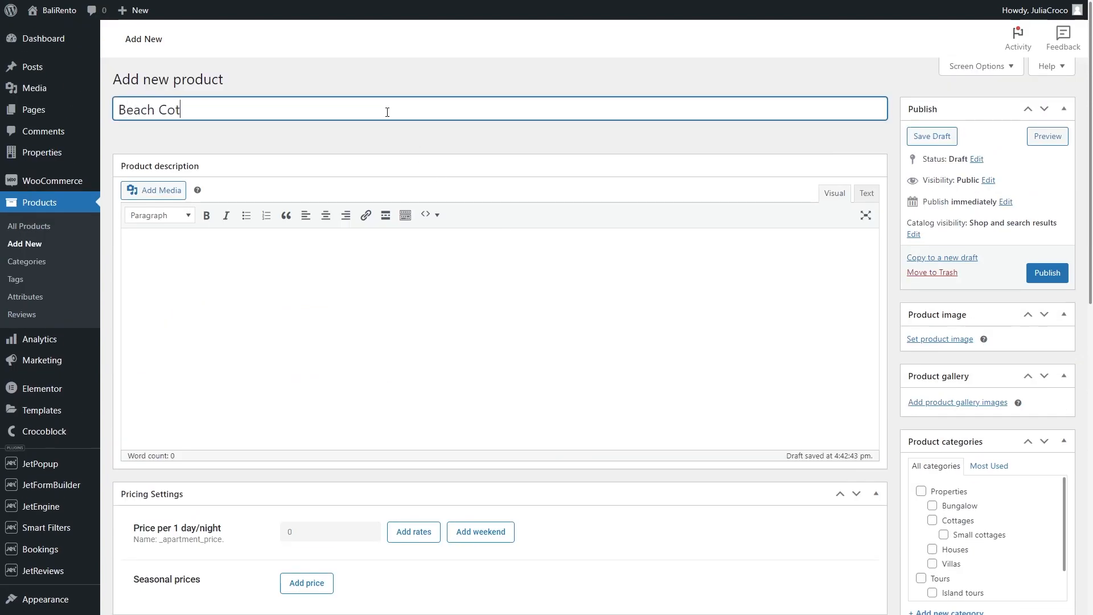
type("tage")
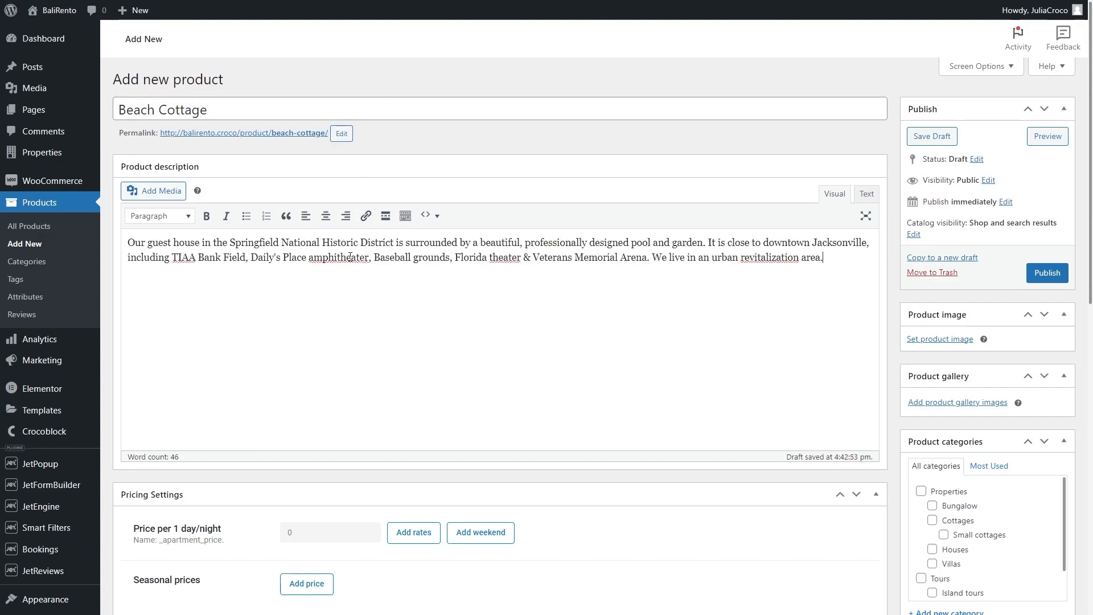
scroll("down", 3)
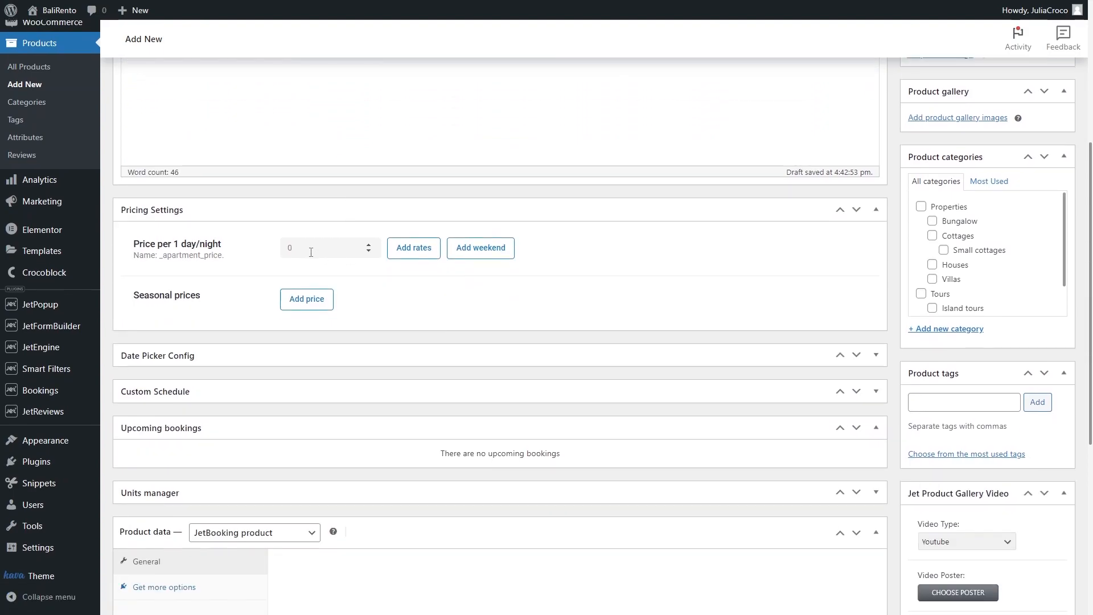
Set 65 per night, a From 10 nights rate, and 70 Friday/Saturday weekend prices
type("65")
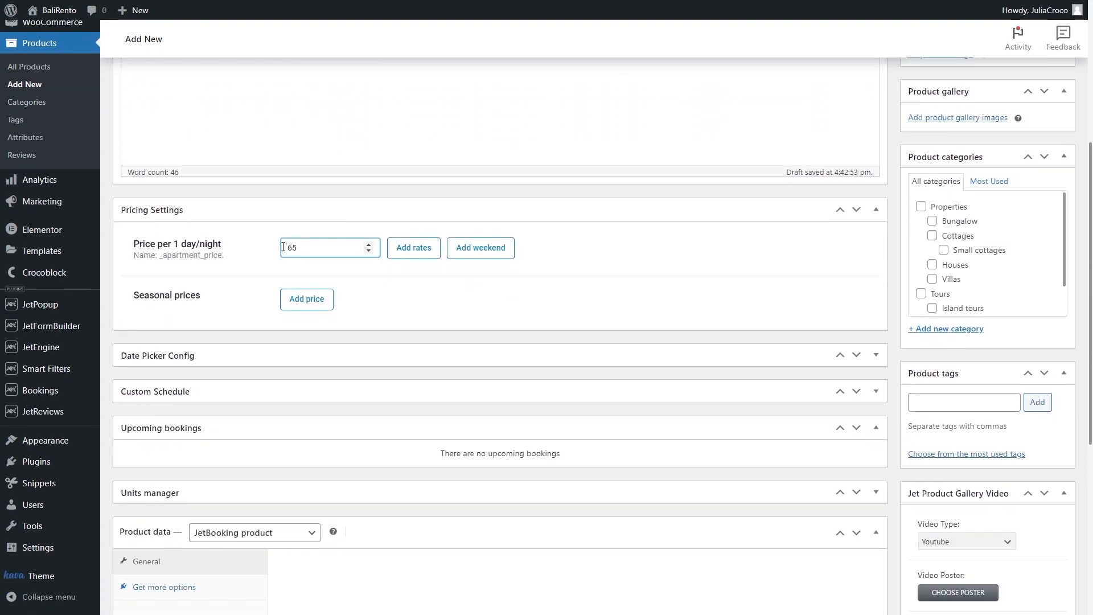
left_click(413, 247)
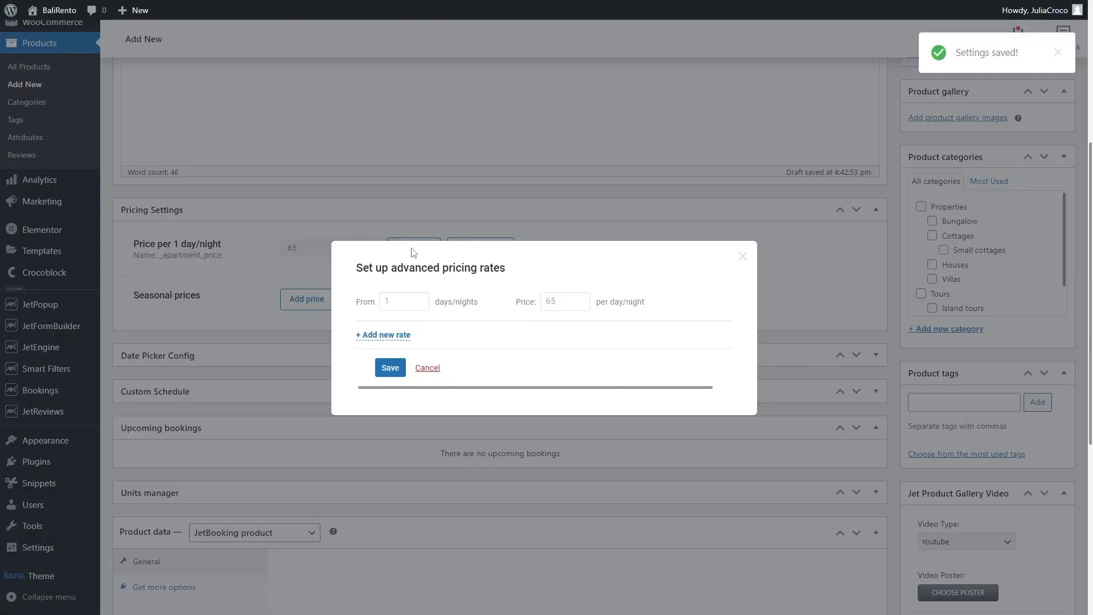
left_click(382, 334)
type("50")
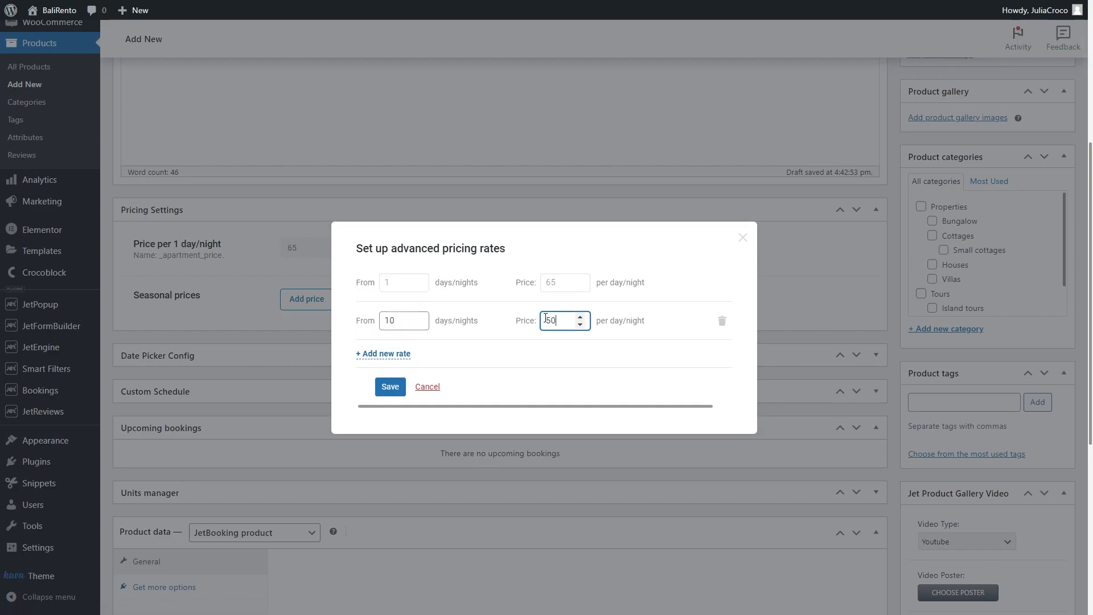
left_click(389, 386)
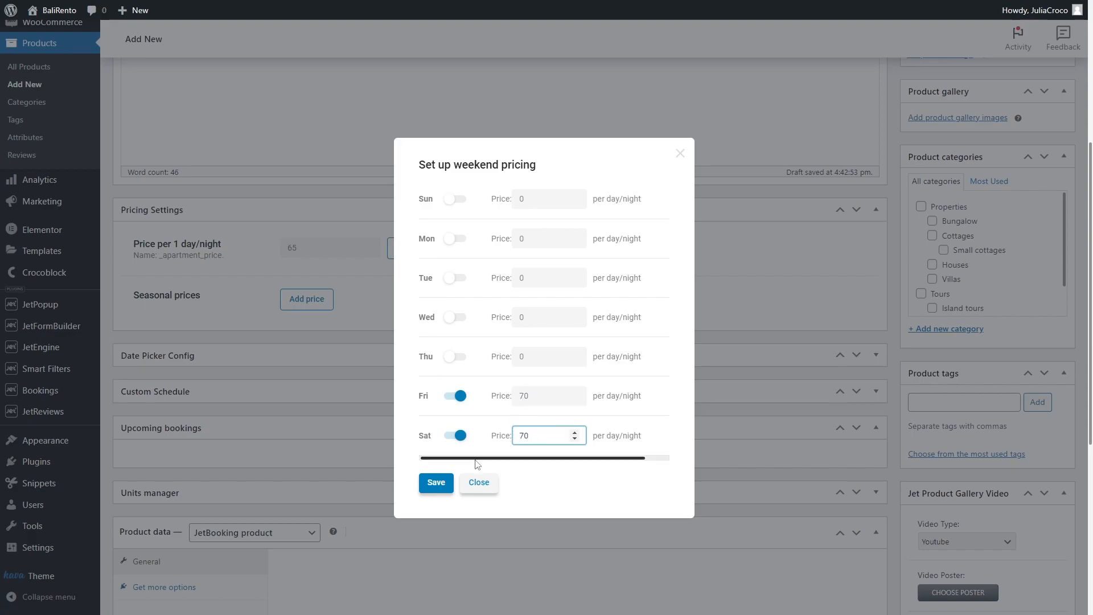
left_click(435, 482)
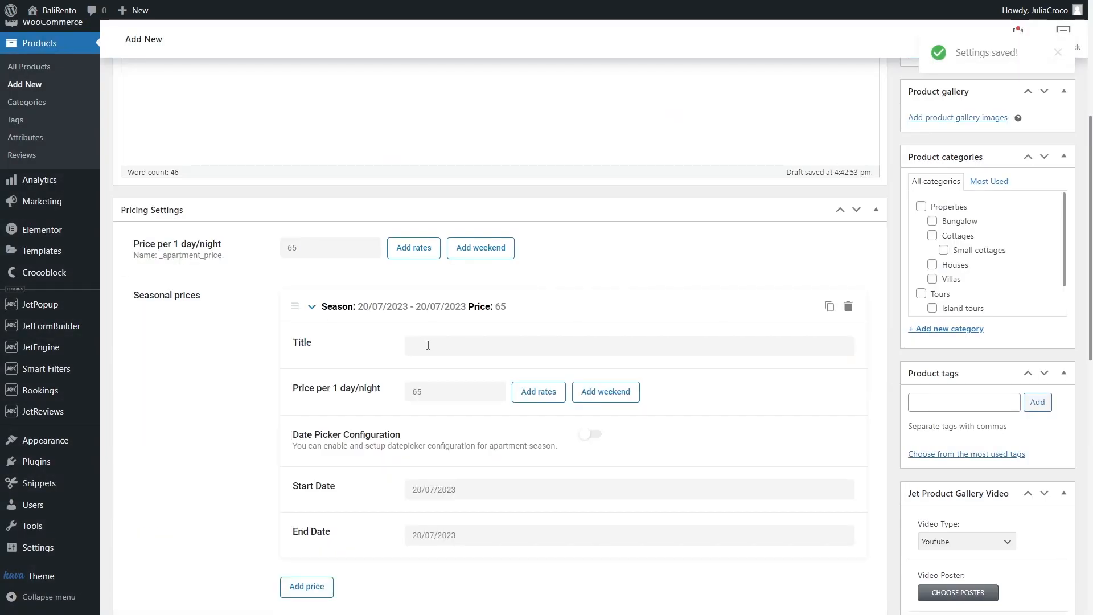
Configure the Summer Price season: 75 nightly, 65 ten-night rate, 20/07–31/08/2023
type("Summer Price")
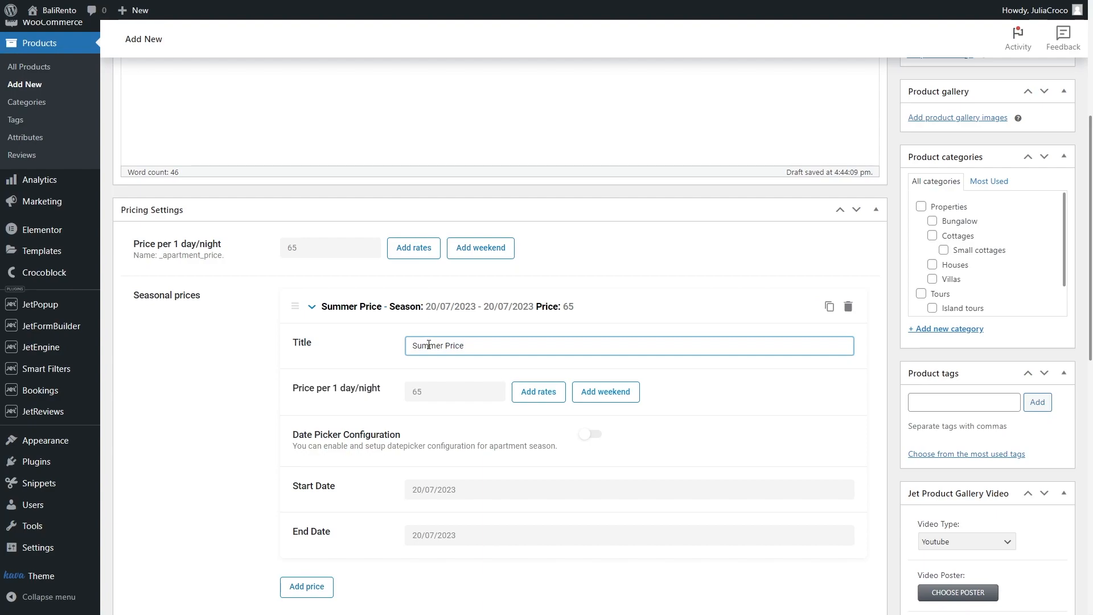
left_click(449, 391)
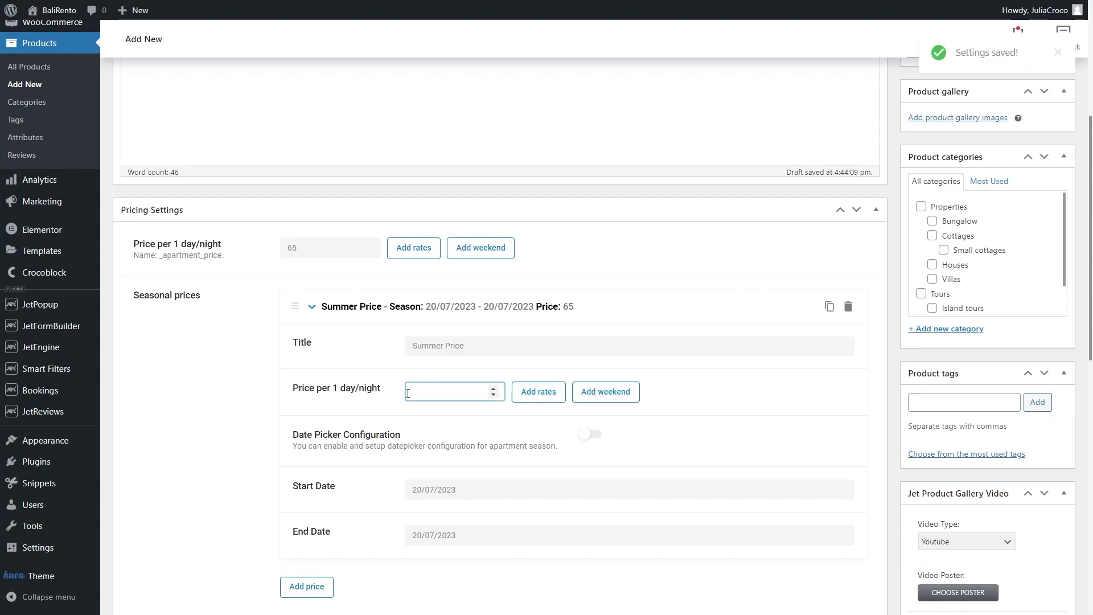
left_click(537, 391)
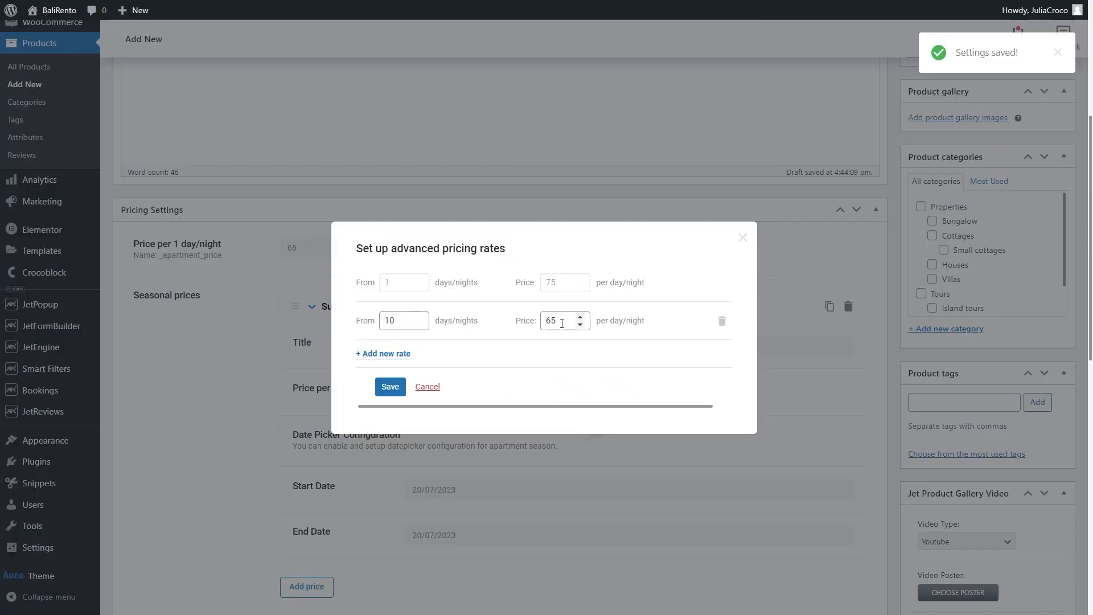
left_click(389, 386)
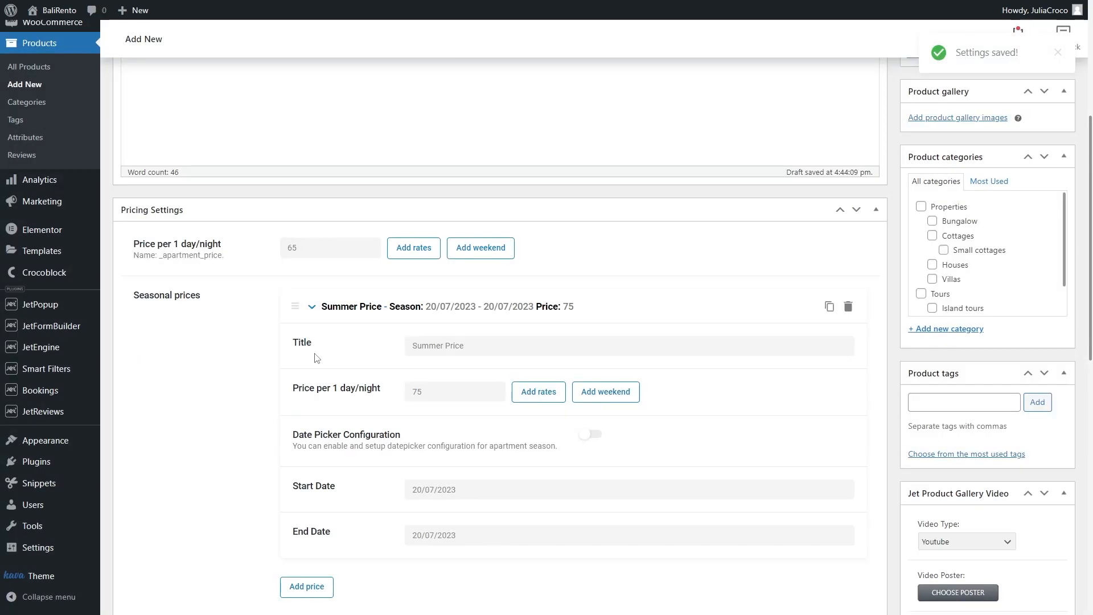
left_click(604, 391)
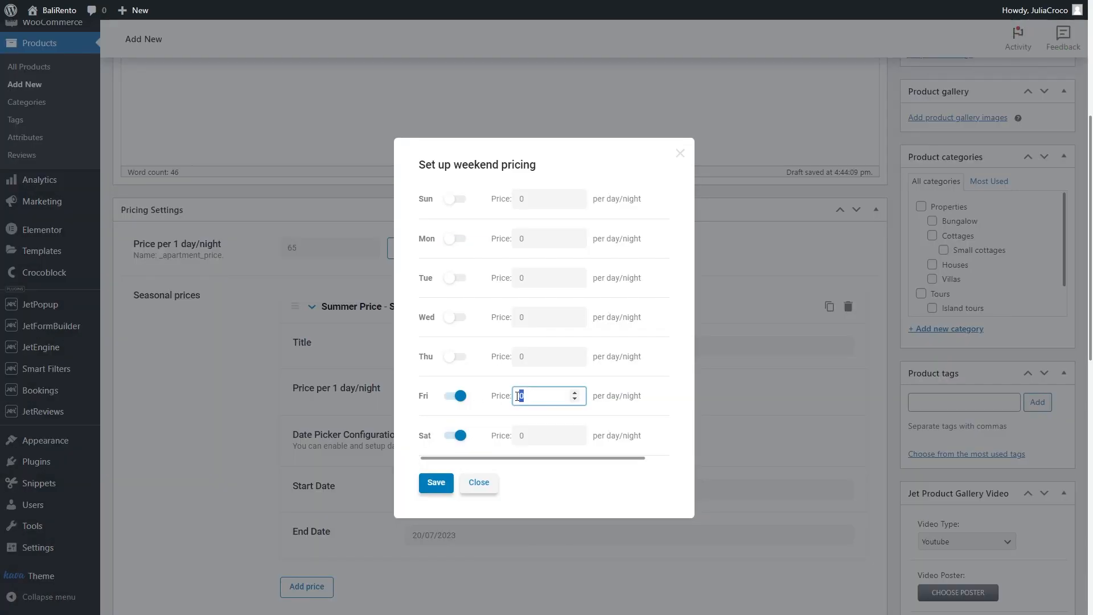
left_click(435, 482)
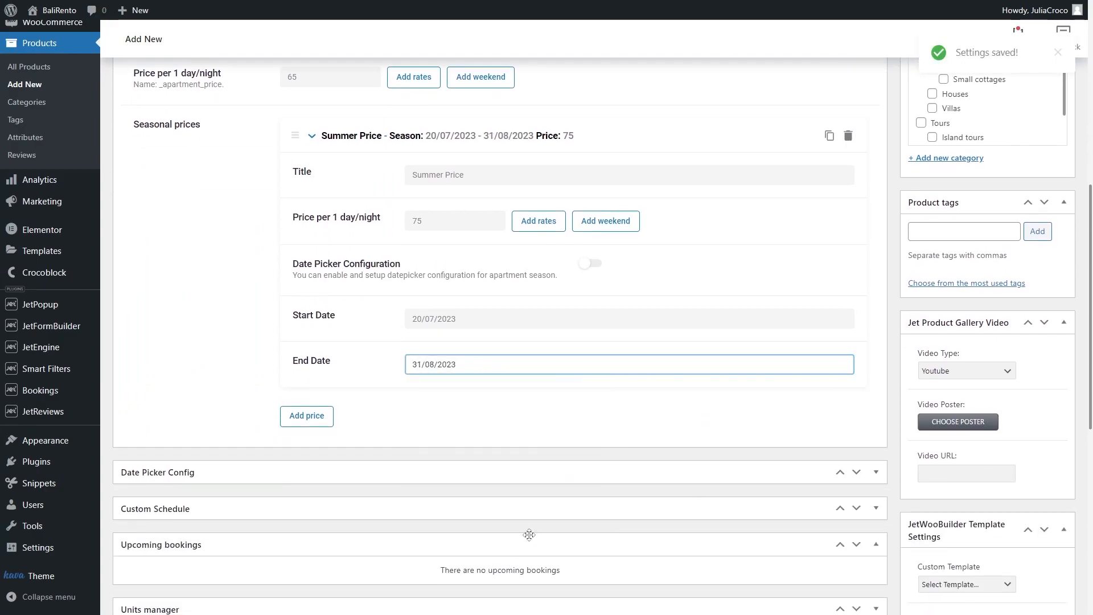
Expand the Units manager box and open Manage Units, which lists no units
scroll("down", 3)
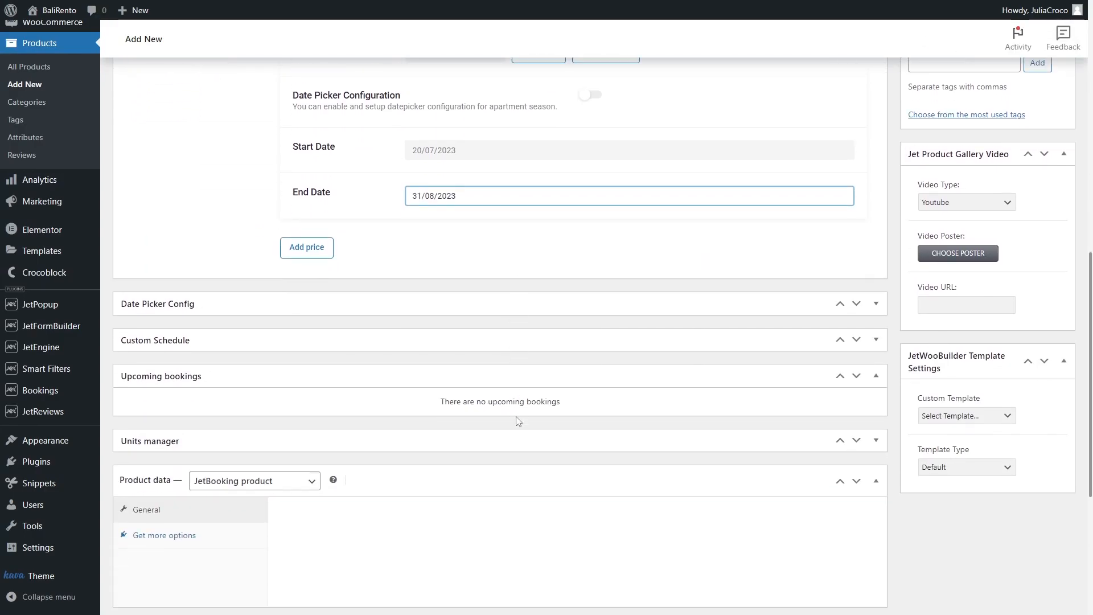
scroll("down", 3)
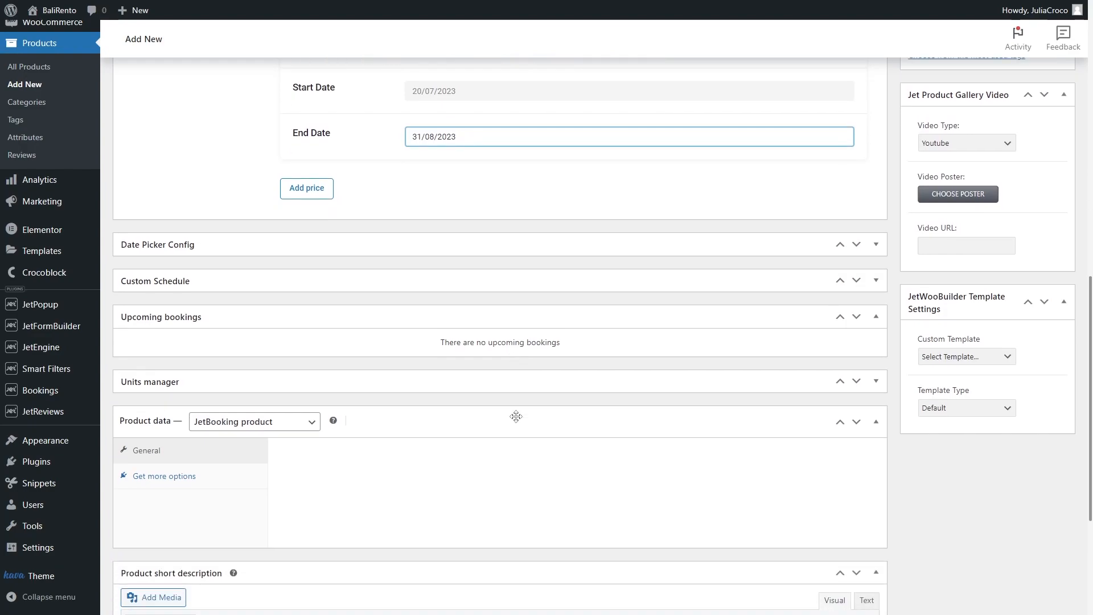
mouse_move(779, 372)
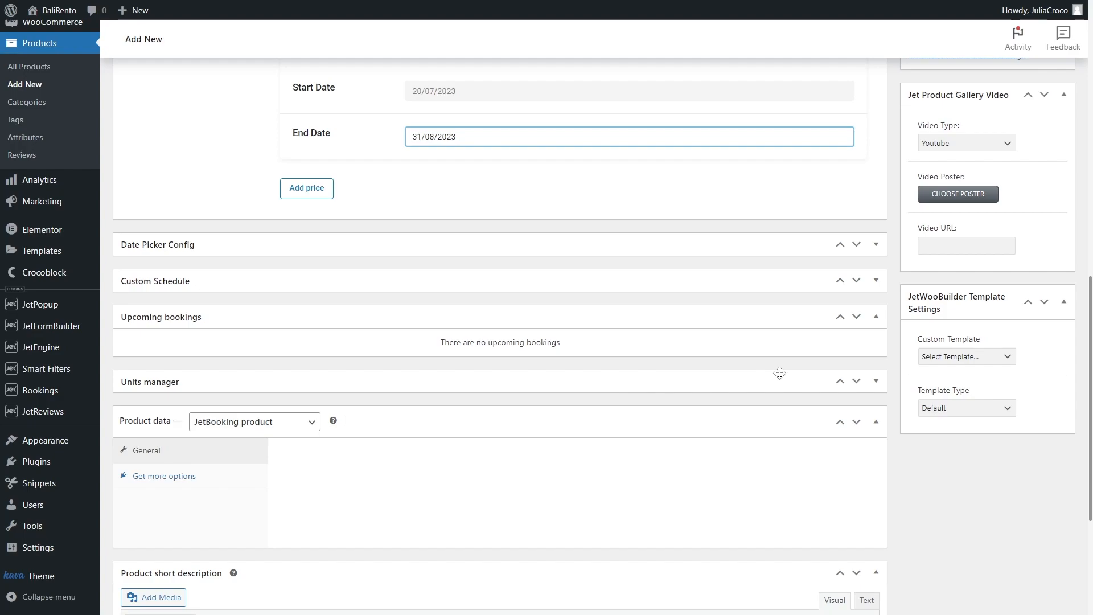
left_click(875, 383)
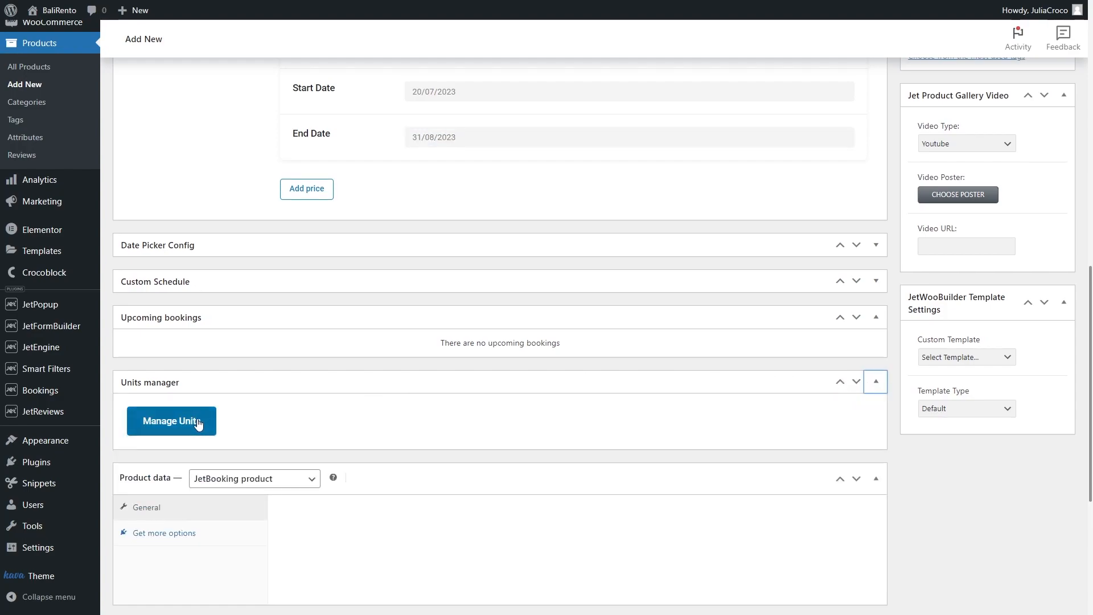
left_click(171, 420)
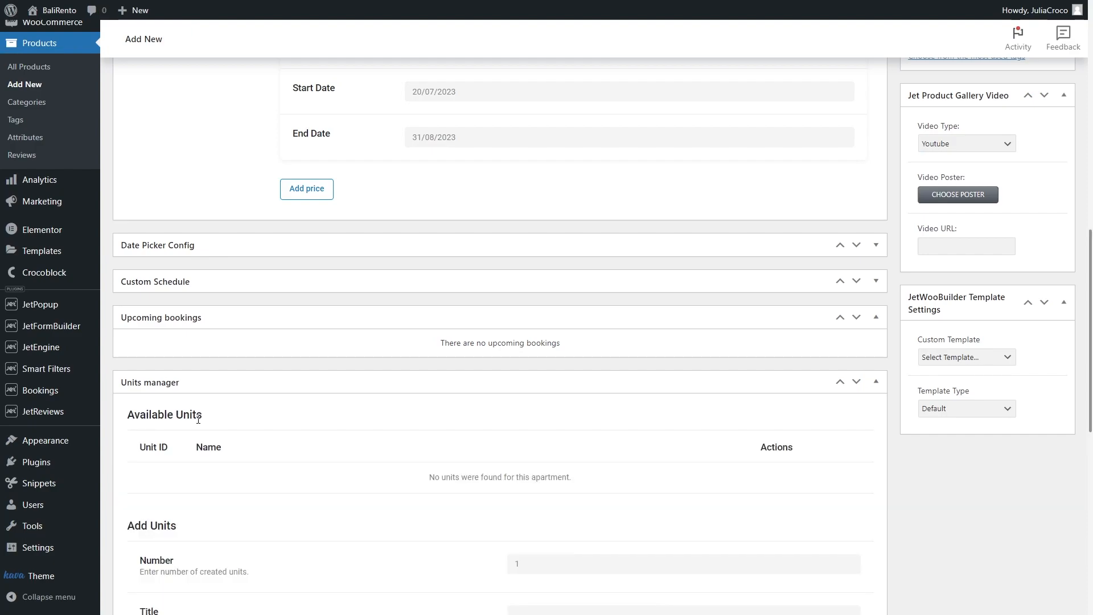
scroll("down", 3)
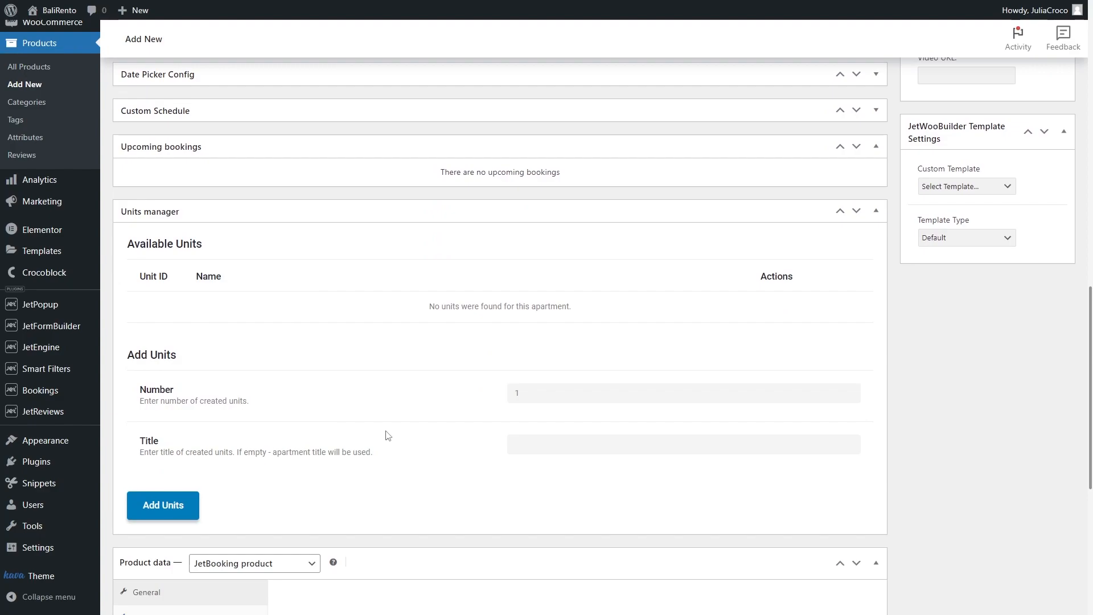
scroll("up", 3)
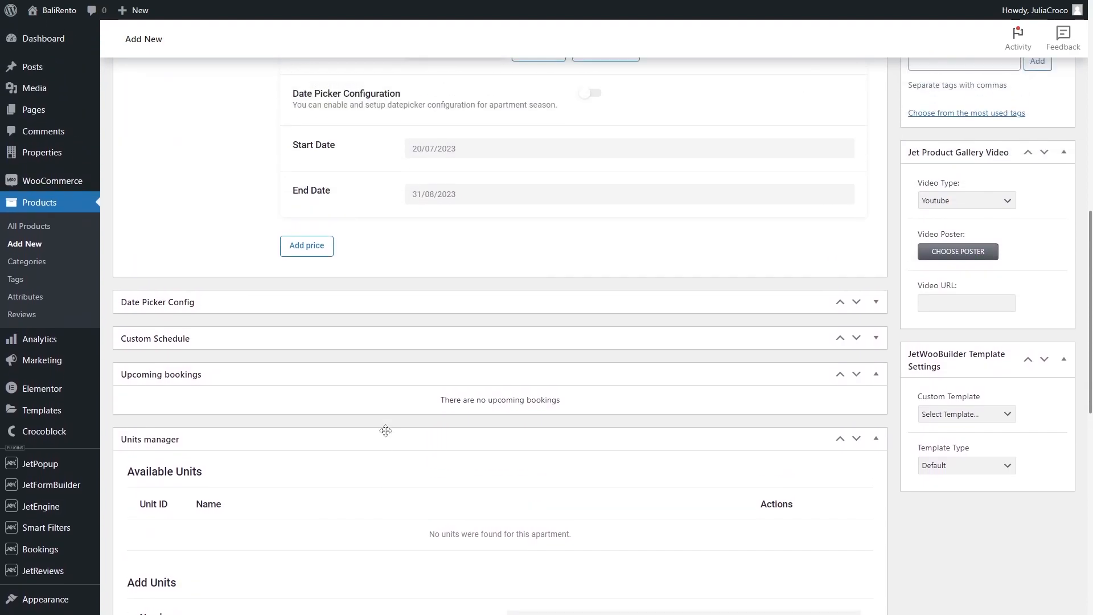
mouse_move(964, 413)
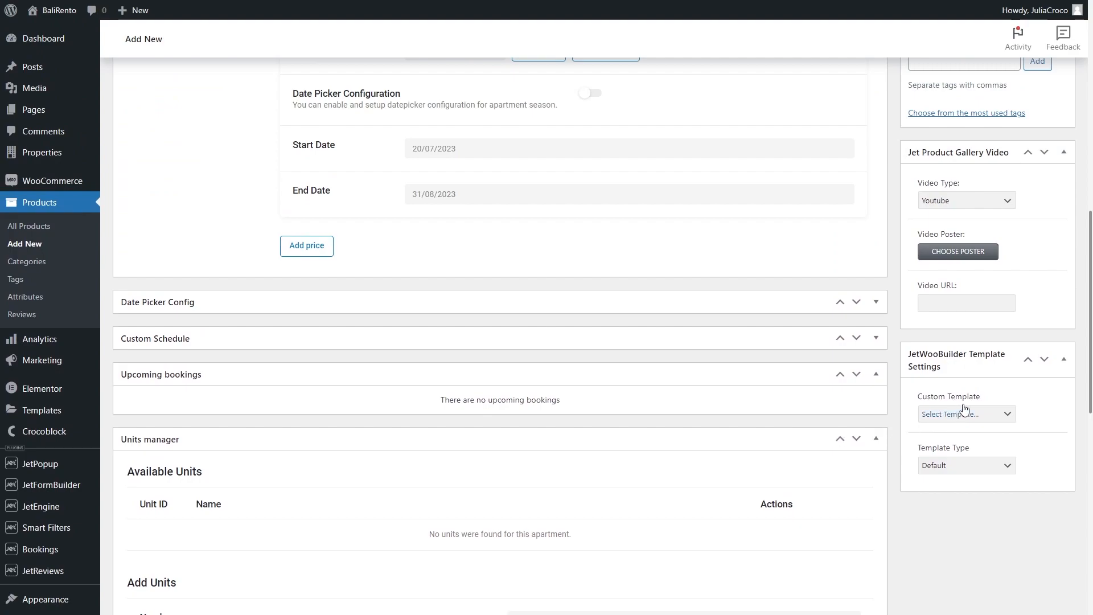
mouse_move(990, 394)
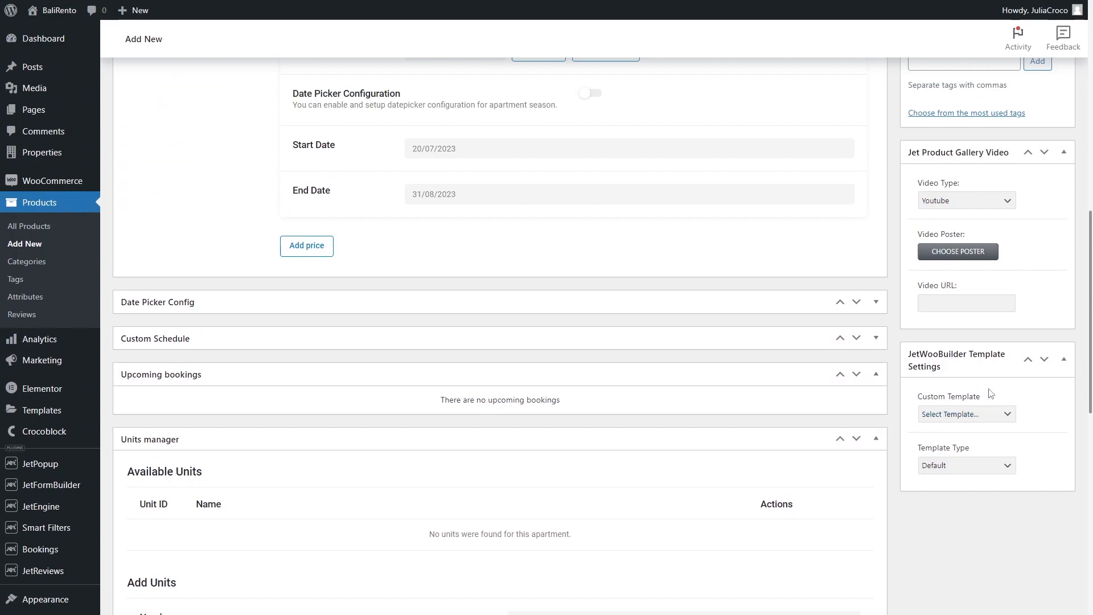
scroll("up", 3)
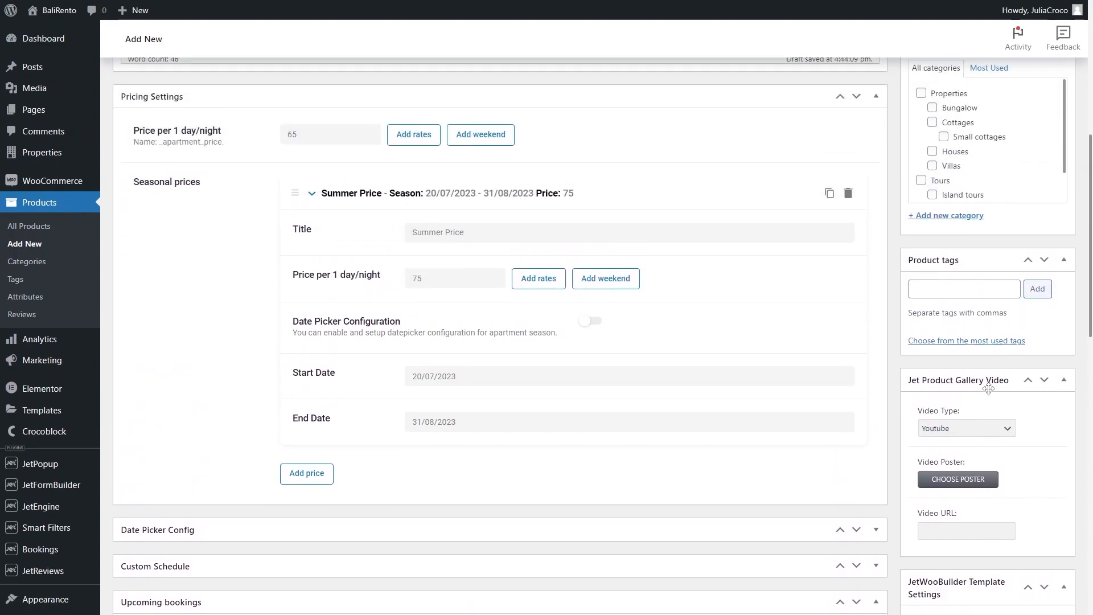
Add the three interior and patio photos from the Media Library to the gallery
scroll("up", 3)
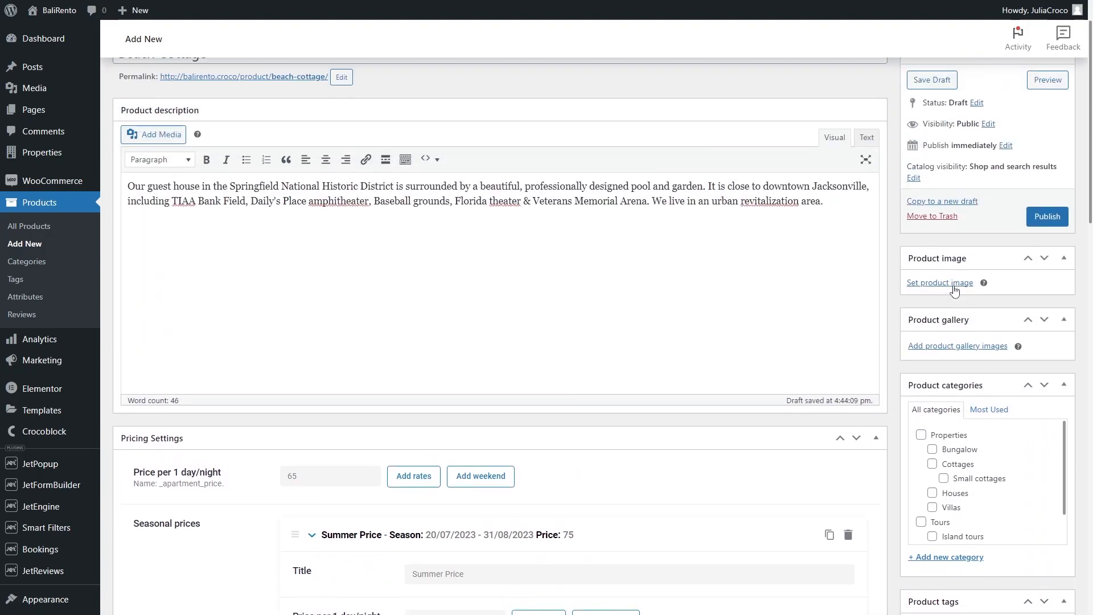
left_click(939, 282)
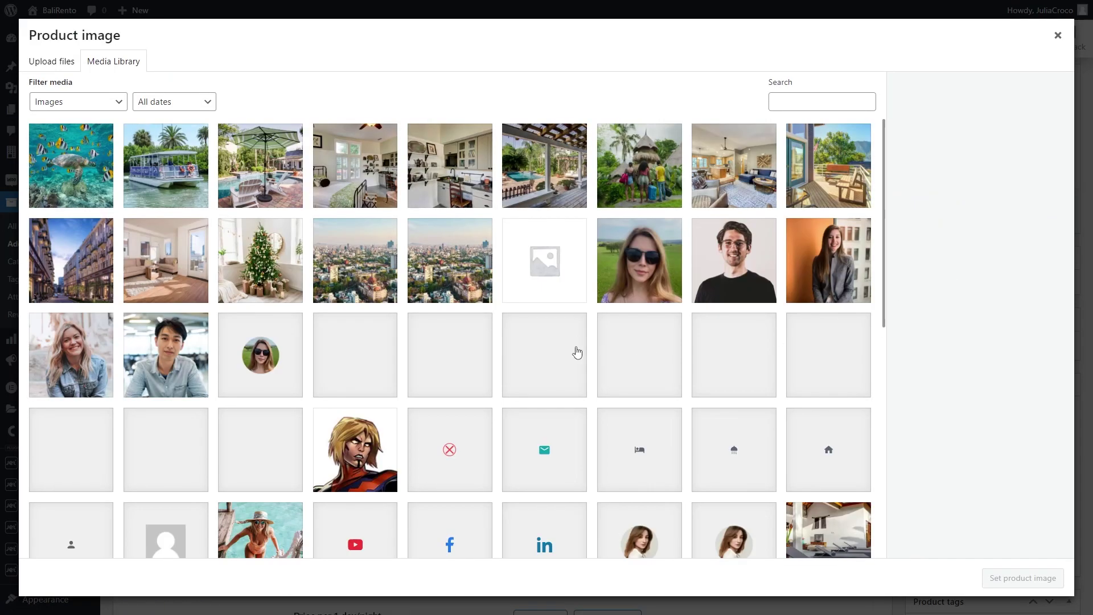
left_click(1056, 34)
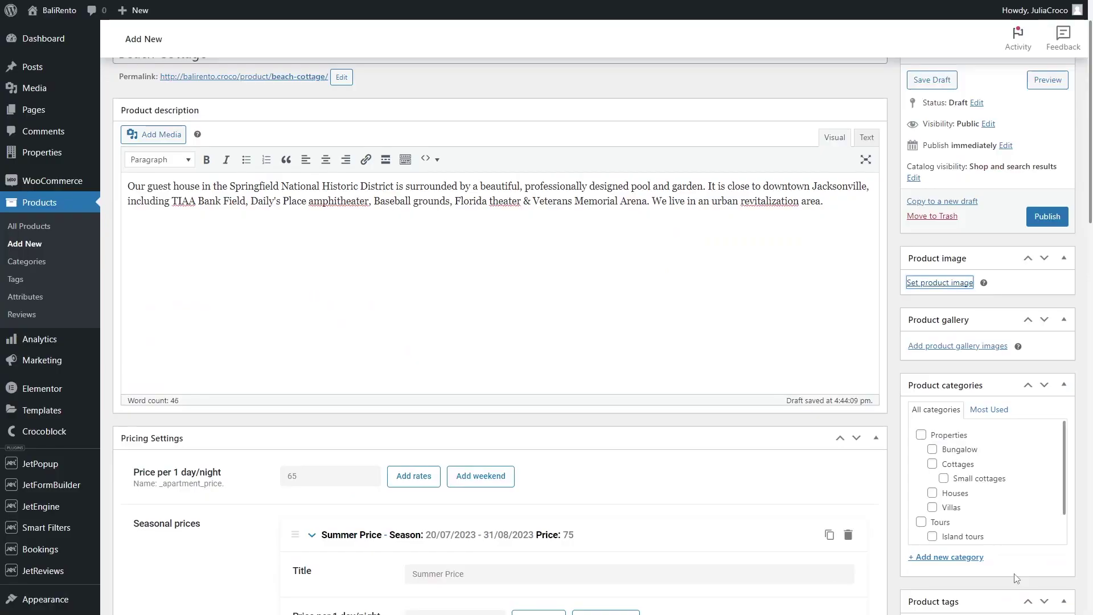
left_click(957, 345)
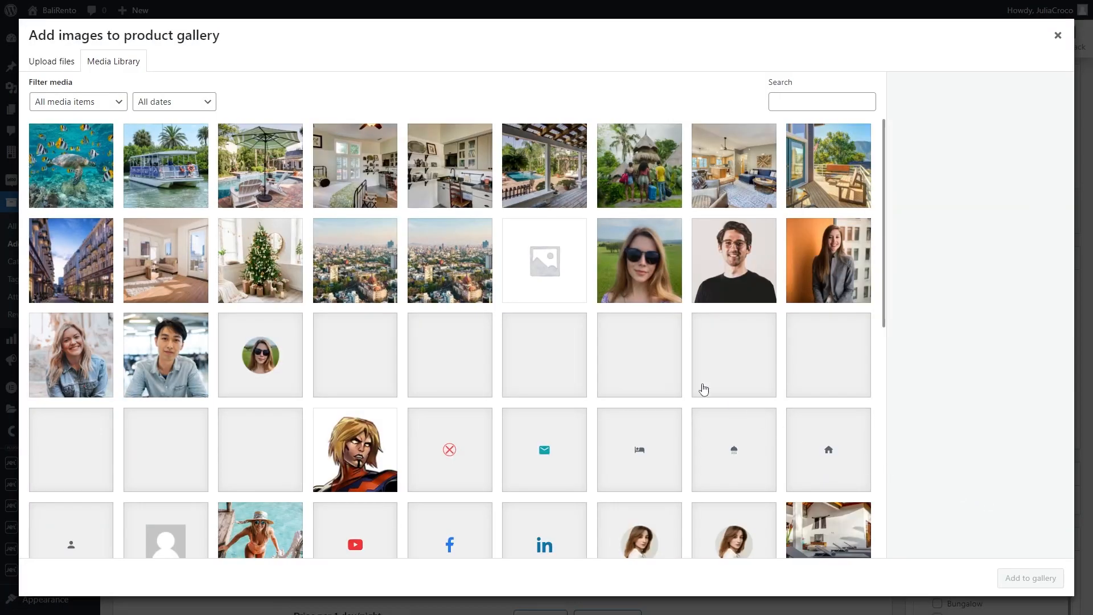
left_click(544, 165)
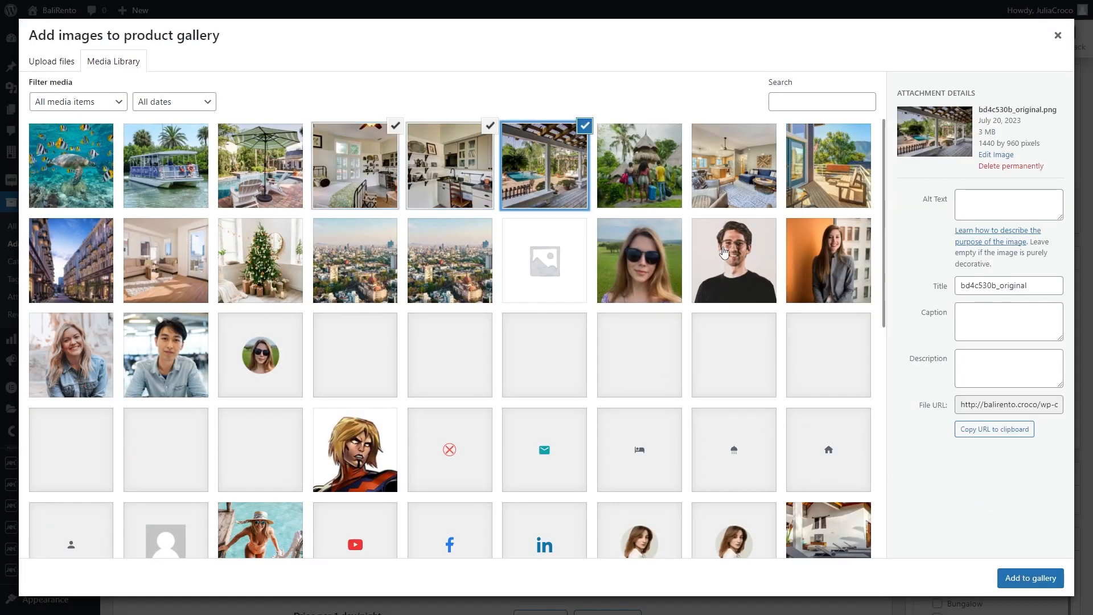
left_click(1030, 578)
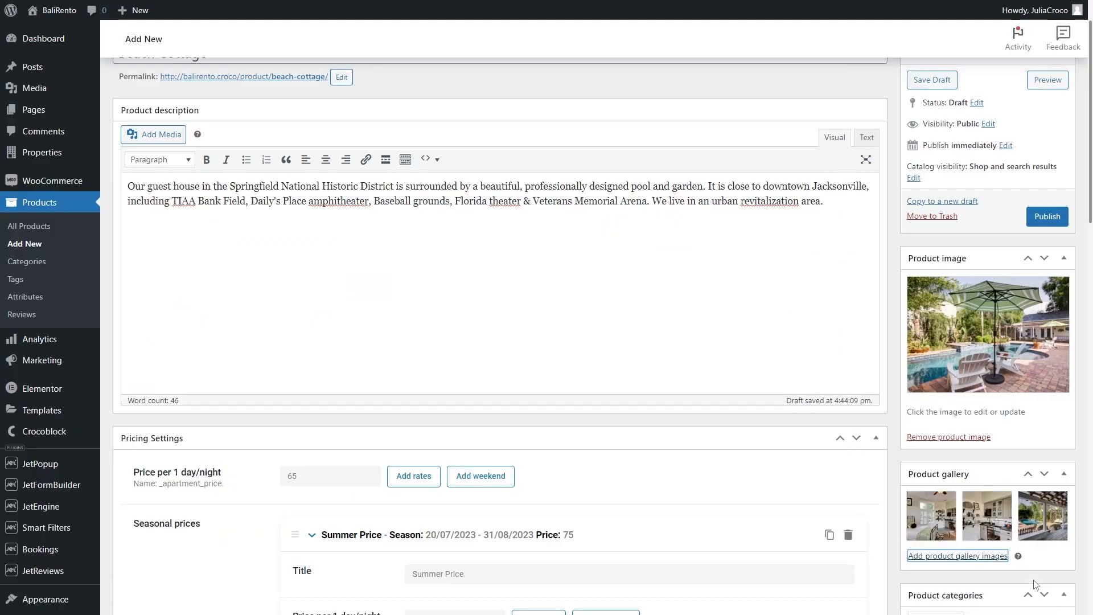
scroll("down", 3)
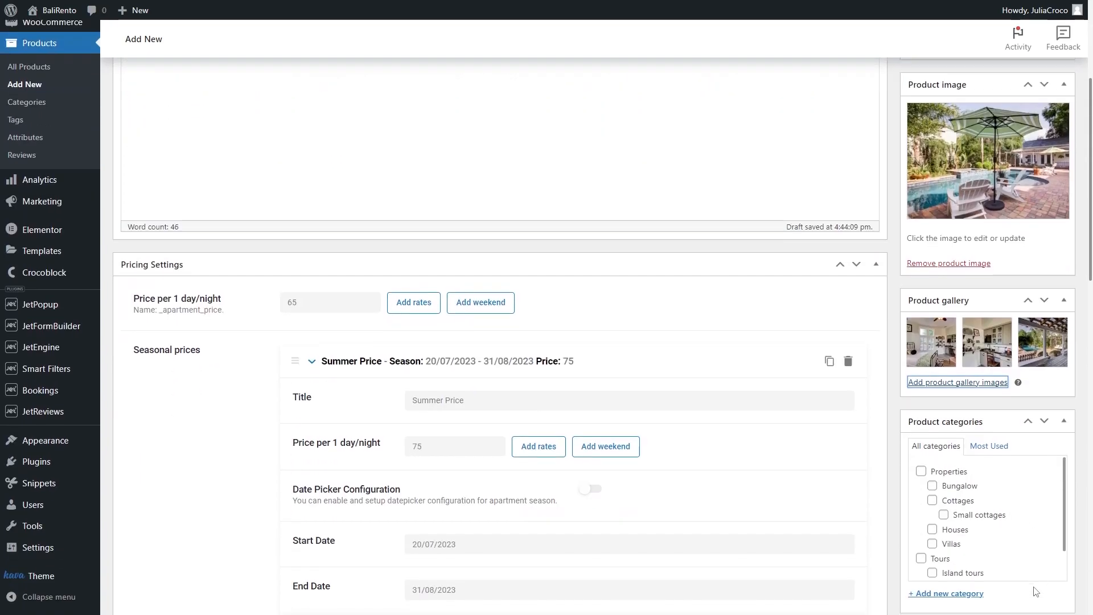
scroll("down", 3)
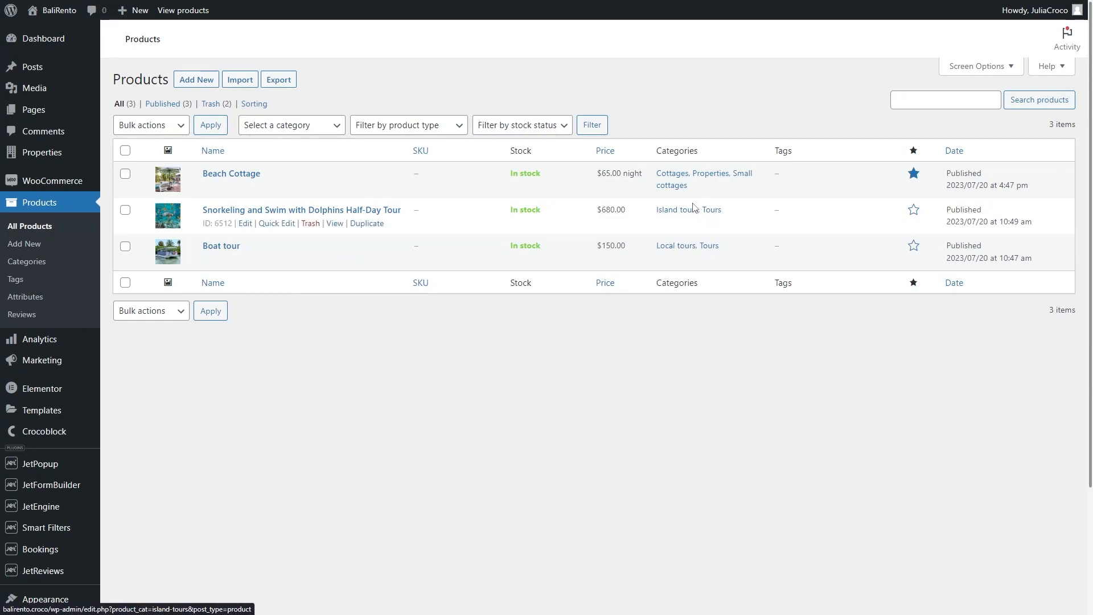
mouse_move(711, 177)
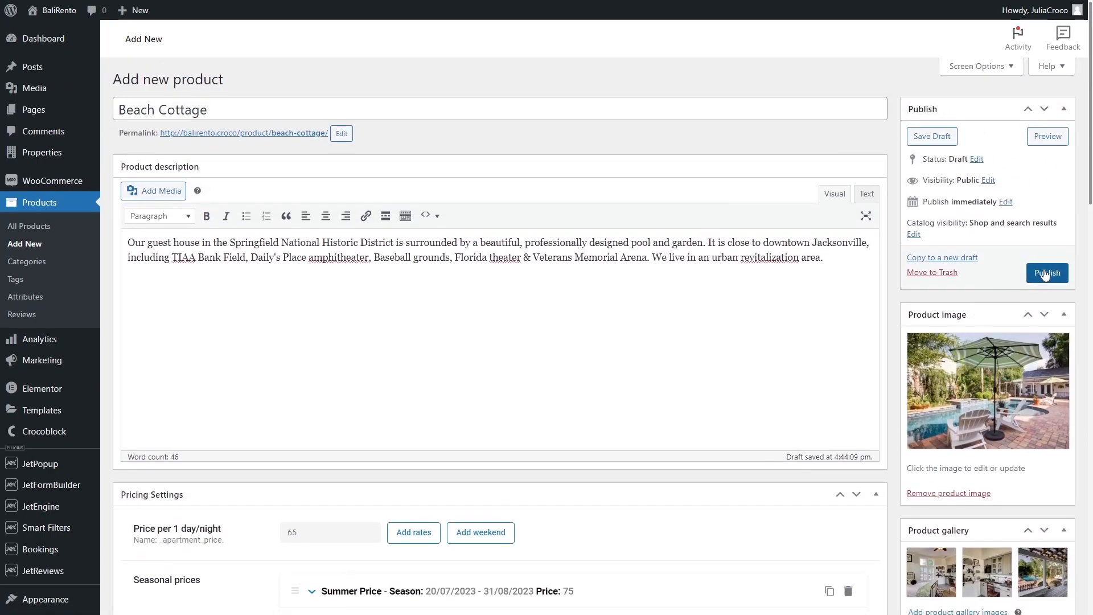
Publish Beach Cottage and follow its permalink to the live page
left_click(1047, 272)
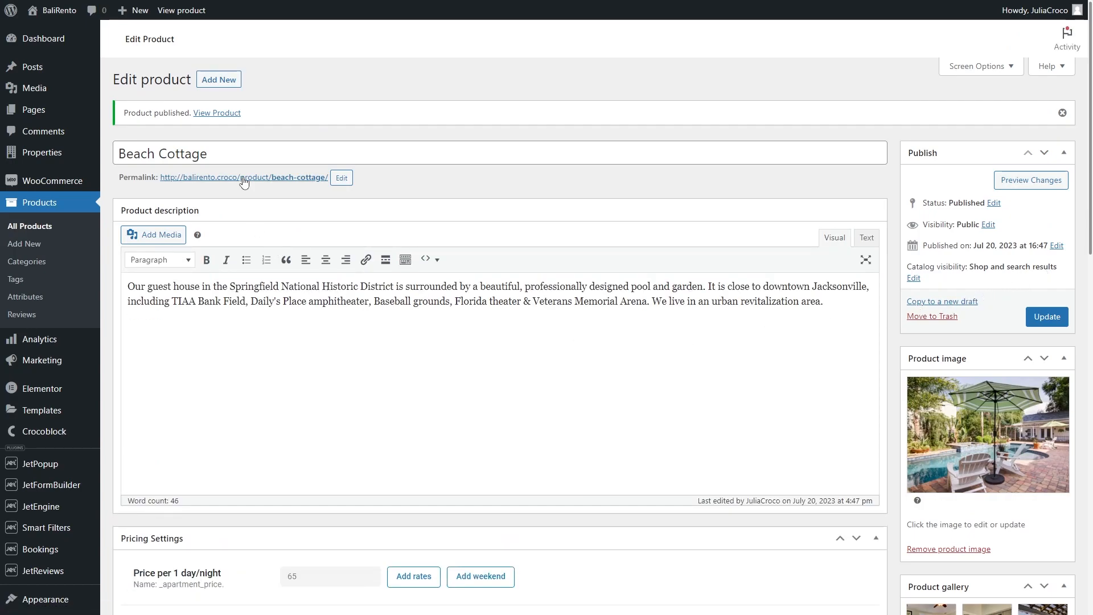
left_click(242, 177)
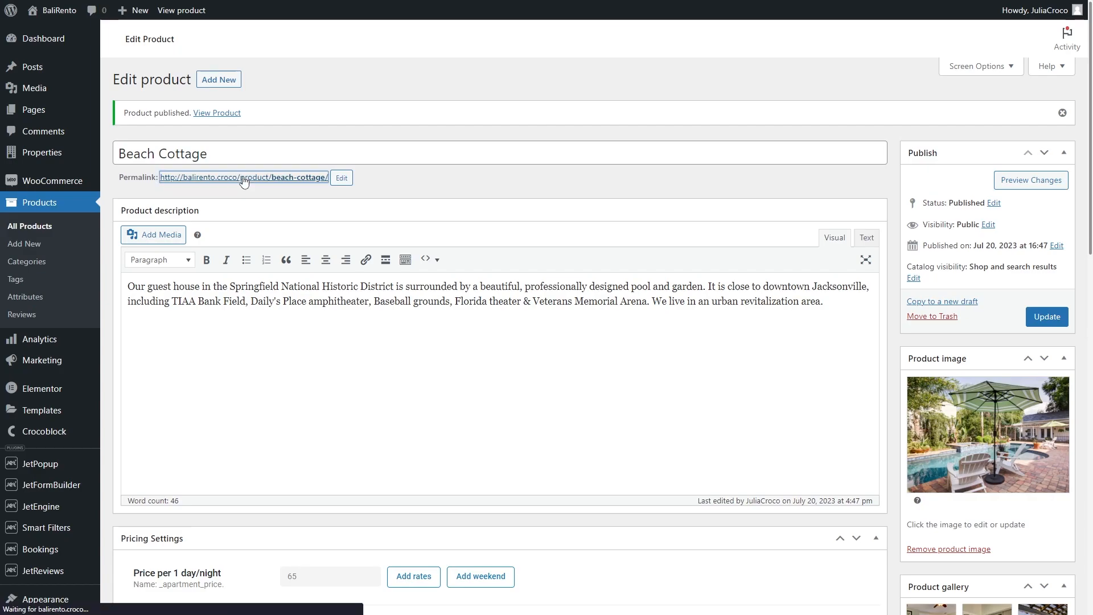
Review the live page's gallery, $65.00 nightly price, date field and description
left_click(217, 112)
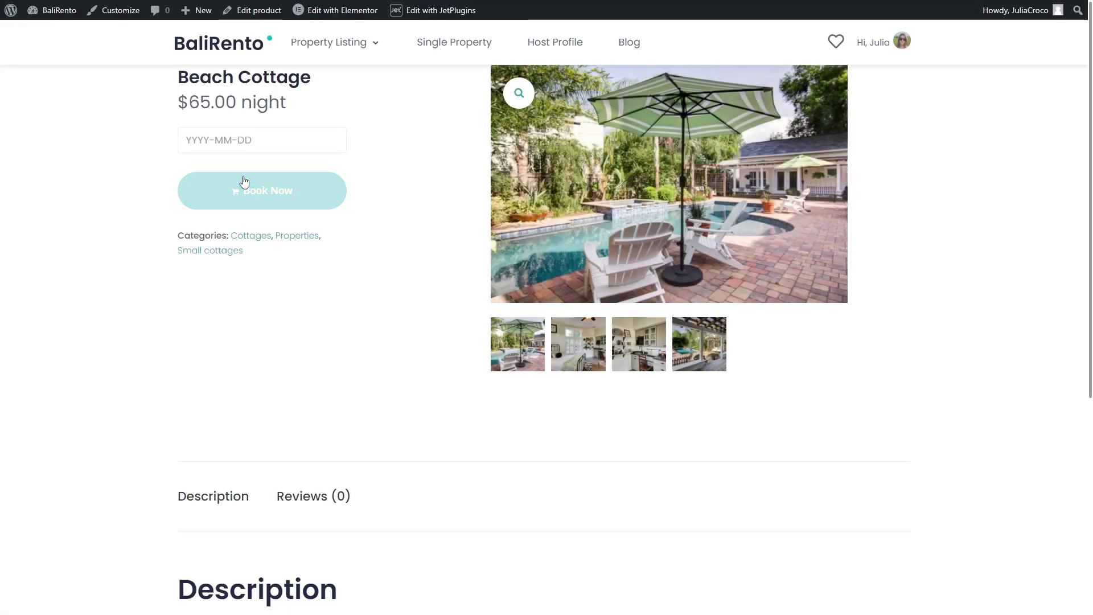
mouse_move(243, 165)
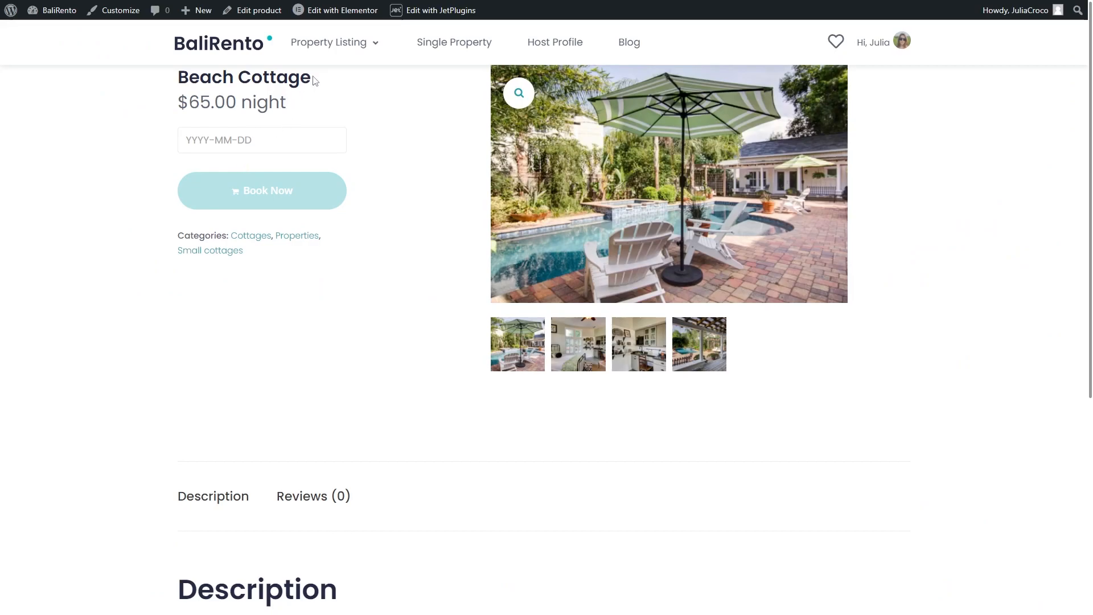
mouse_move(282, 239)
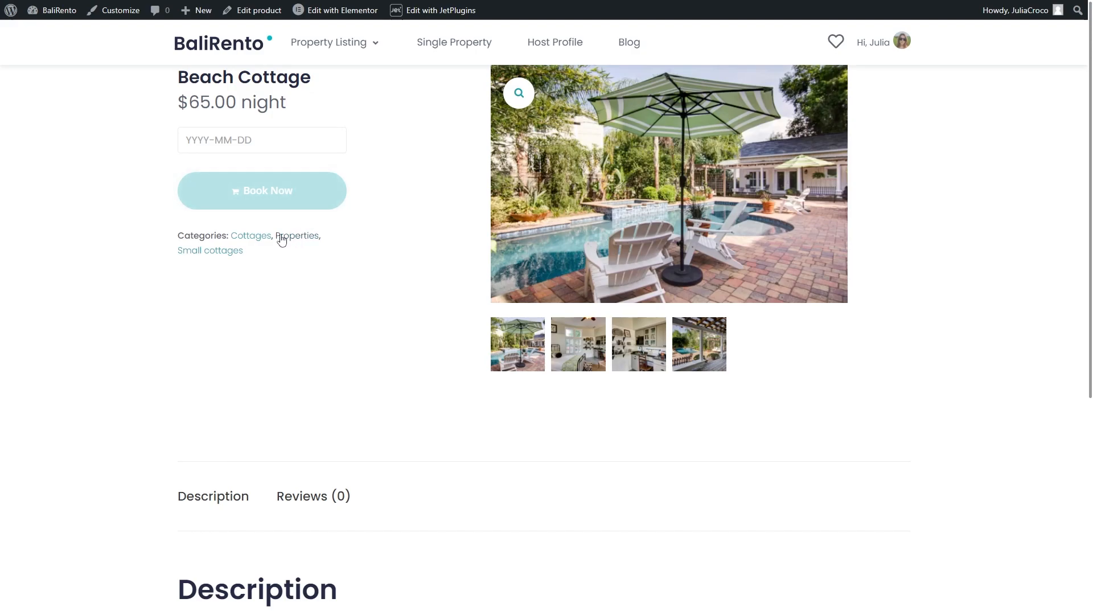
scroll("down", 3)
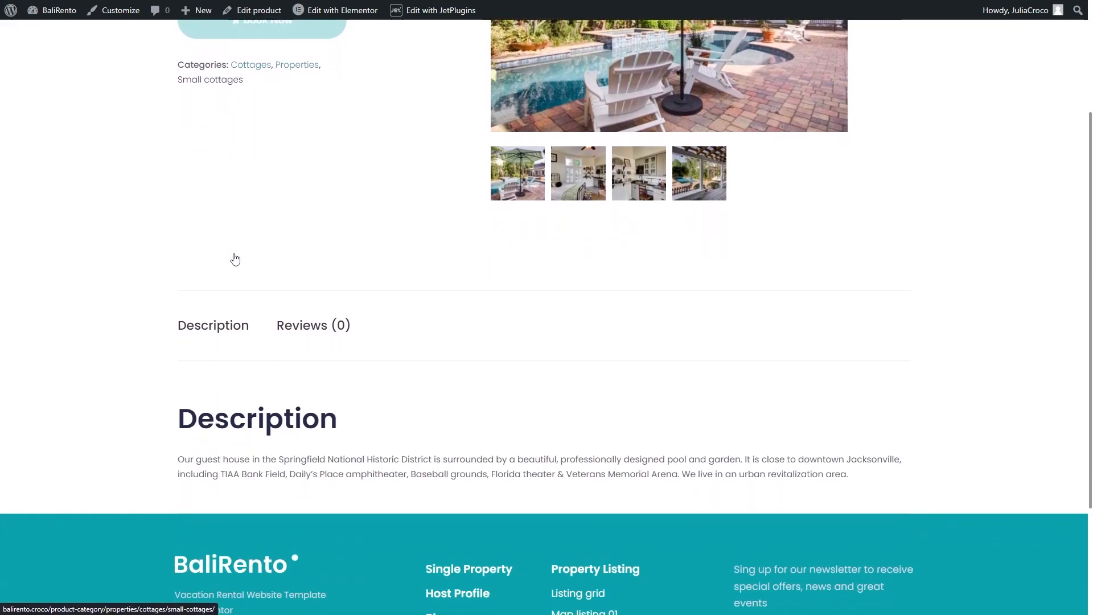
scroll("up", 3)
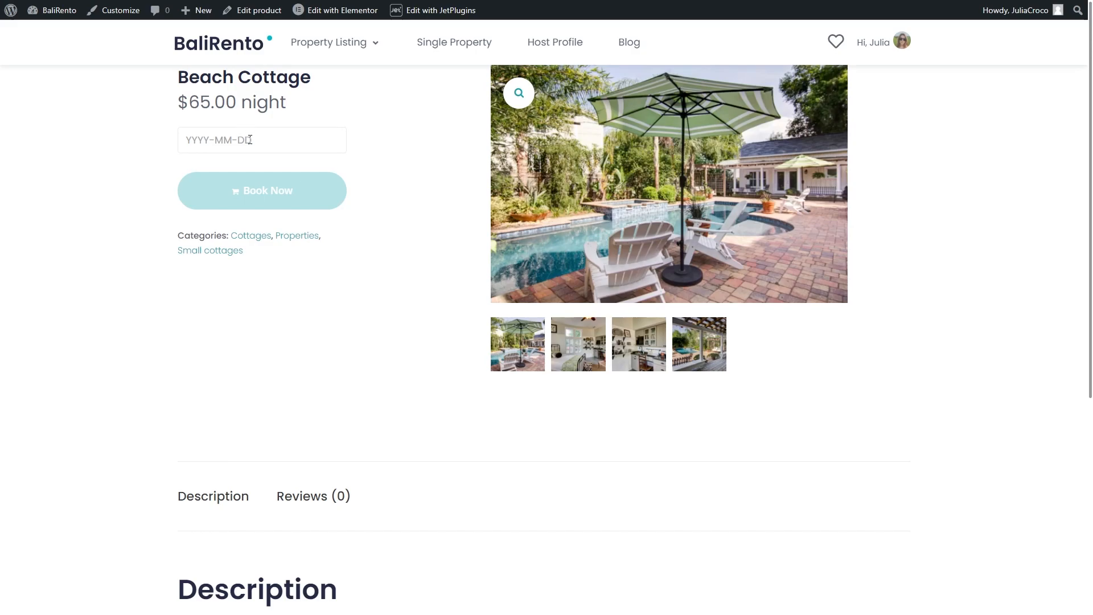
Book Beach Cottage for July 29–30 at $80.00 into the cart
left_click(261, 140)
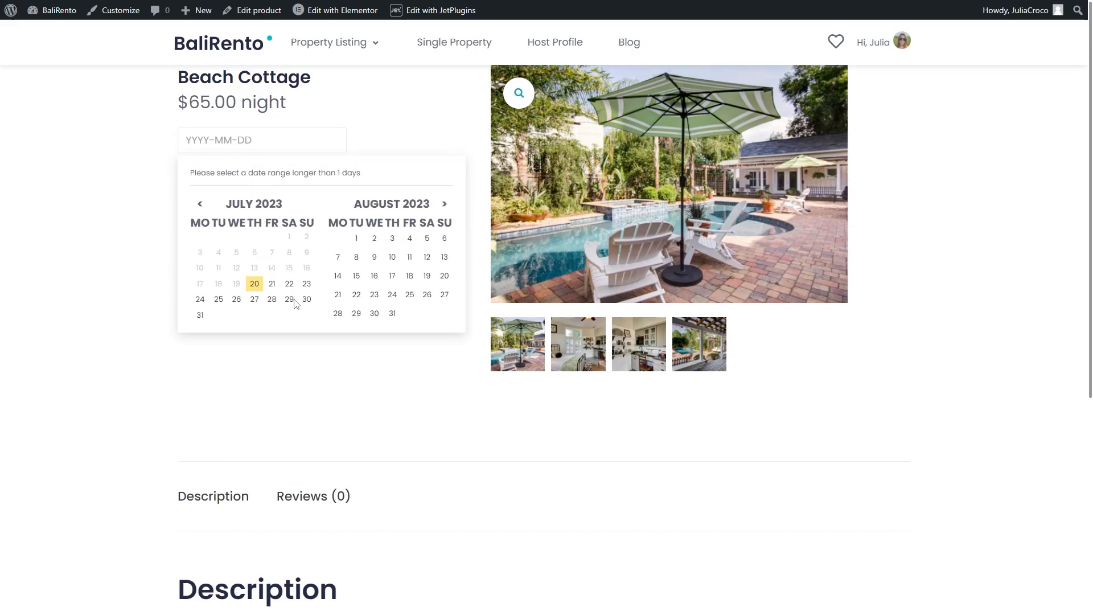
left_click(306, 299)
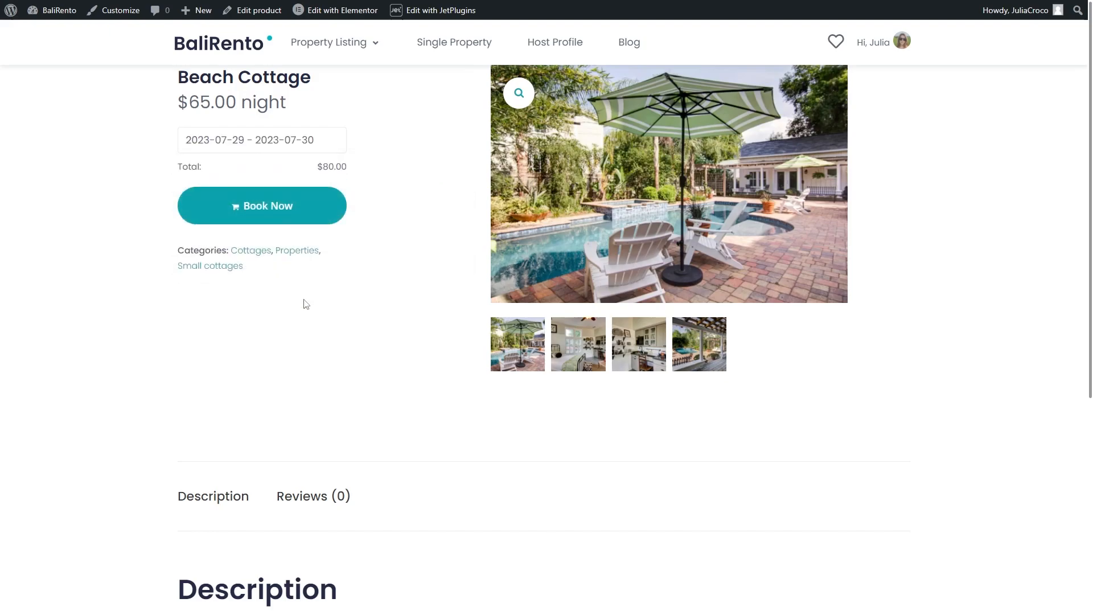
double_click(332, 167)
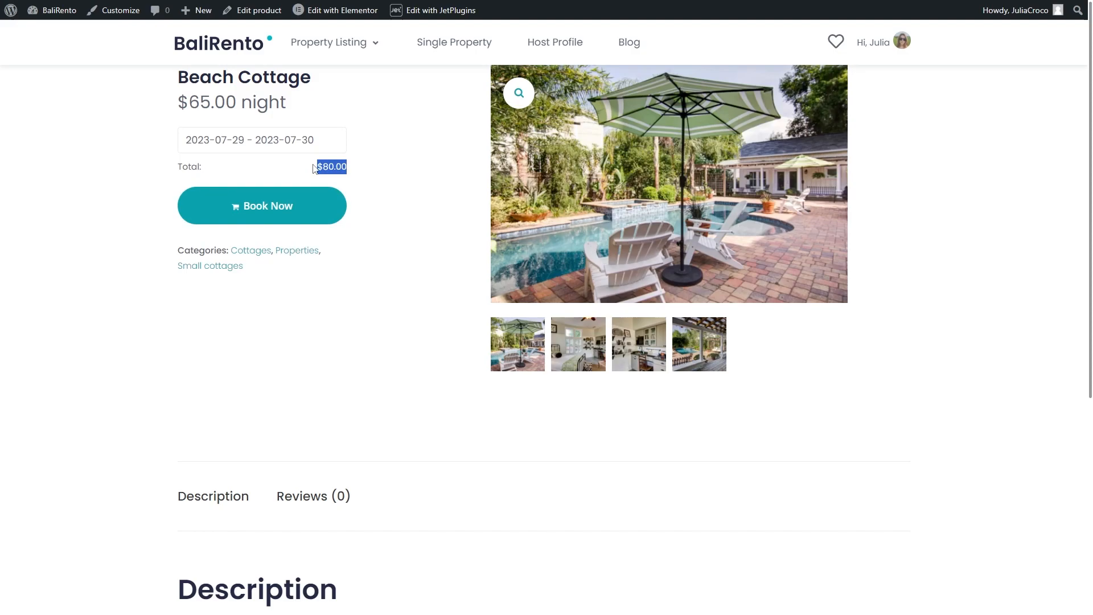
mouse_move(296, 186)
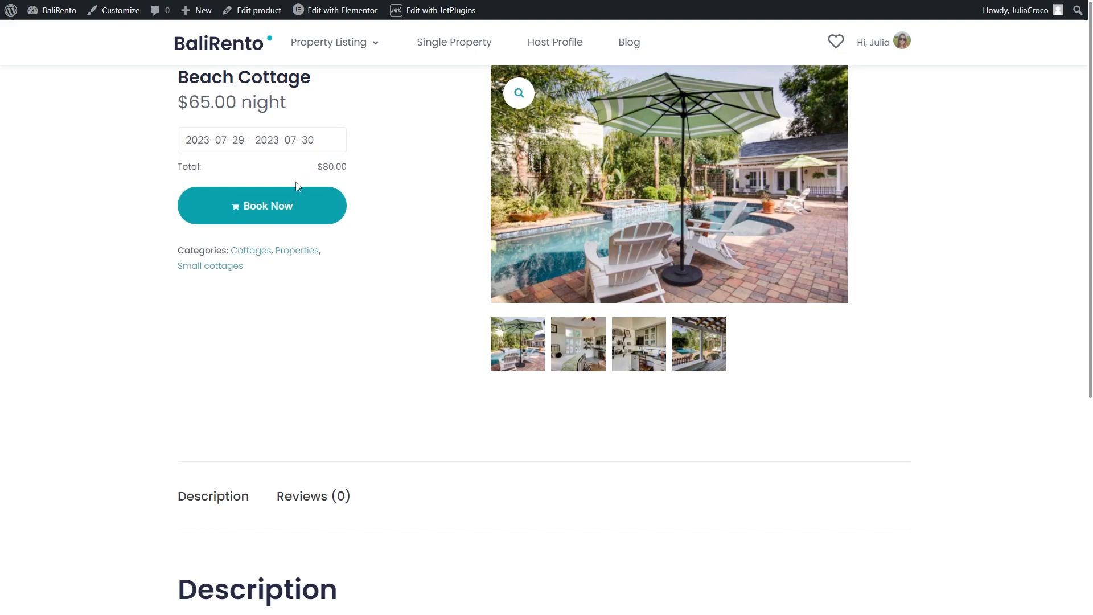
mouse_move(265, 215)
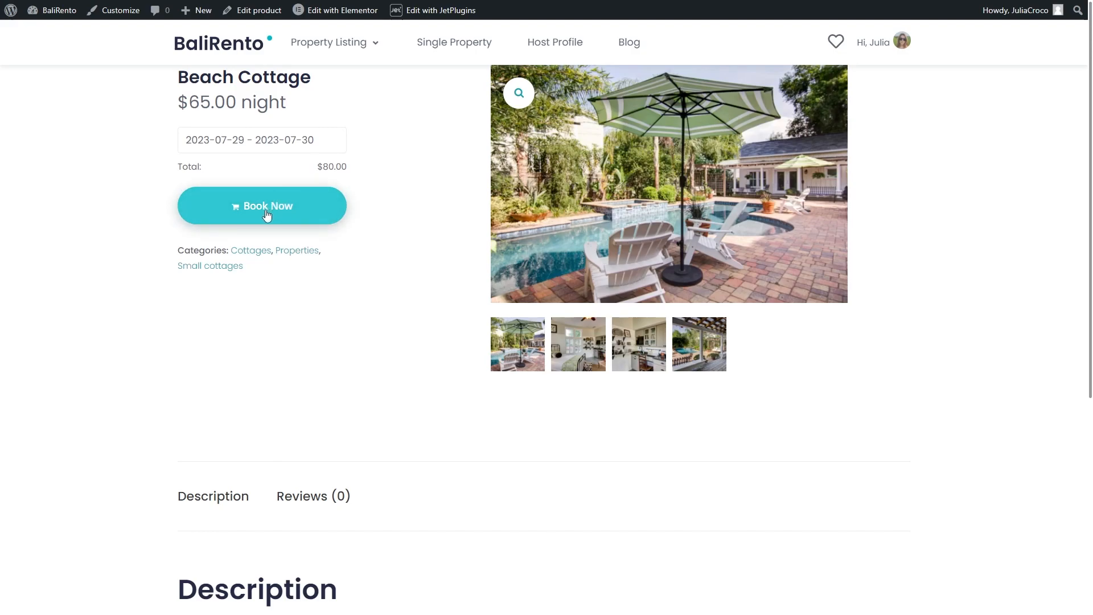
left_click(261, 205)
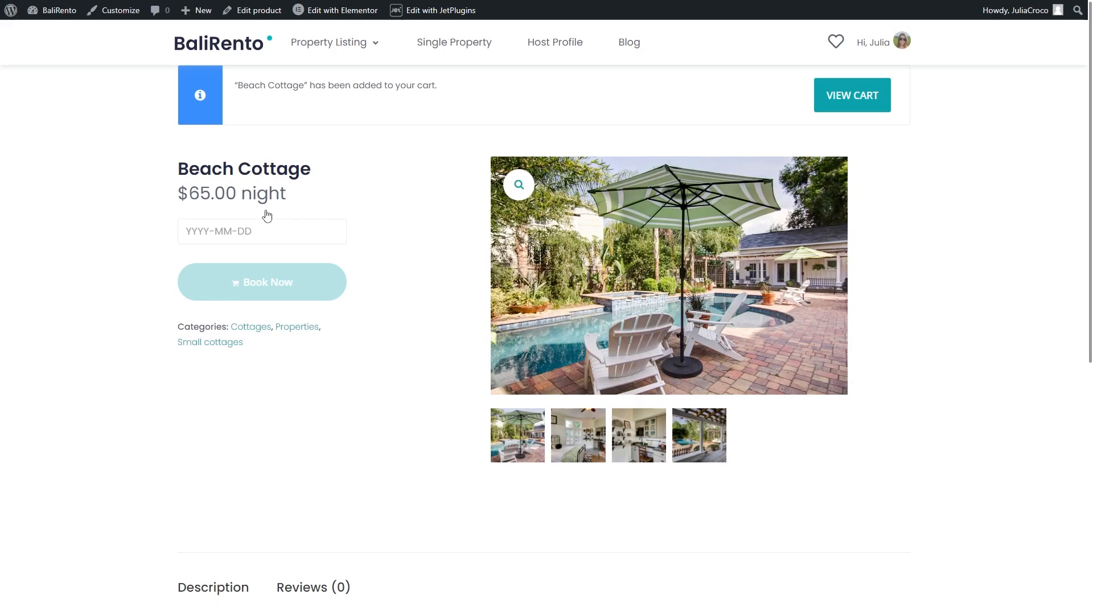
Book Beach Cottage for August 1–6, then view the cart
left_click(262, 231)
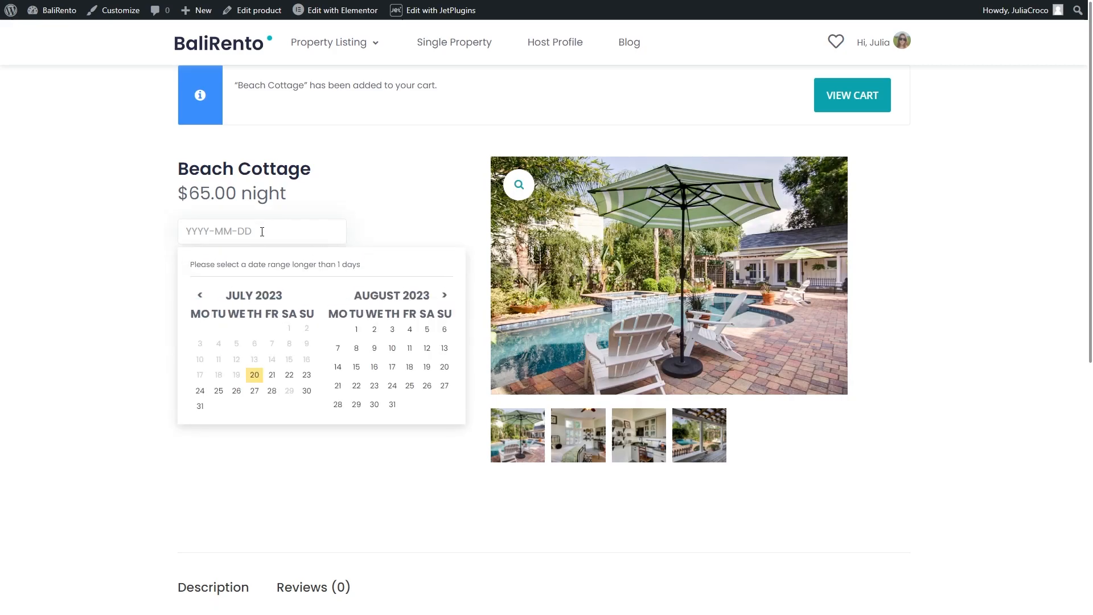
left_click(355, 329)
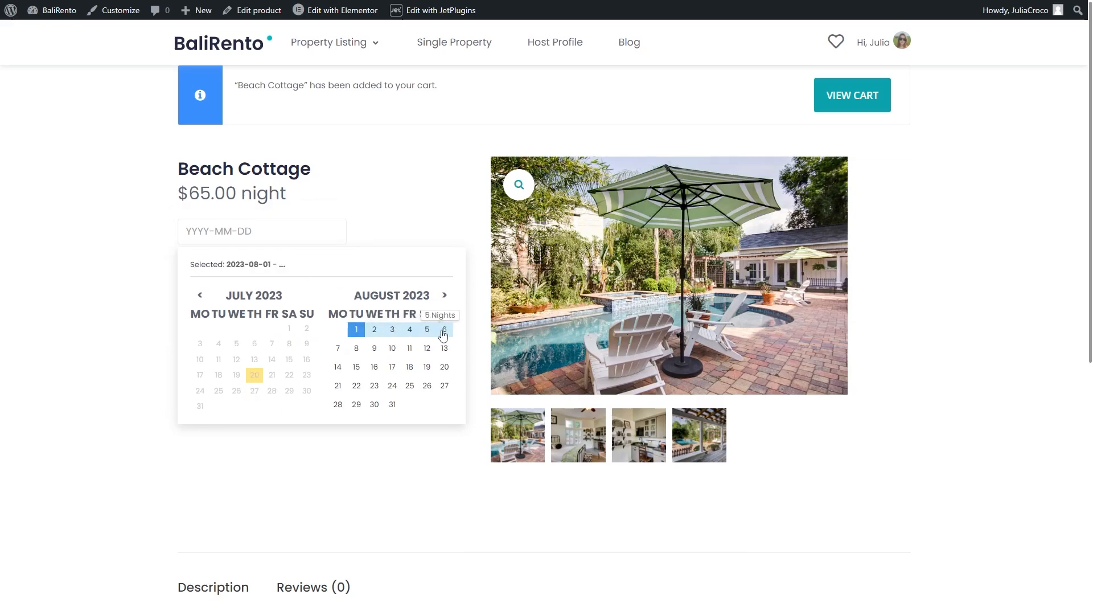
left_click(444, 329)
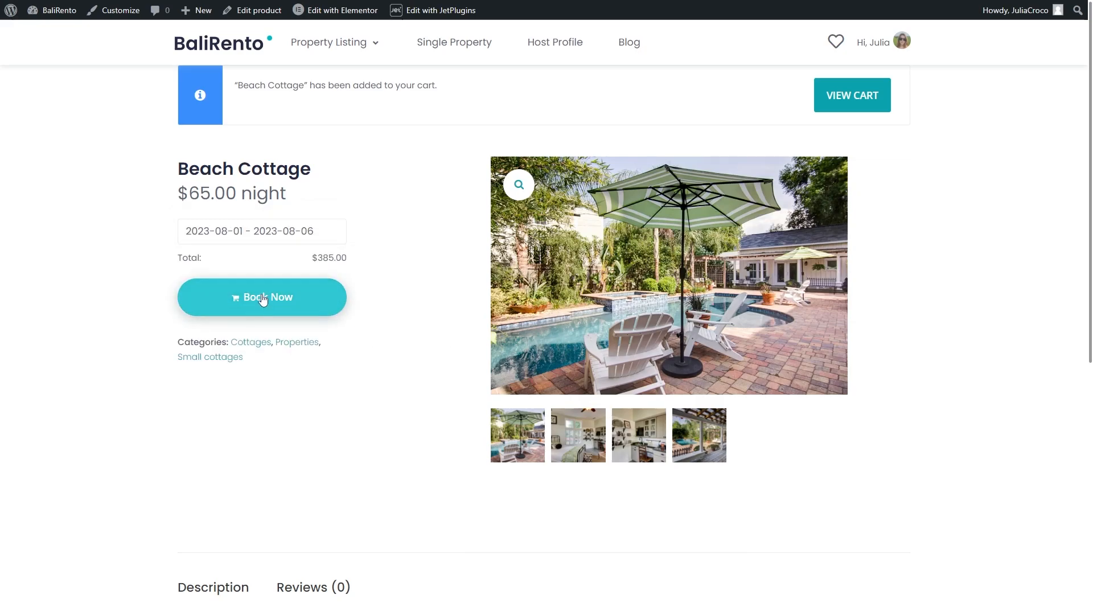
left_click(261, 296)
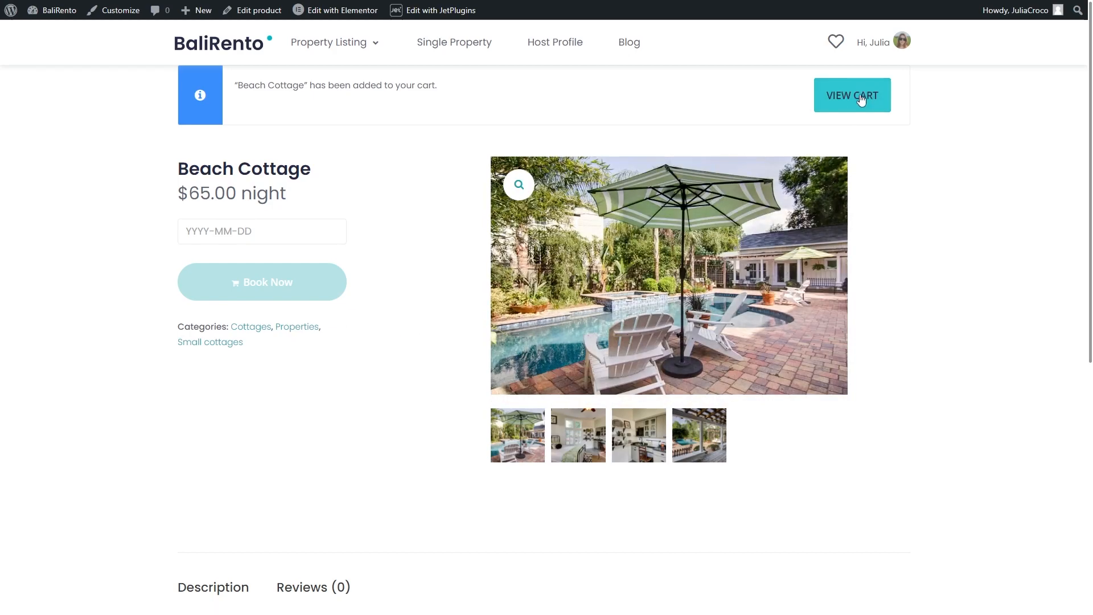
left_click(851, 95)
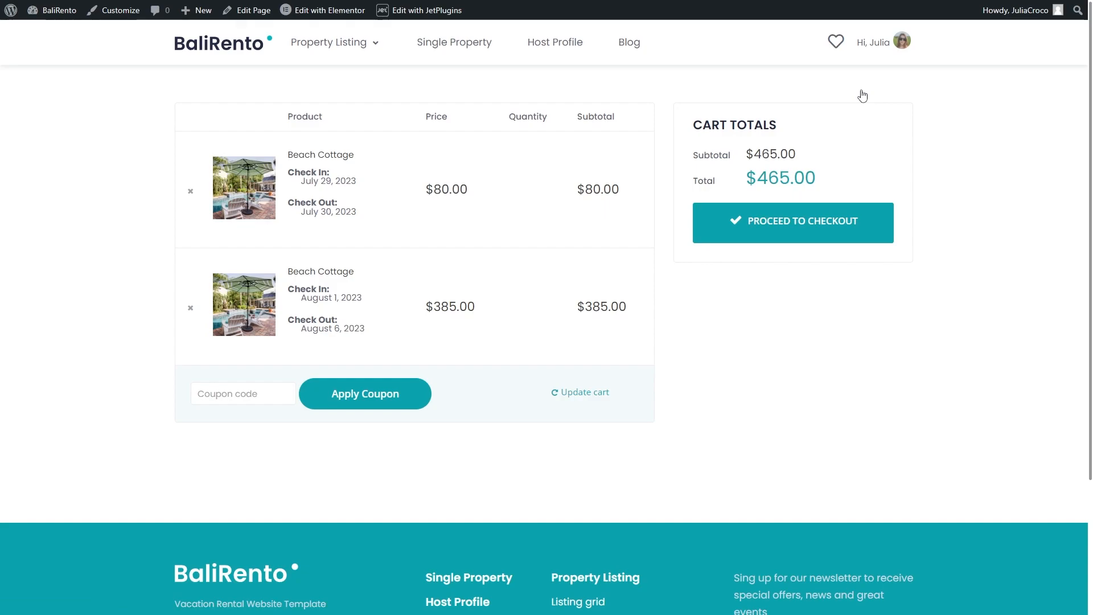
mouse_move(581, 183)
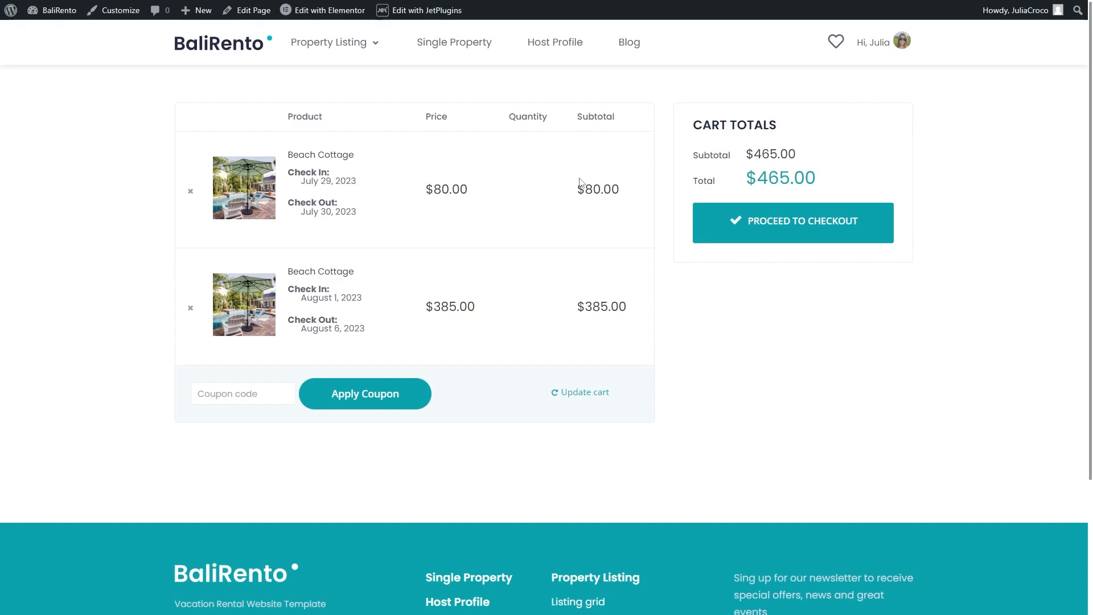
mouse_move(380, 314)
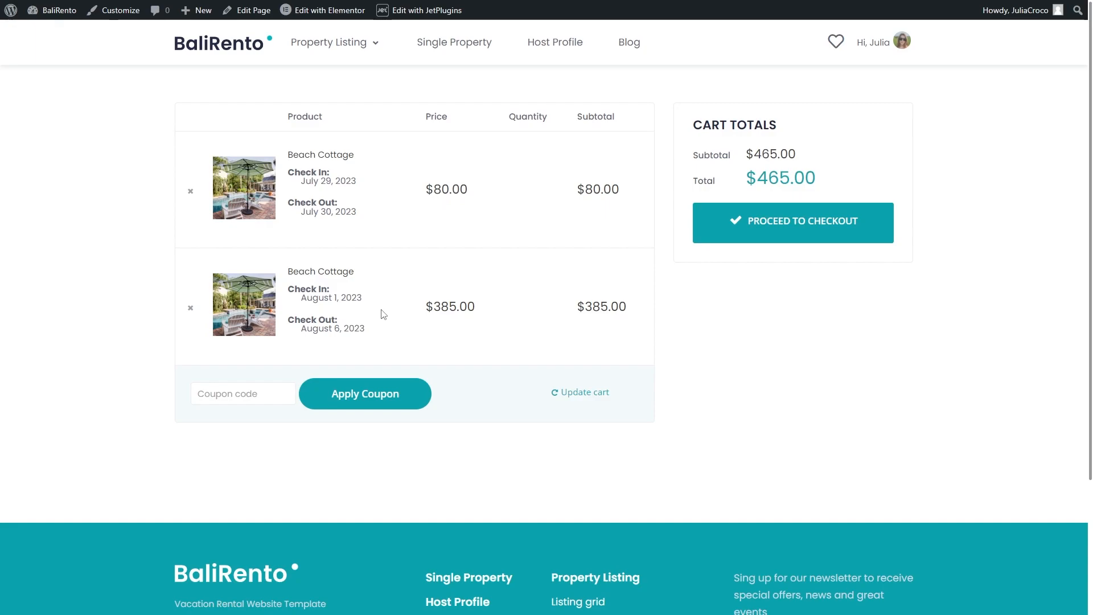
mouse_move(779, 240)
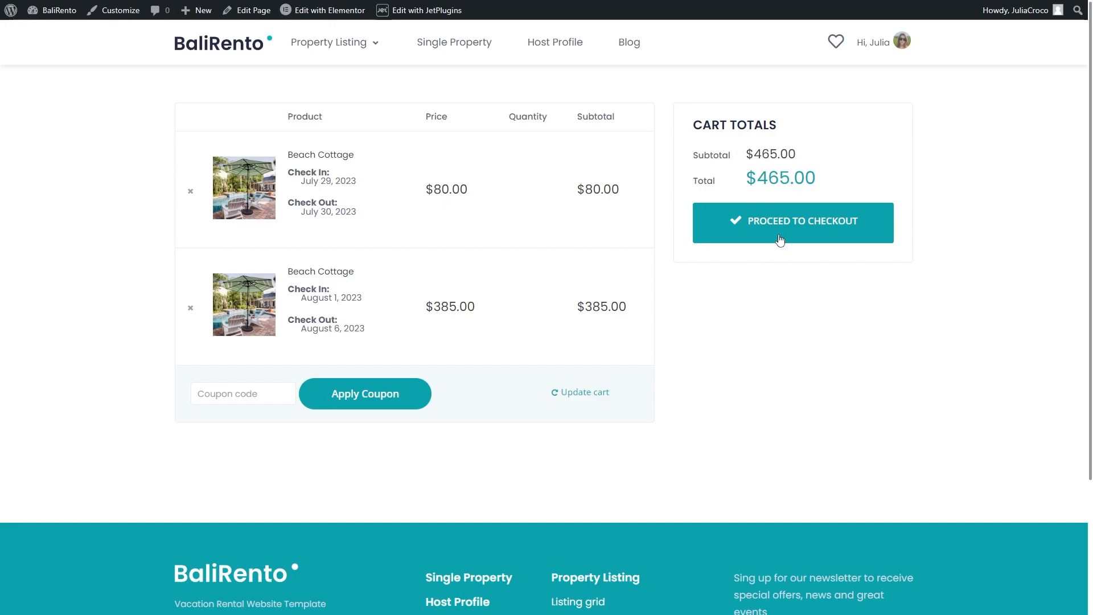
mouse_move(782, 224)
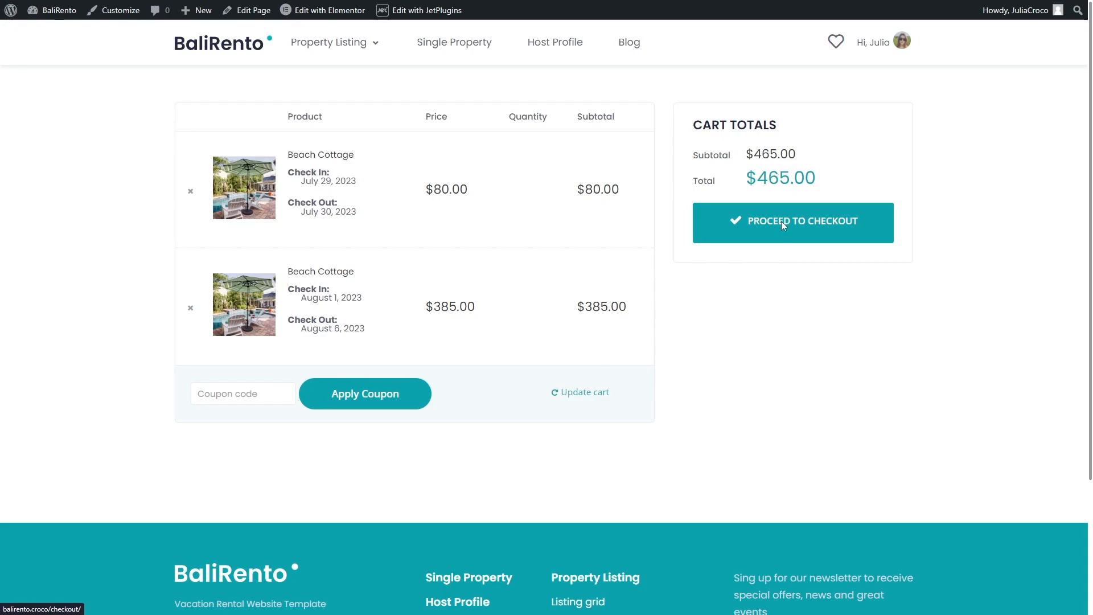
Proceed from the $465.00 cart to checkout
left_click(793, 222)
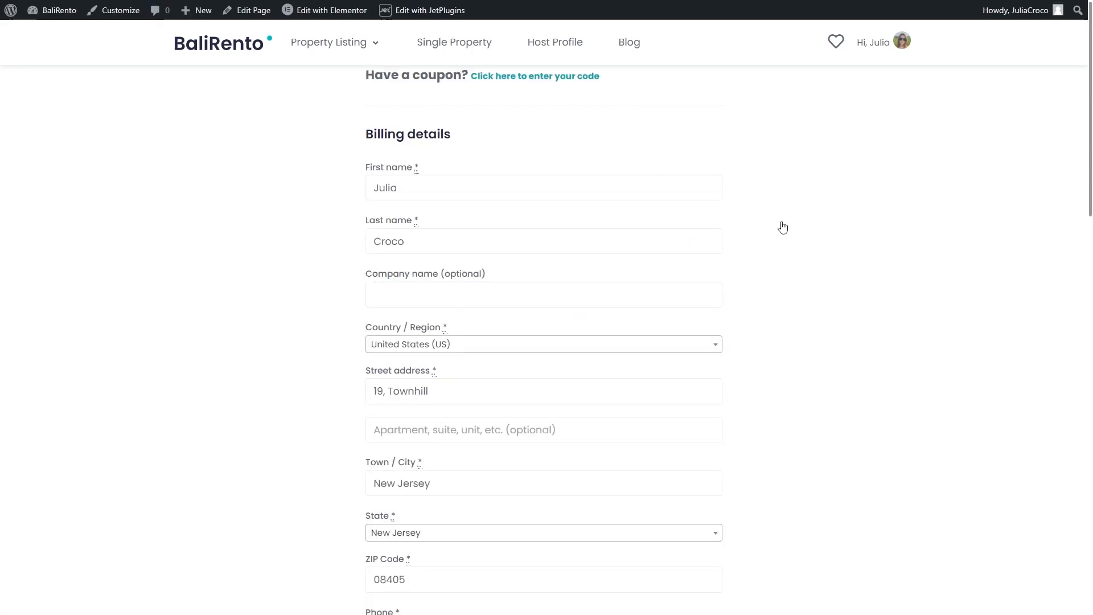
Place order #6517 by cash on delivery and open the admin Bookings list
scroll("down", 3)
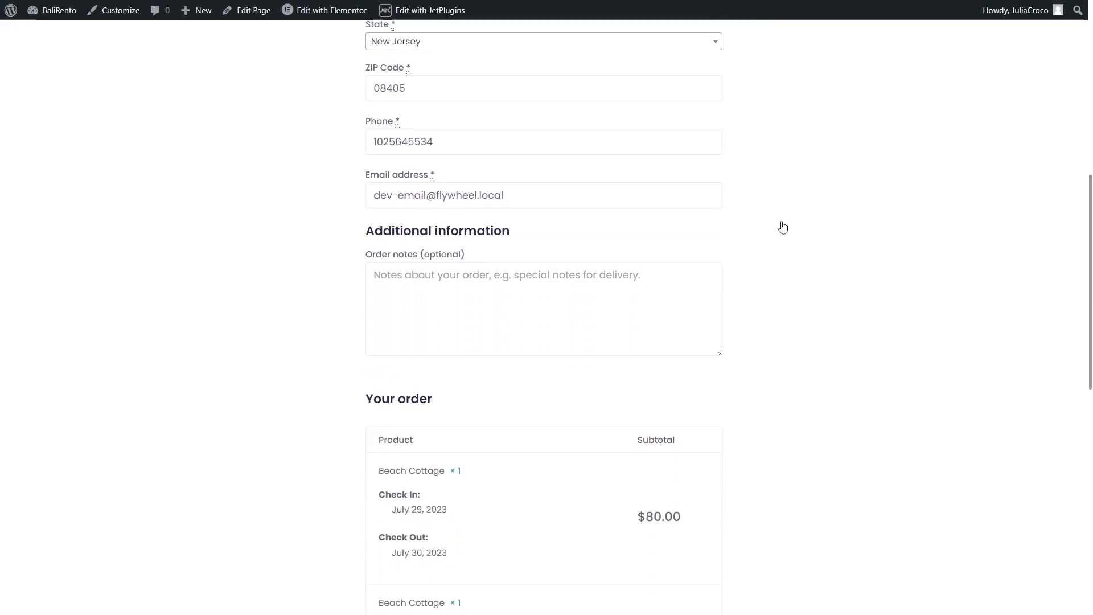
scroll("down", 3)
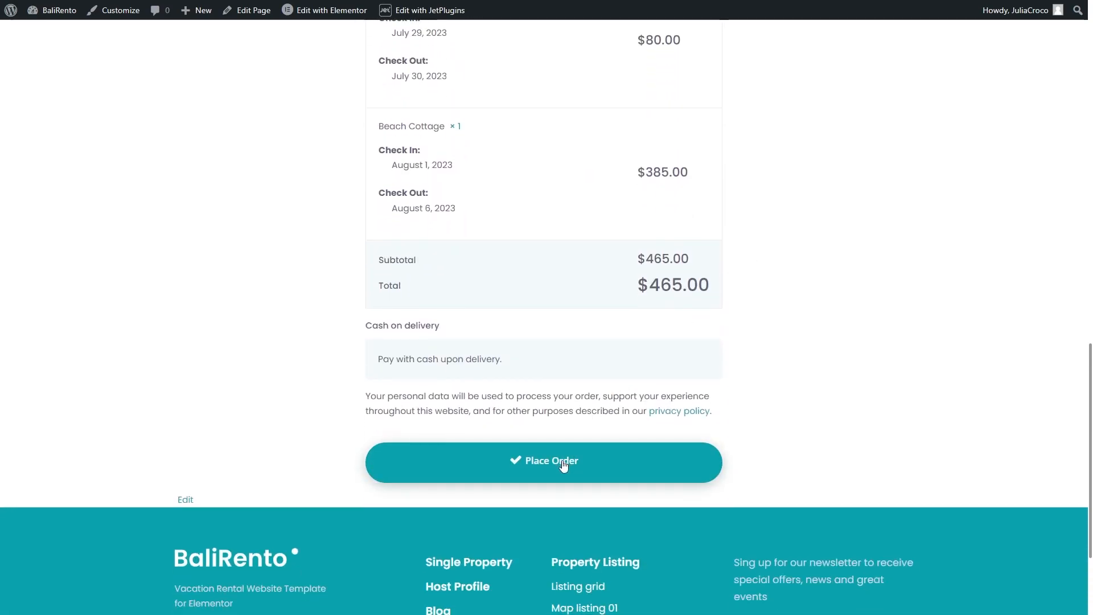
left_click(543, 462)
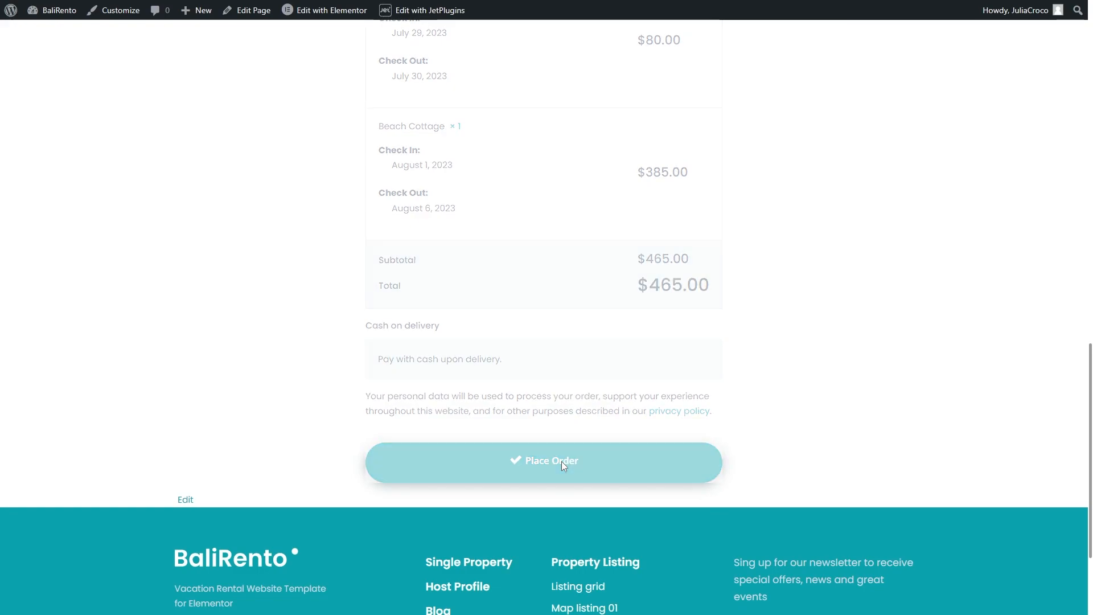
left_click(543, 460)
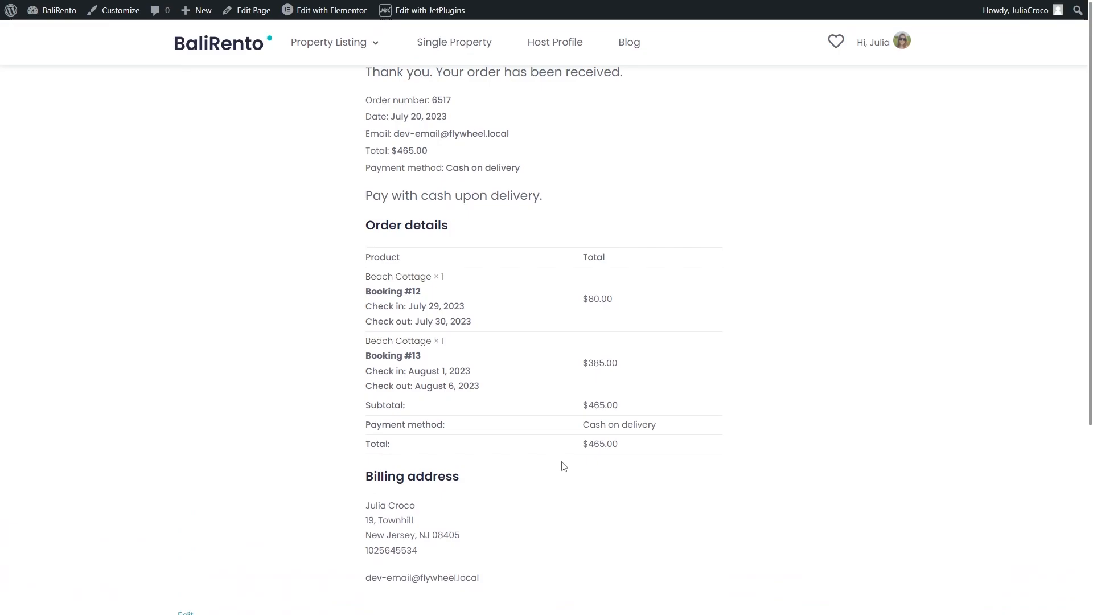
mouse_move(122, 99)
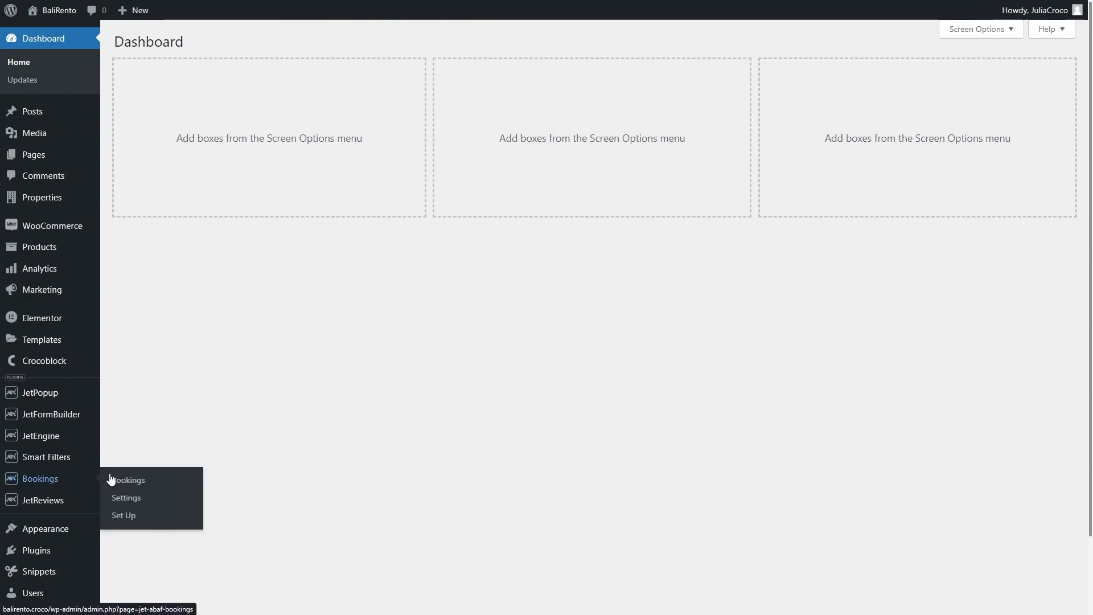
left_click(129, 479)
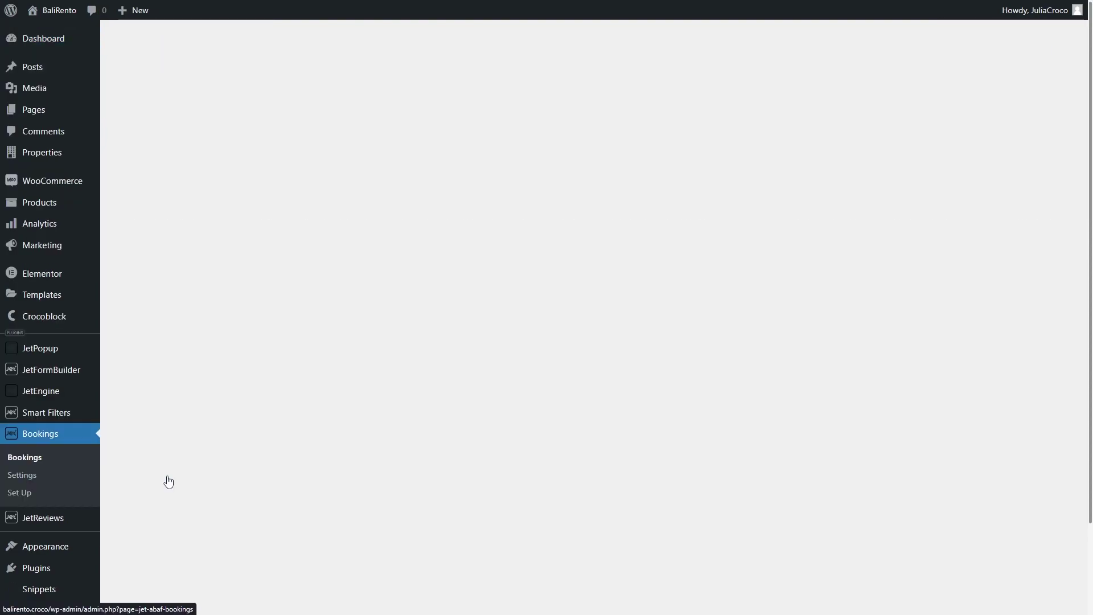
Open the Bookings list, then WooCommerce order #6517's edit screen
left_click(25, 457)
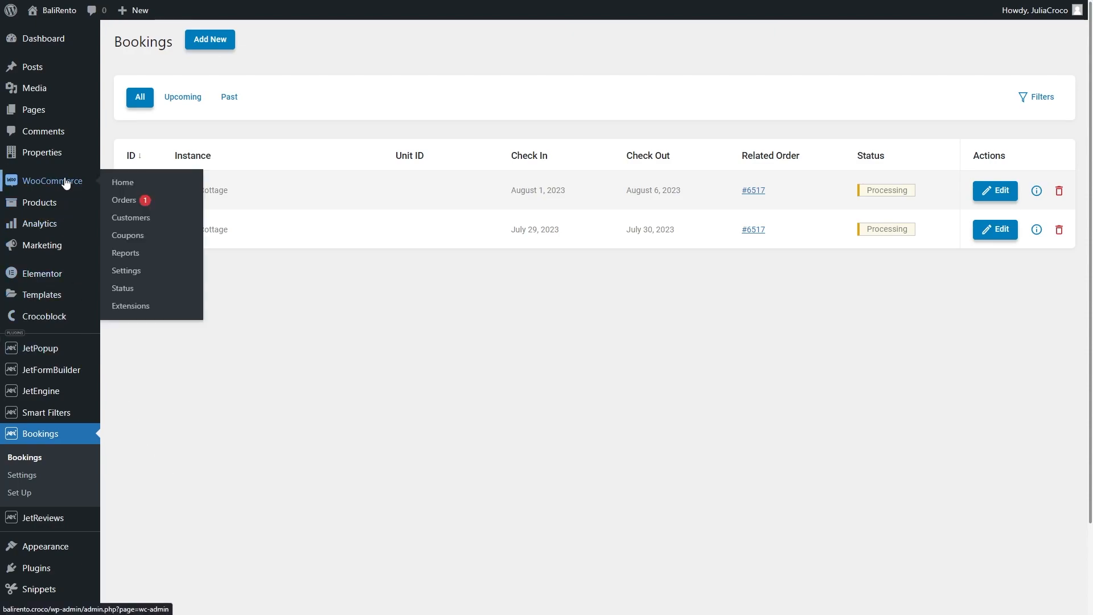
right_click(124, 200)
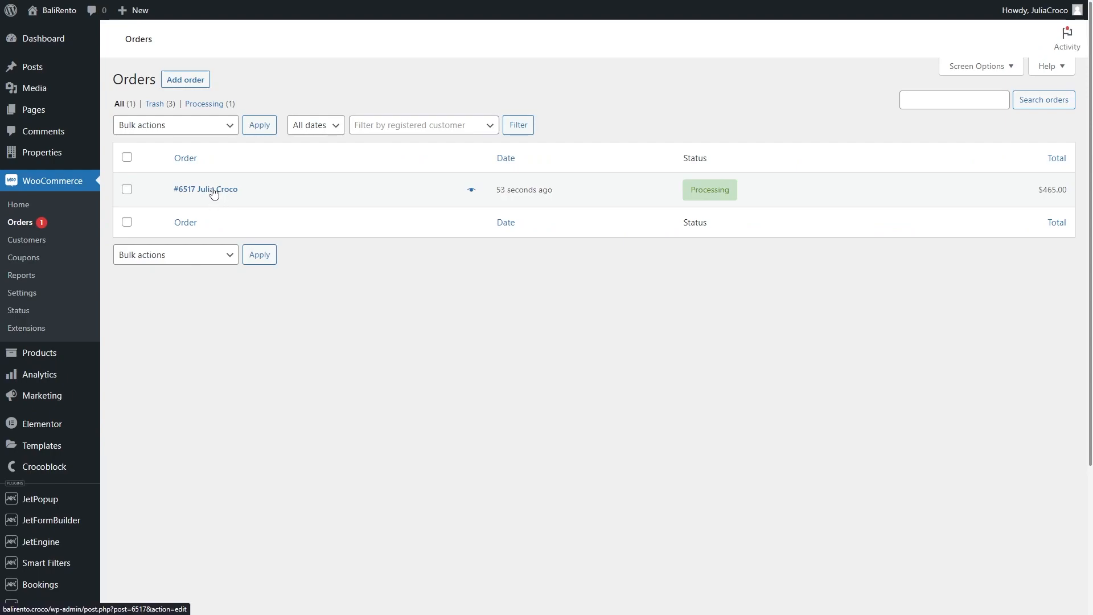
left_click(205, 189)
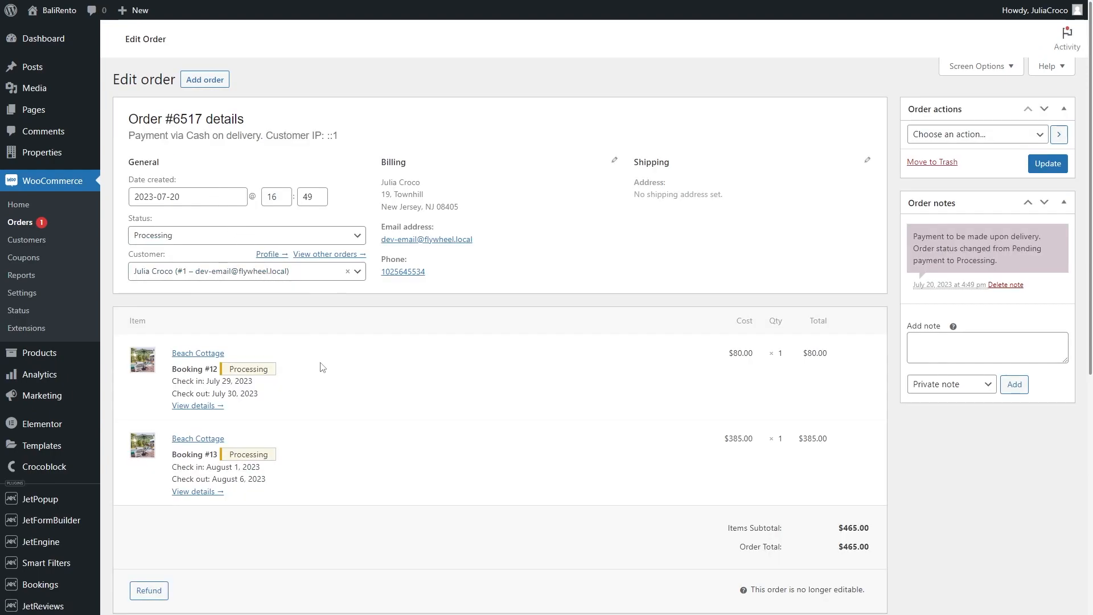
mouse_move(338, 483)
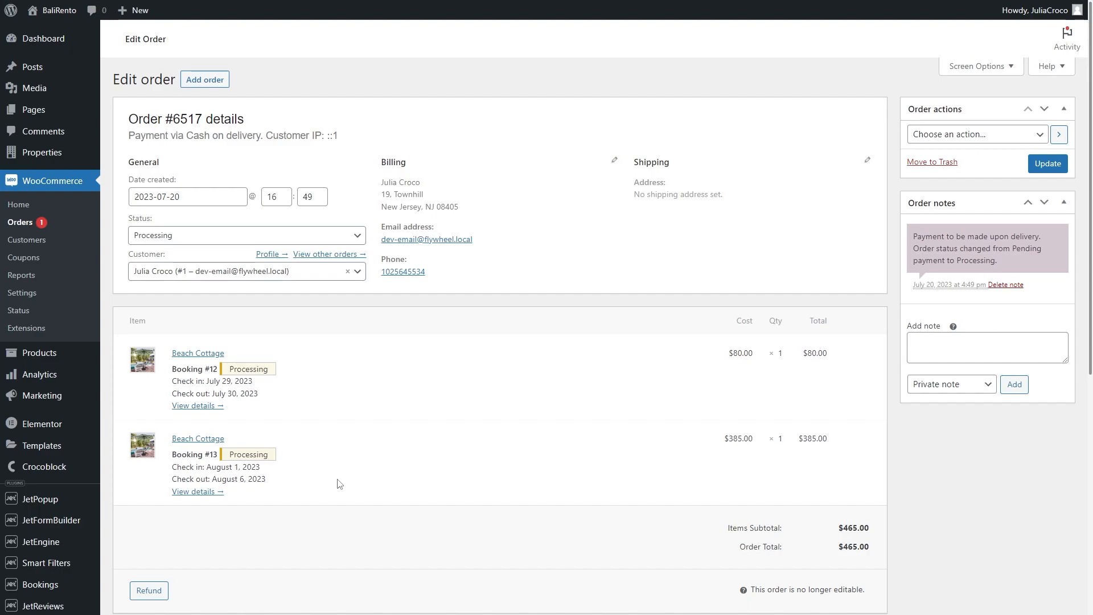
mouse_move(217, 417)
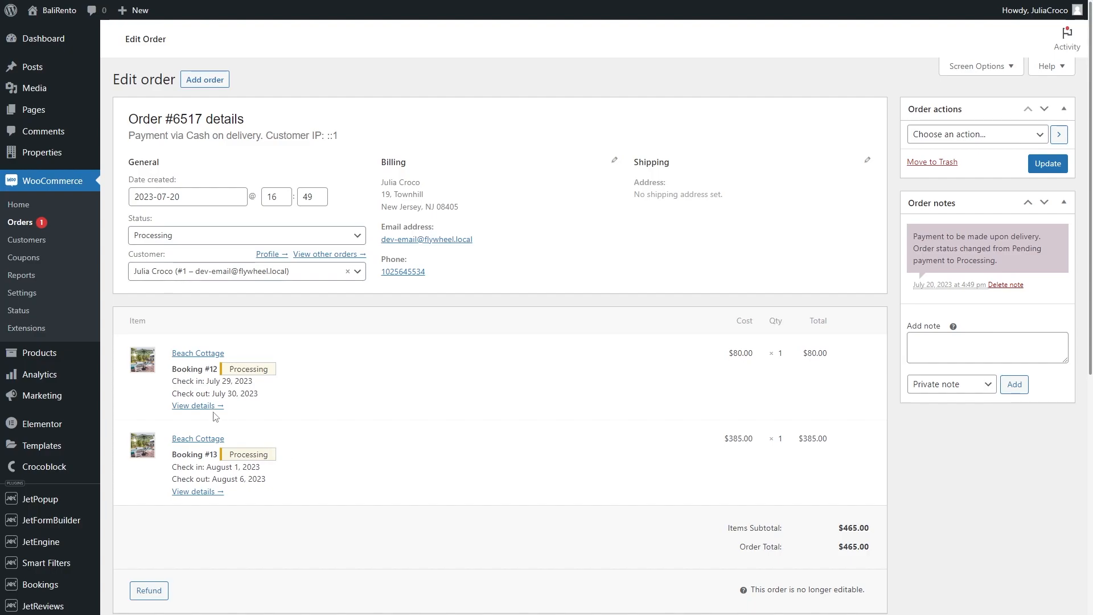
Set booking #12 to On hold and booking #13 to Pending, saving each
left_click(197, 406)
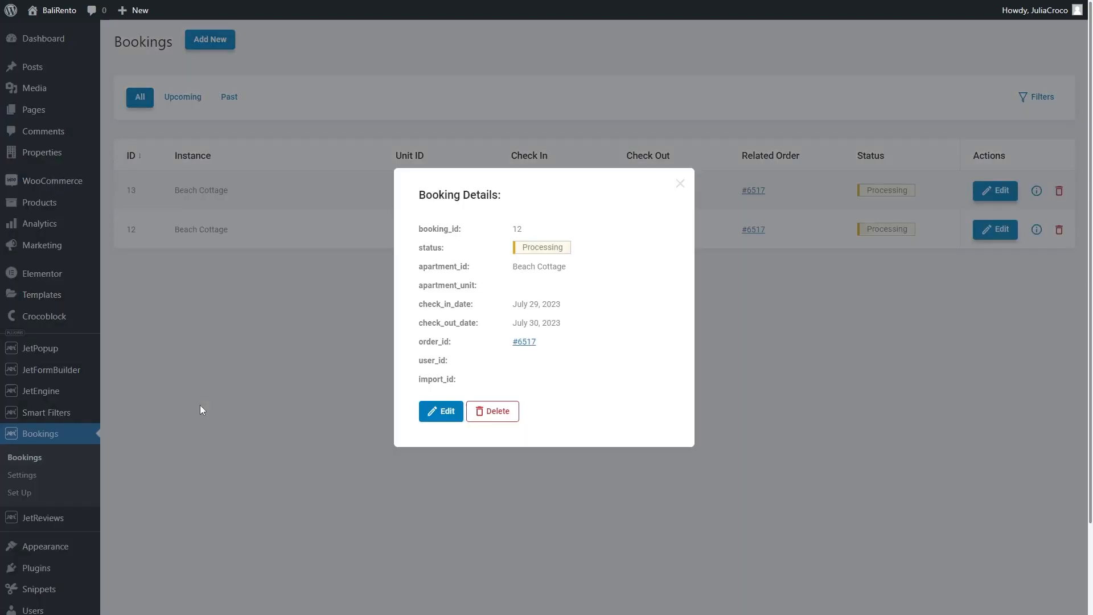
left_click(440, 411)
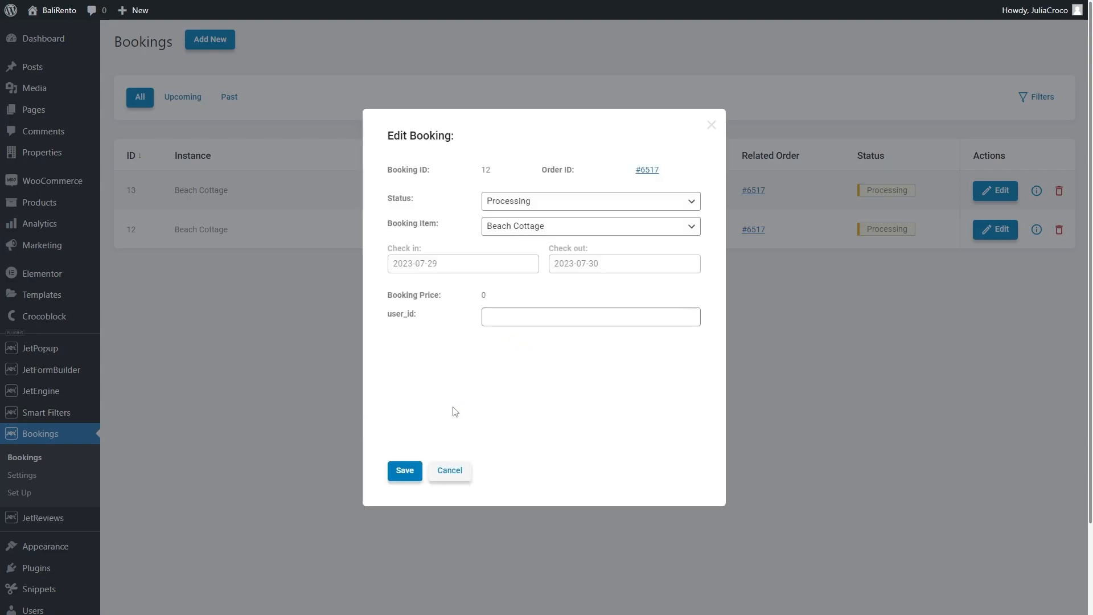
left_click(590, 201)
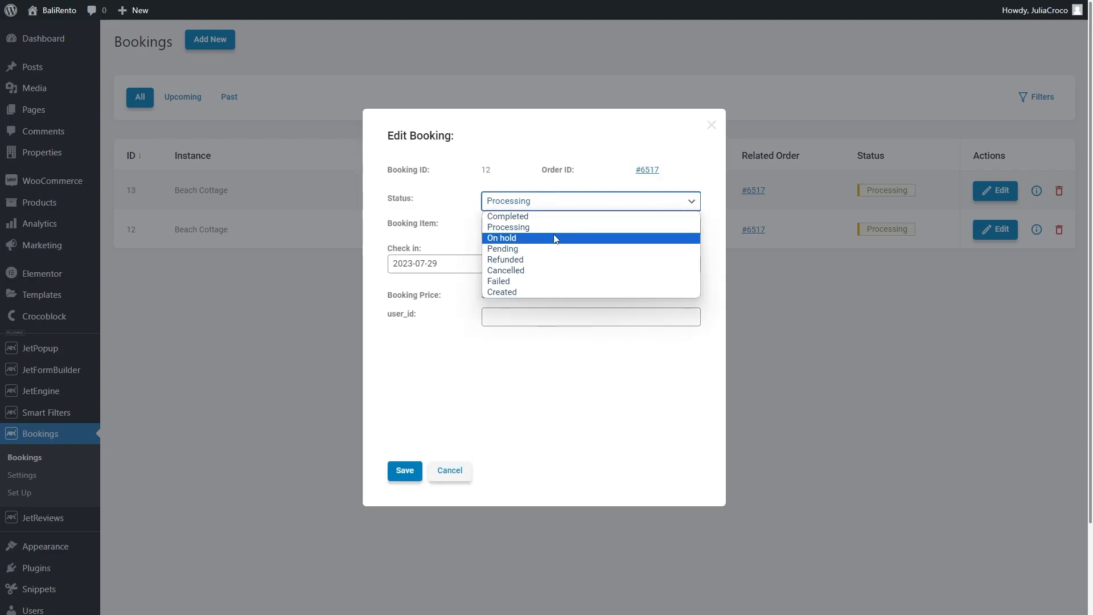
left_click(501, 237)
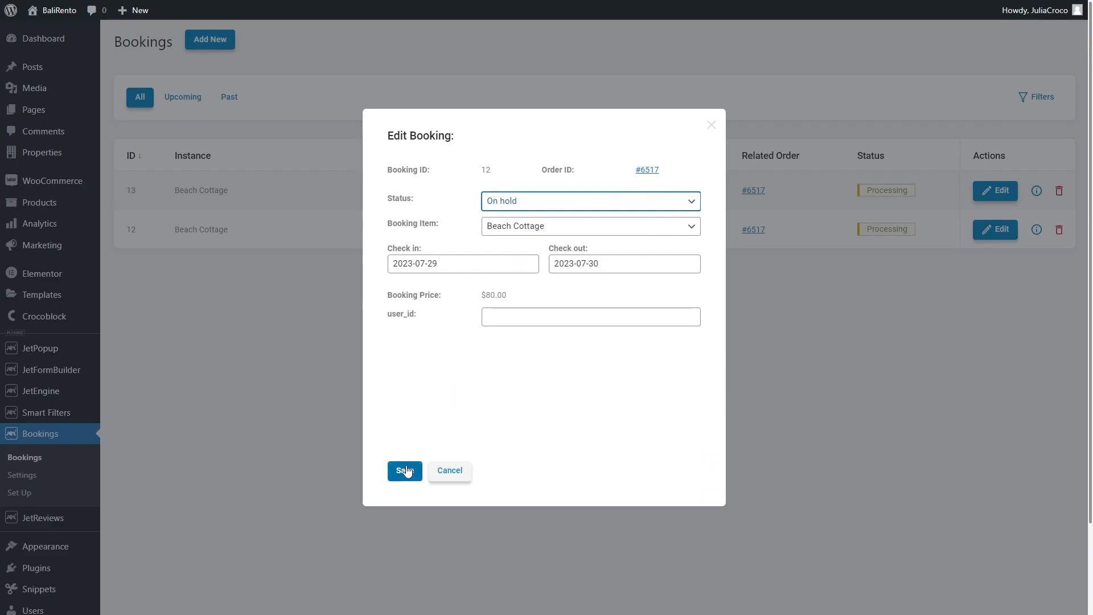
left_click(404, 470)
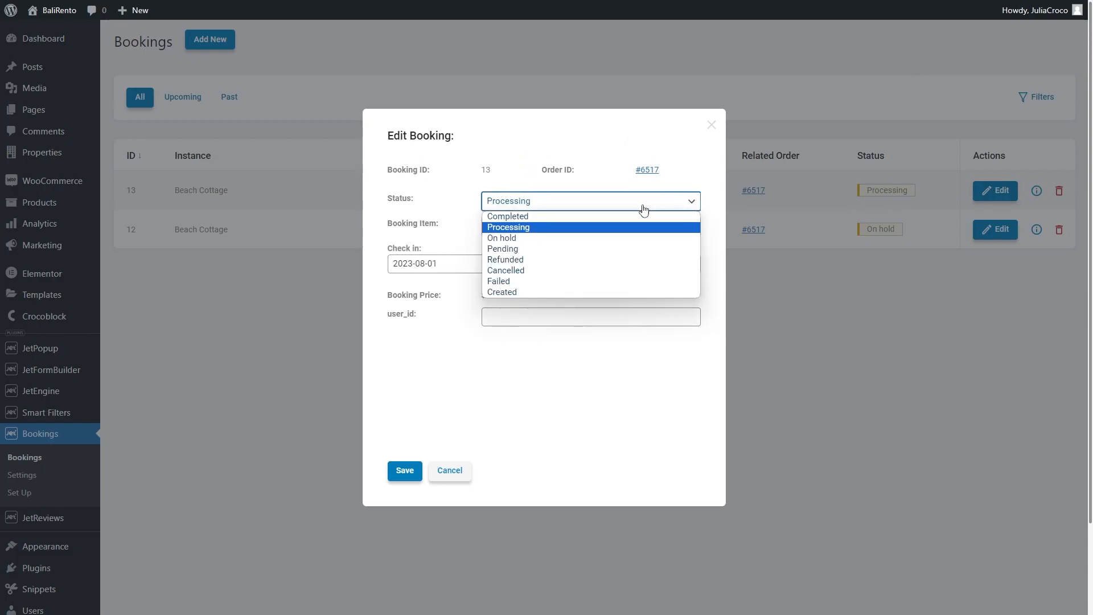
left_click(502, 249)
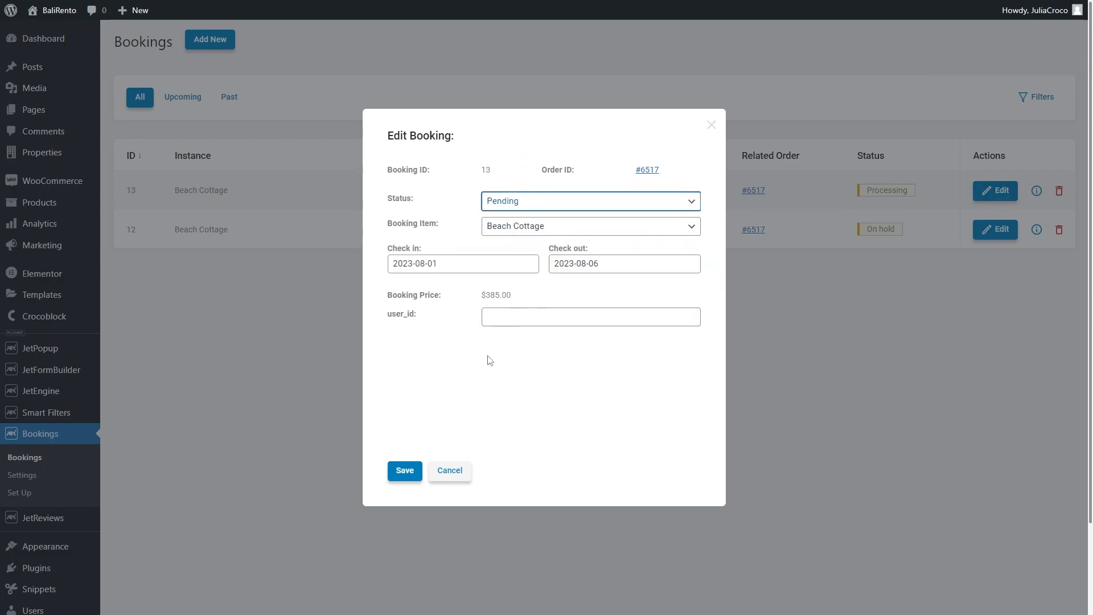
left_click(404, 469)
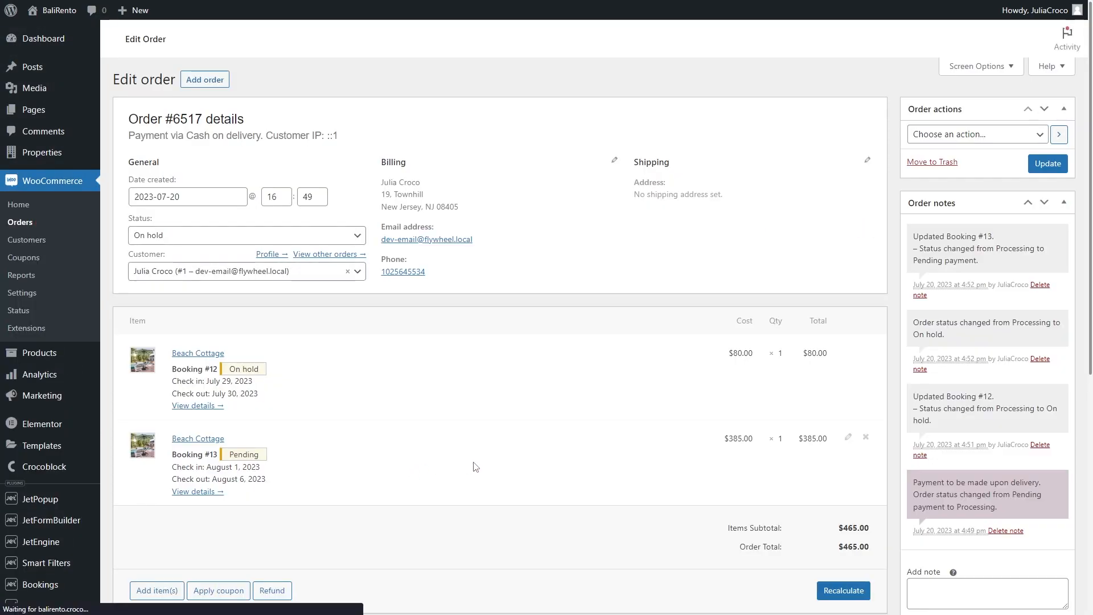
Scroll through order #6517's notes showing both booking status updates
scroll("down", 3)
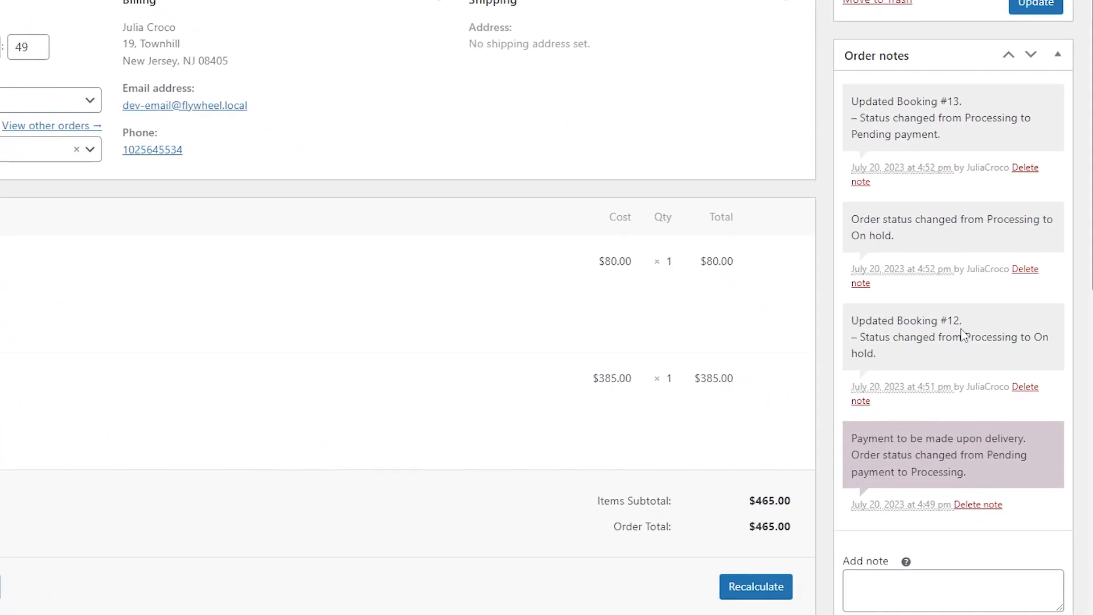
mouse_move(979, 324)
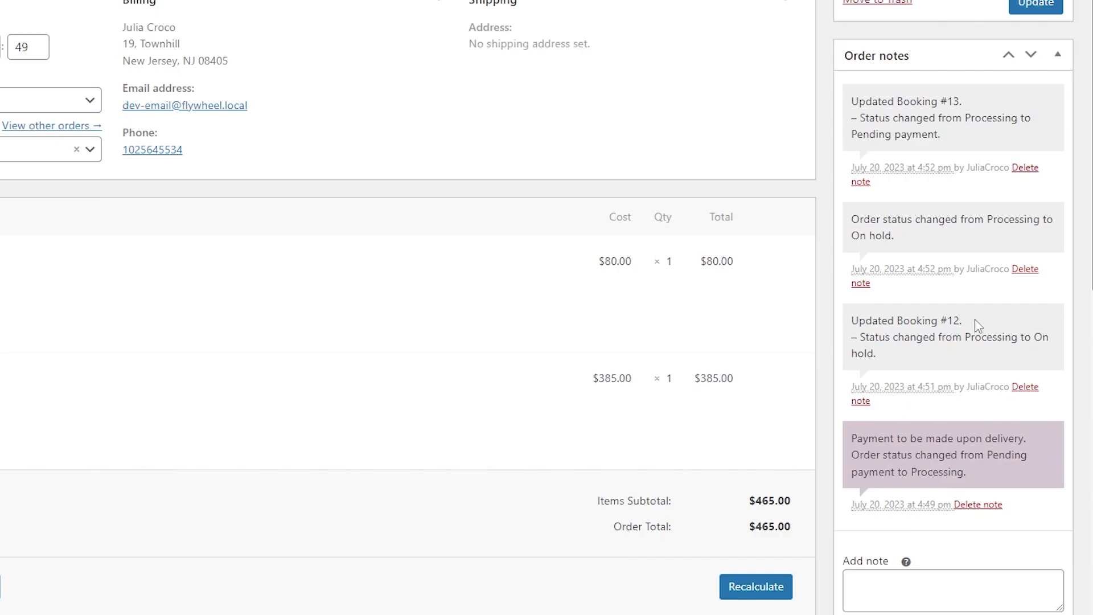
mouse_move(956, 134)
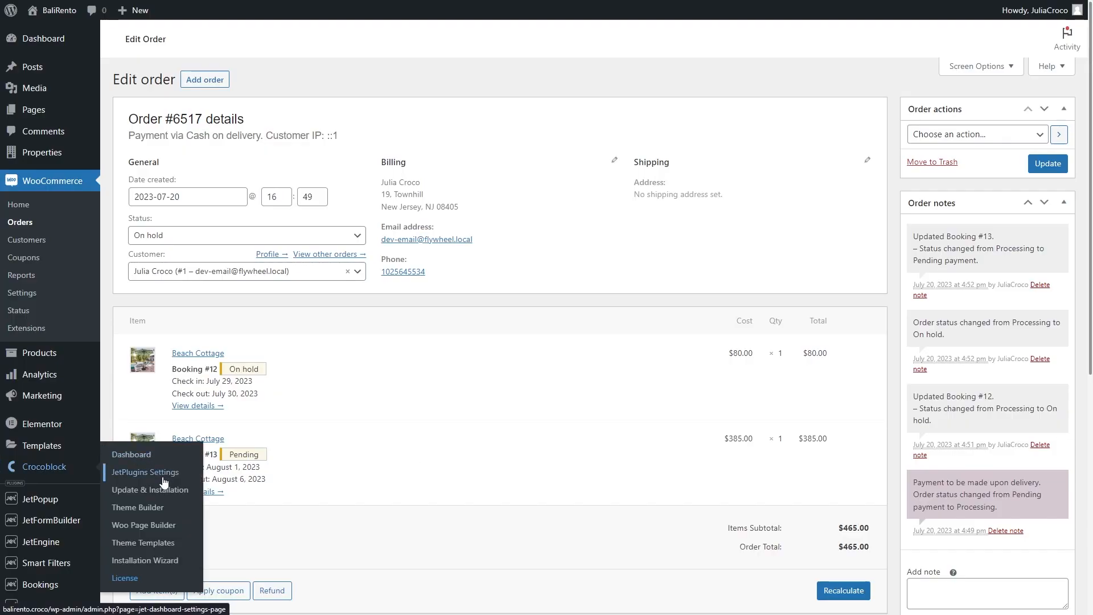
mouse_move(137, 508)
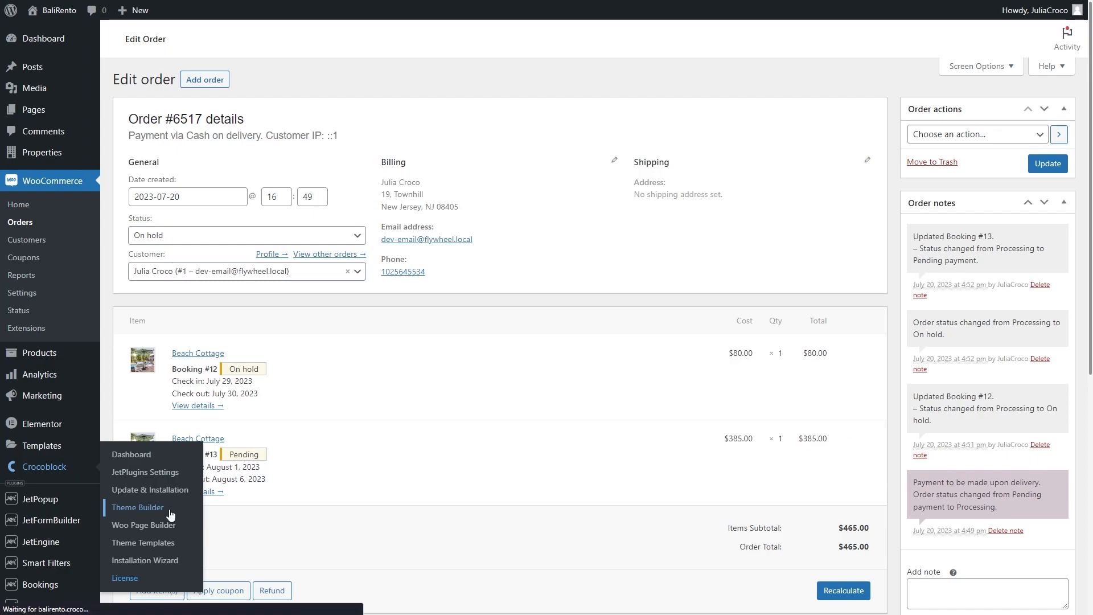
Start a new Theme Builder page template with a WooCommerce display condition
left_click(137, 507)
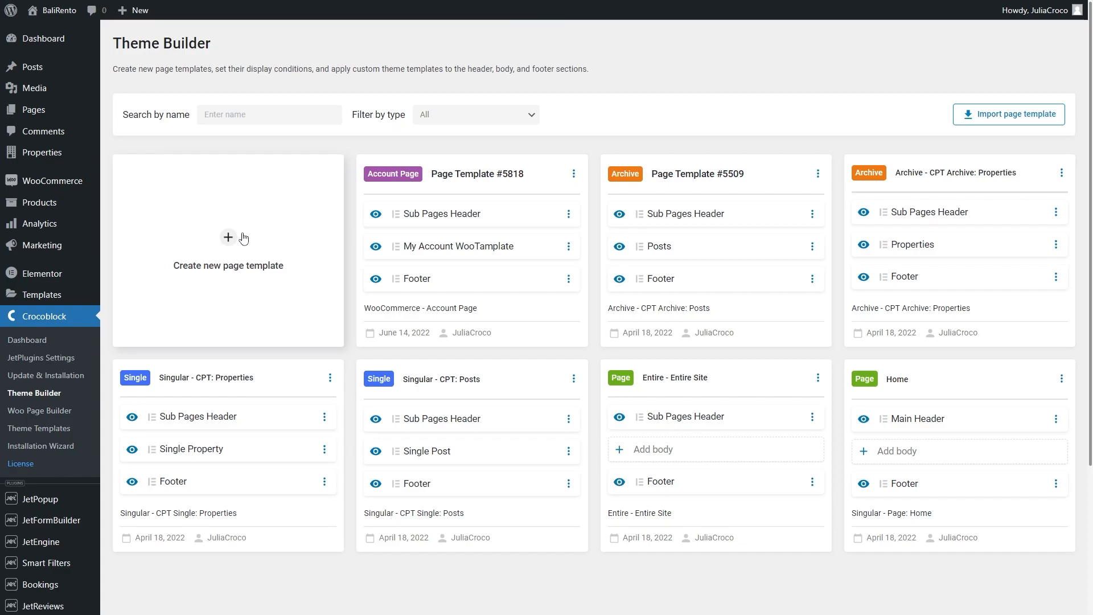
left_click(227, 238)
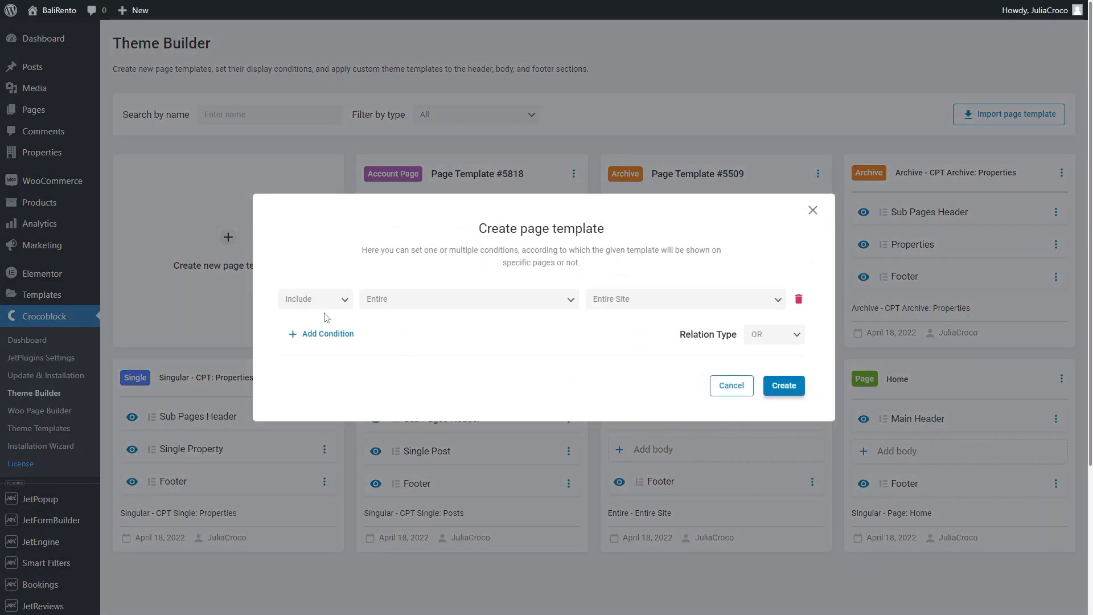
mouse_move(464, 300)
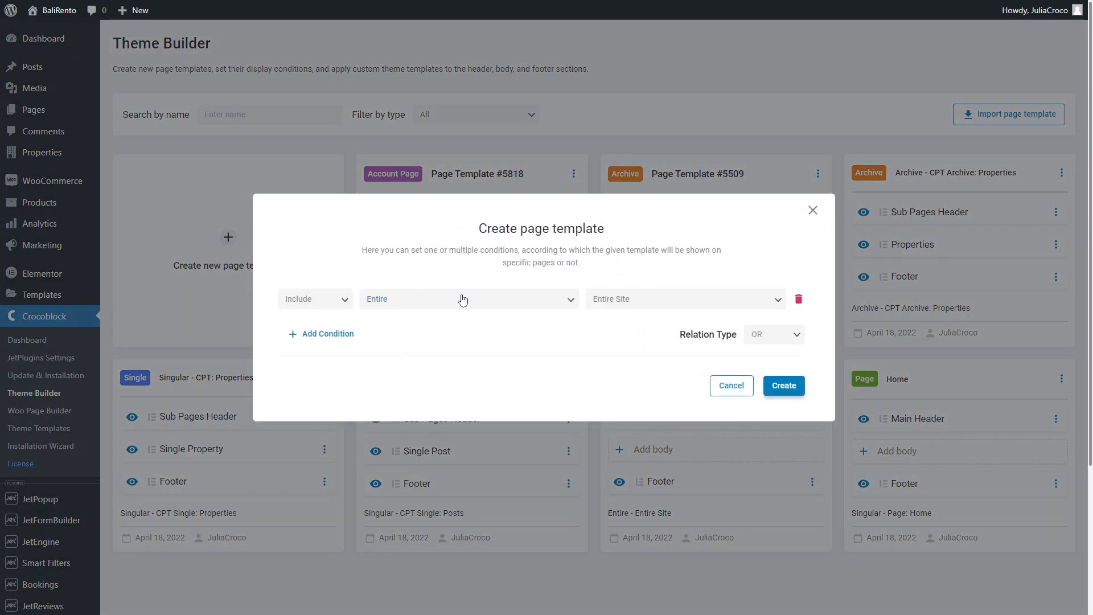
left_click(467, 298)
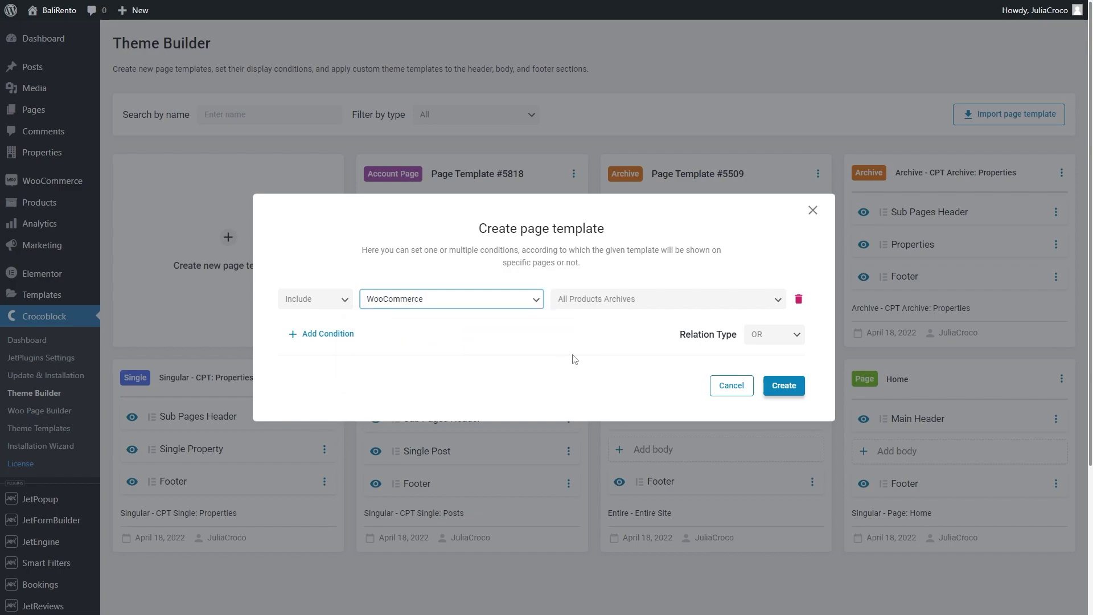
left_click(664, 298)
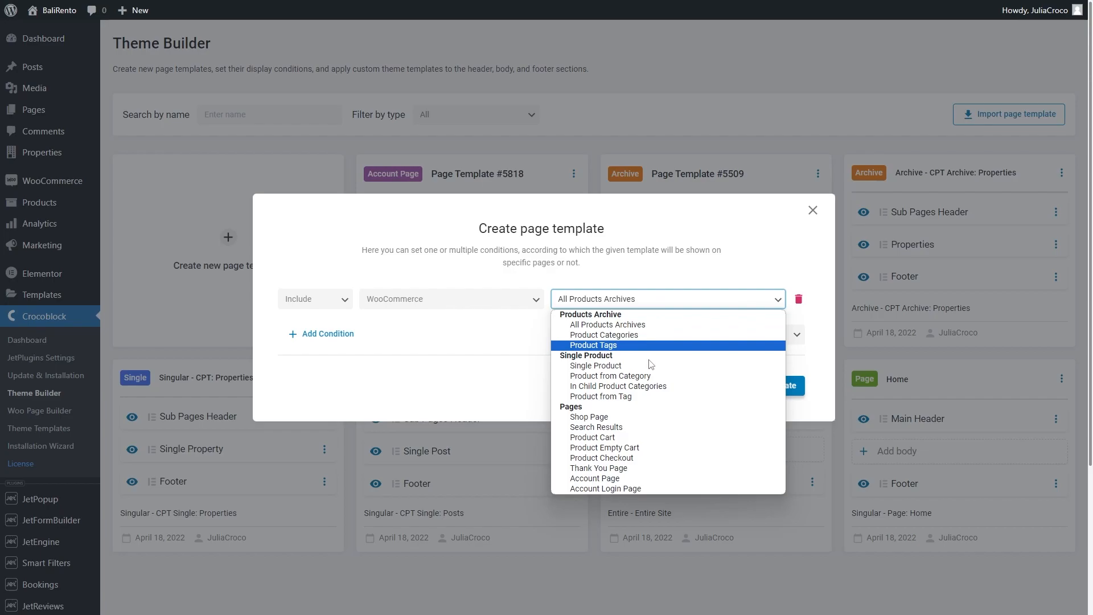
Create a Single Product template with an Elementor body template named 'Product Page'
left_click(595, 366)
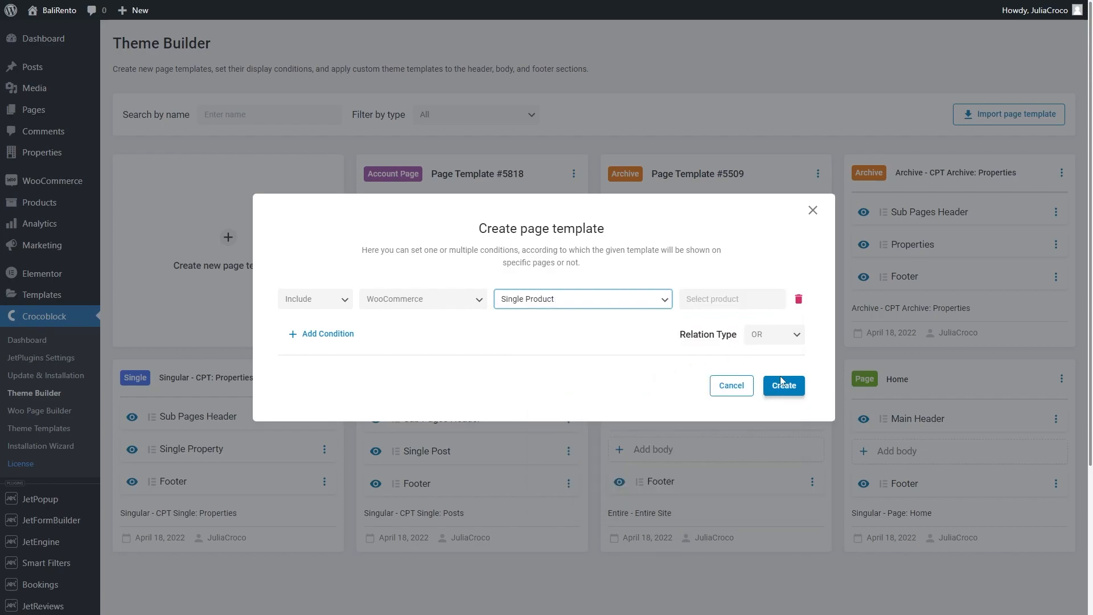
left_click(783, 385)
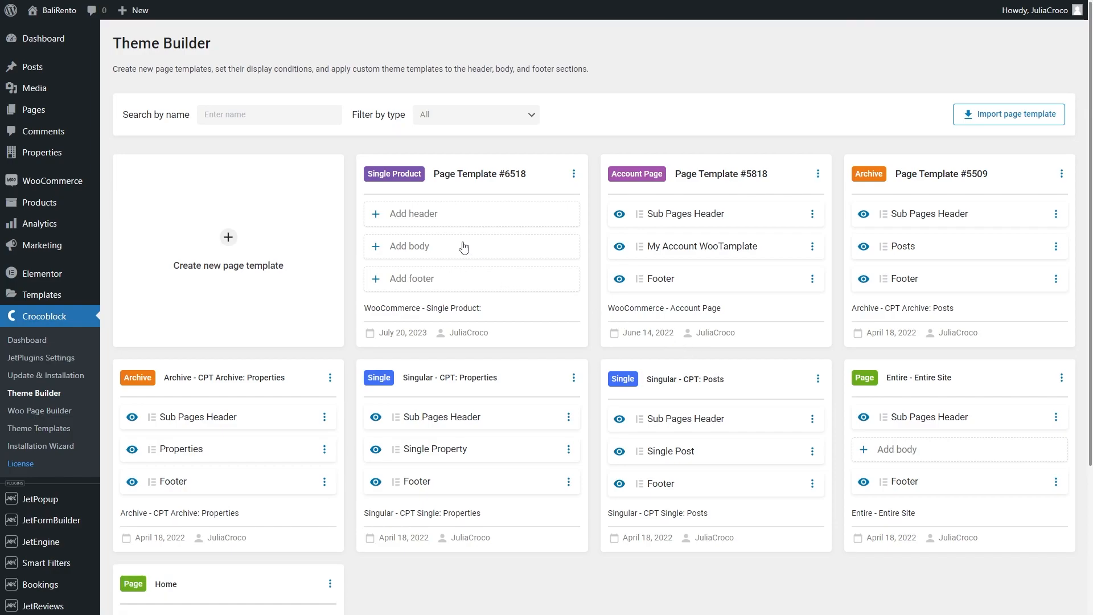
left_click(228, 237)
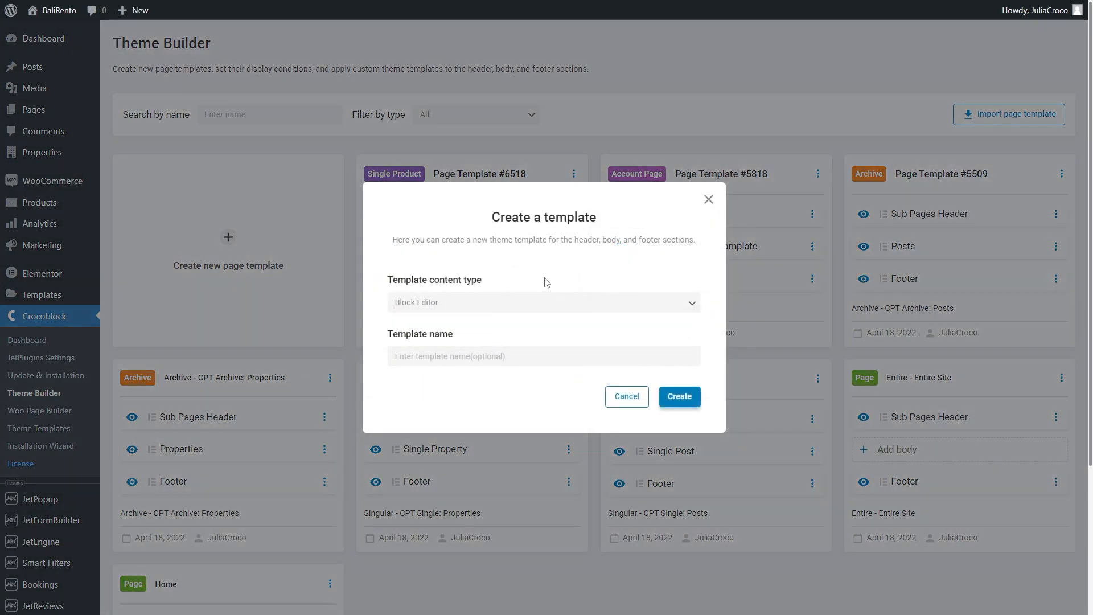
left_click(542, 302)
type("Prod")
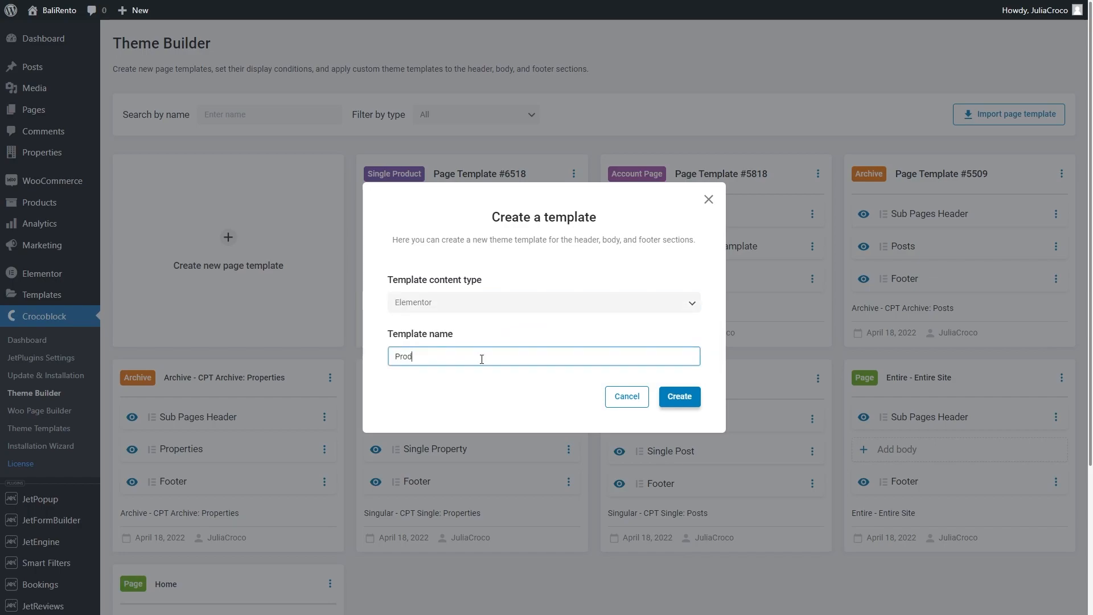
type("uct Page")
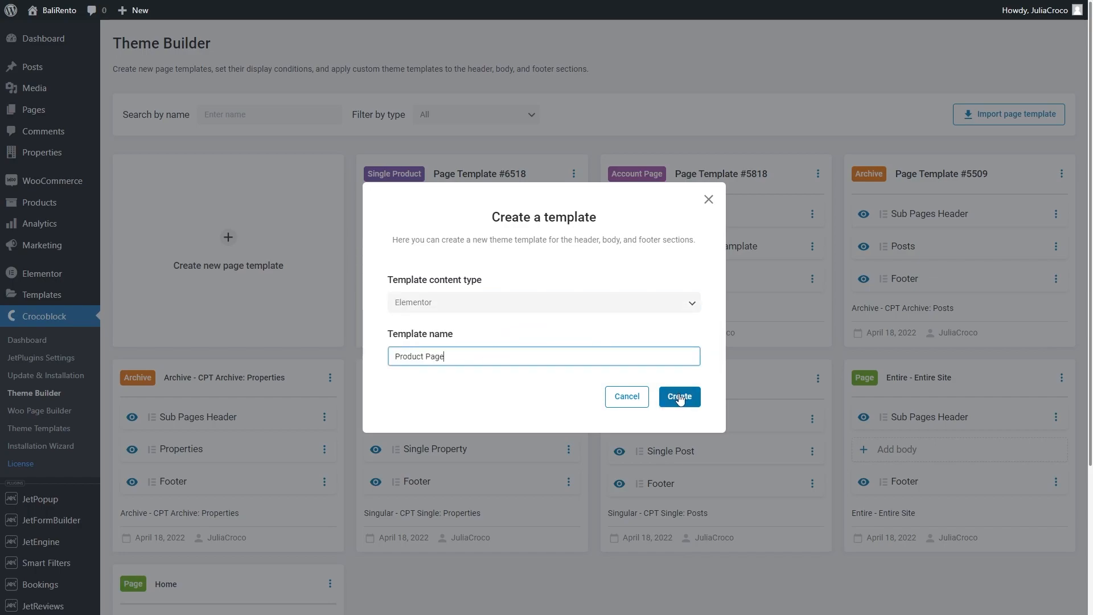
left_click(678, 396)
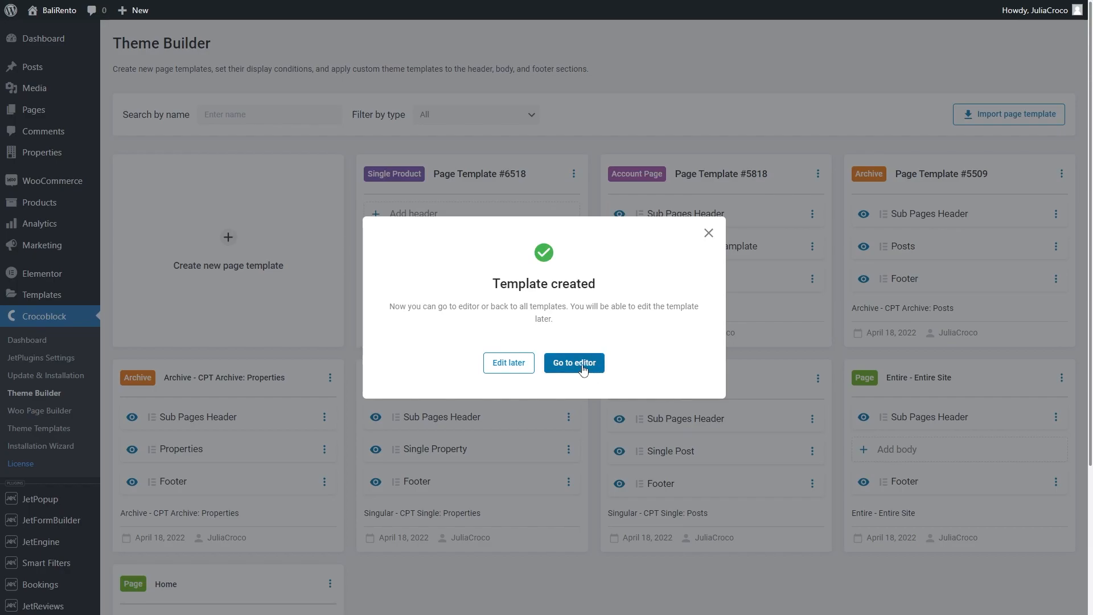
Preview the template with the Beach Cottage product and add a new section
left_click(573, 363)
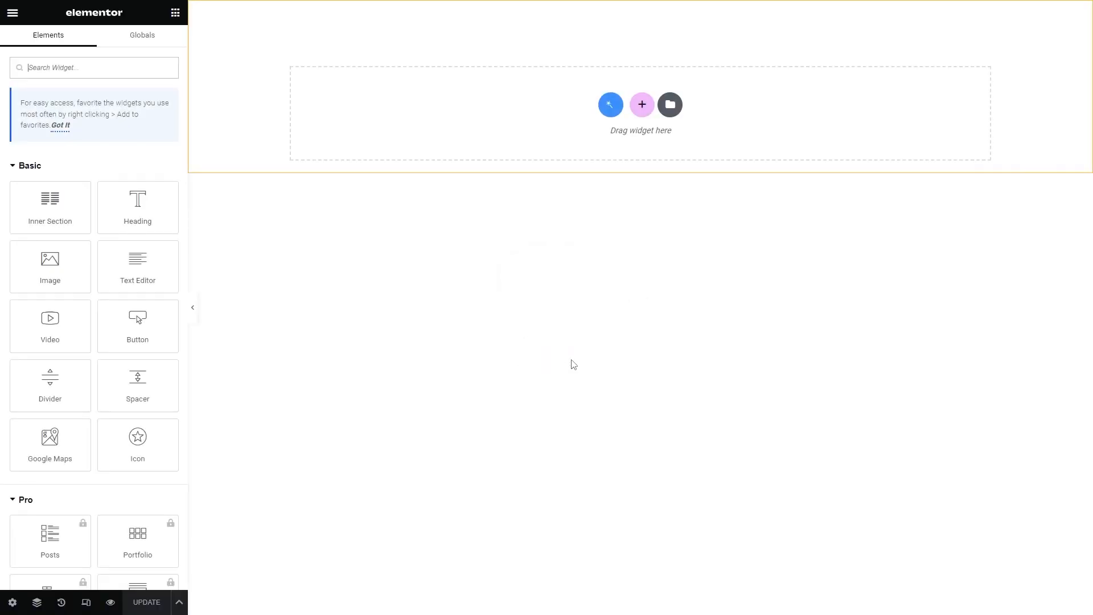
mouse_move(19, 588)
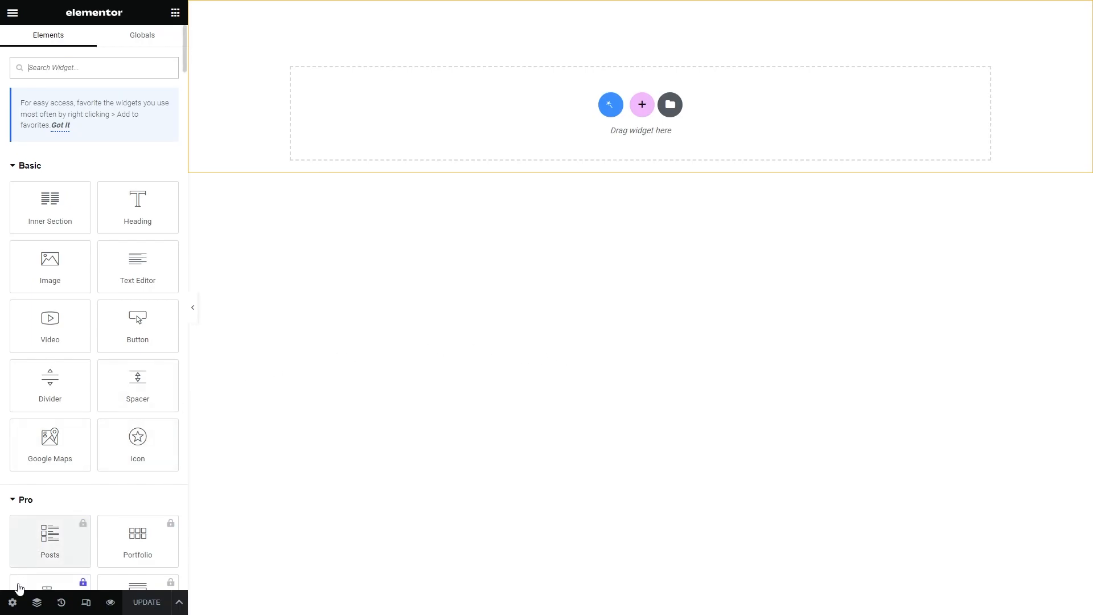
left_click(12, 606)
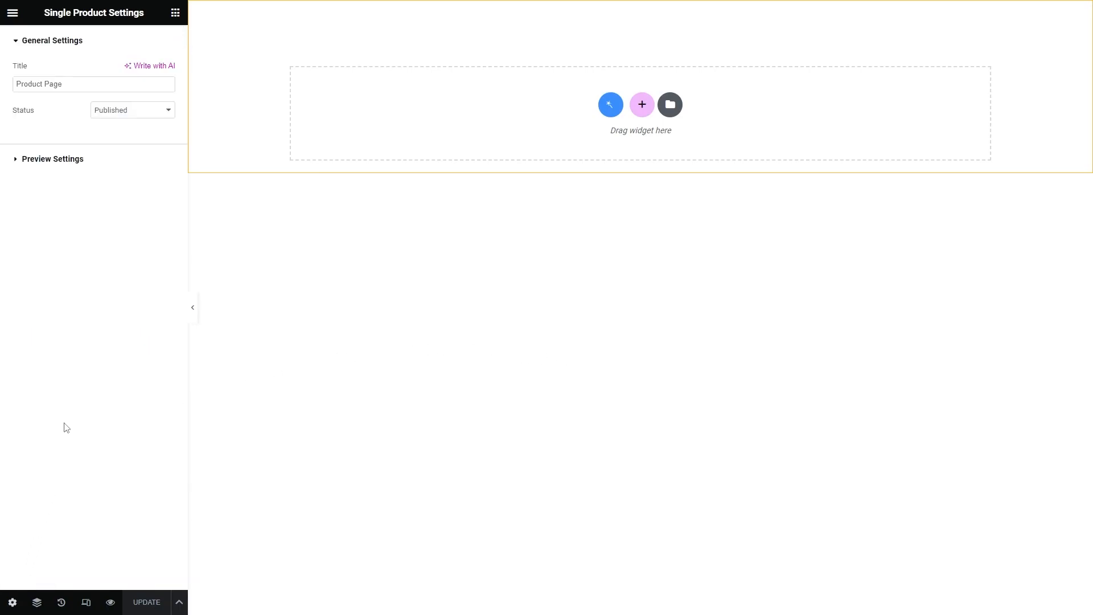
left_click(53, 159)
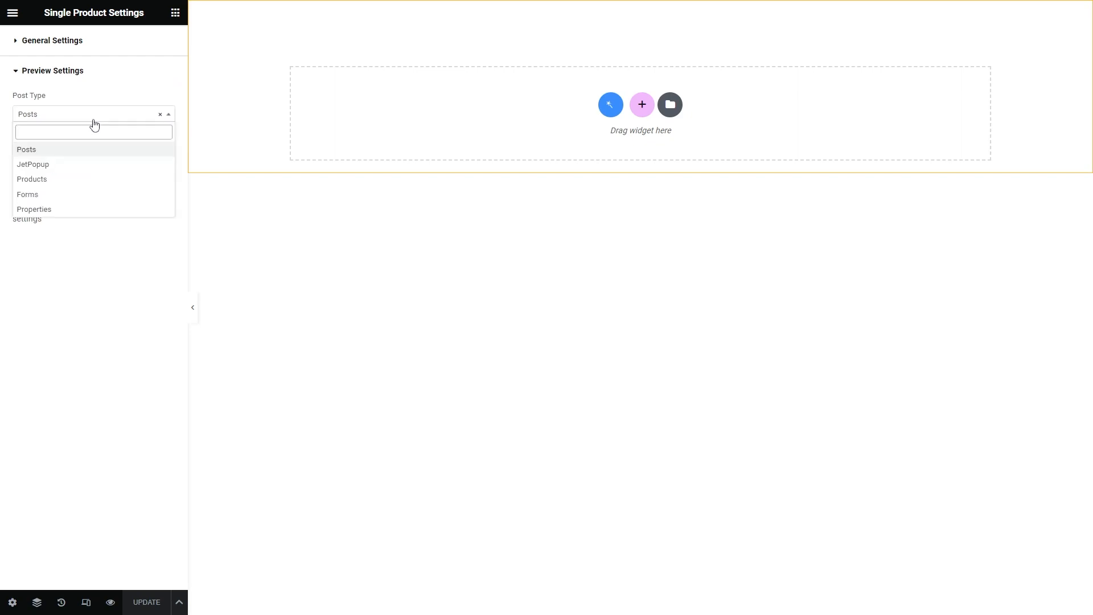
left_click(32, 180)
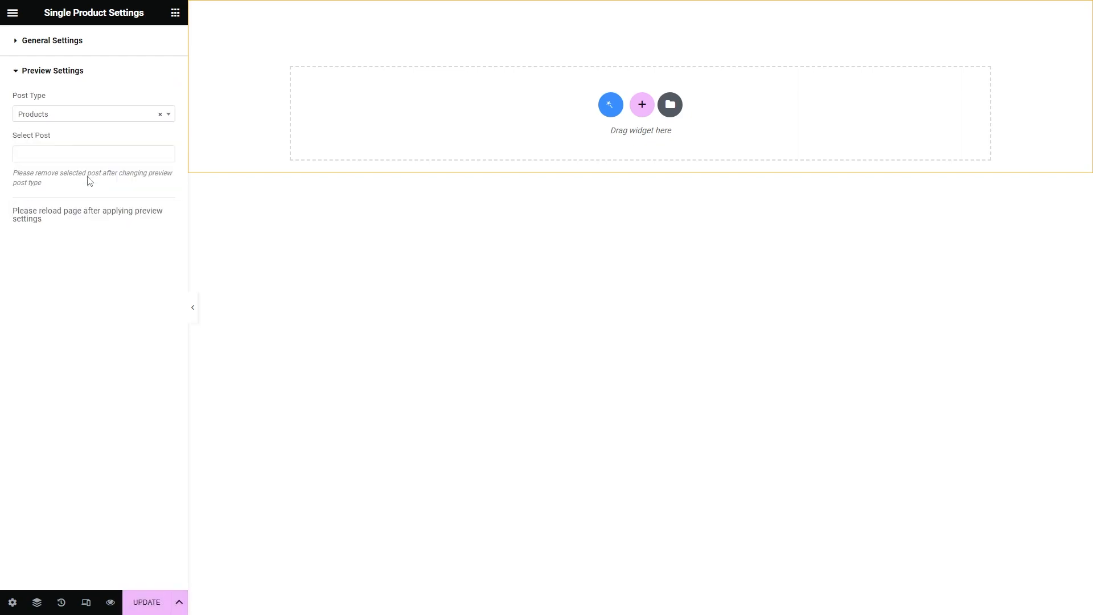
type("cottage")
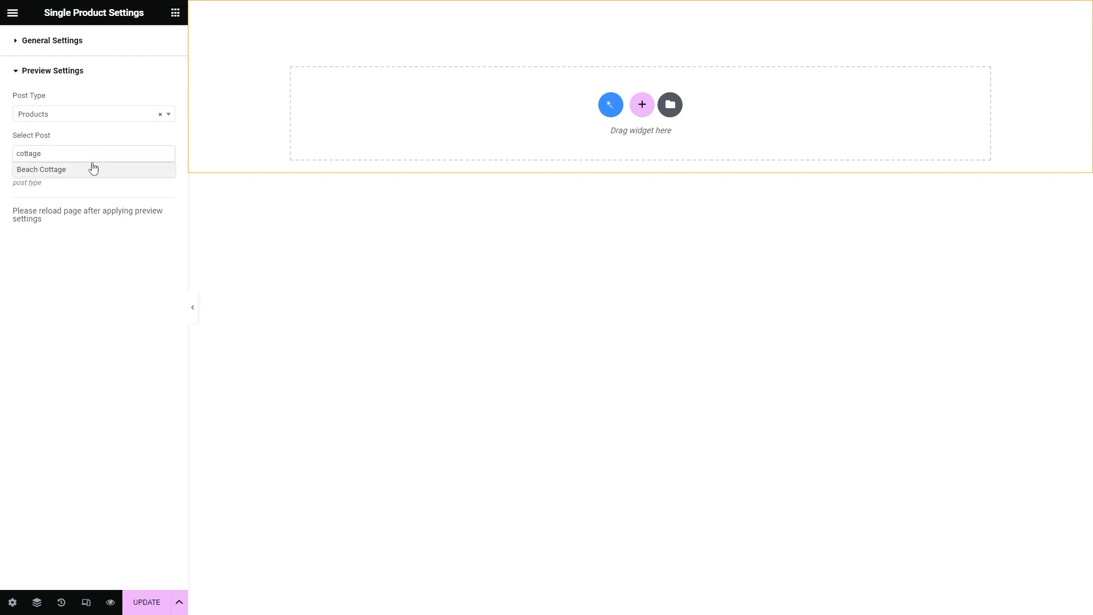
left_click(41, 169)
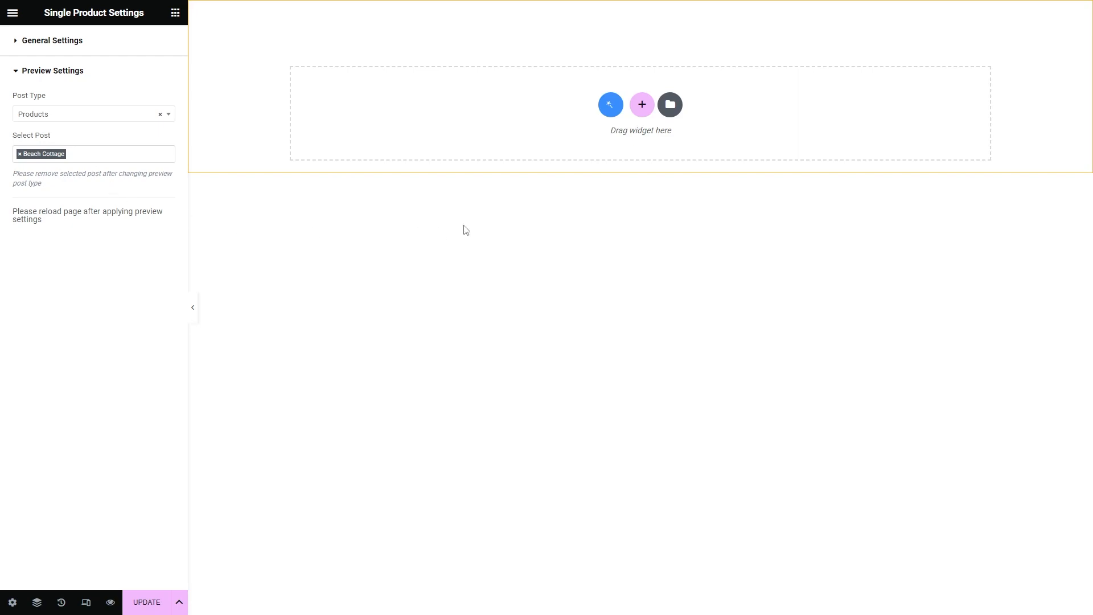
left_click(641, 104)
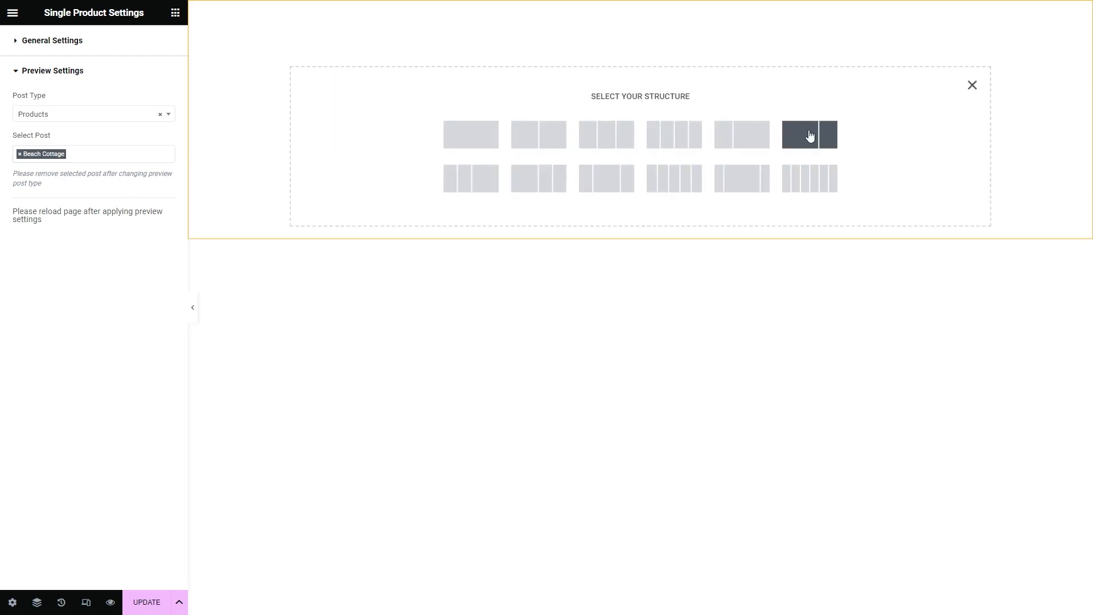
Choose a two-column section structure and begin adding product widgets
left_click(808, 134)
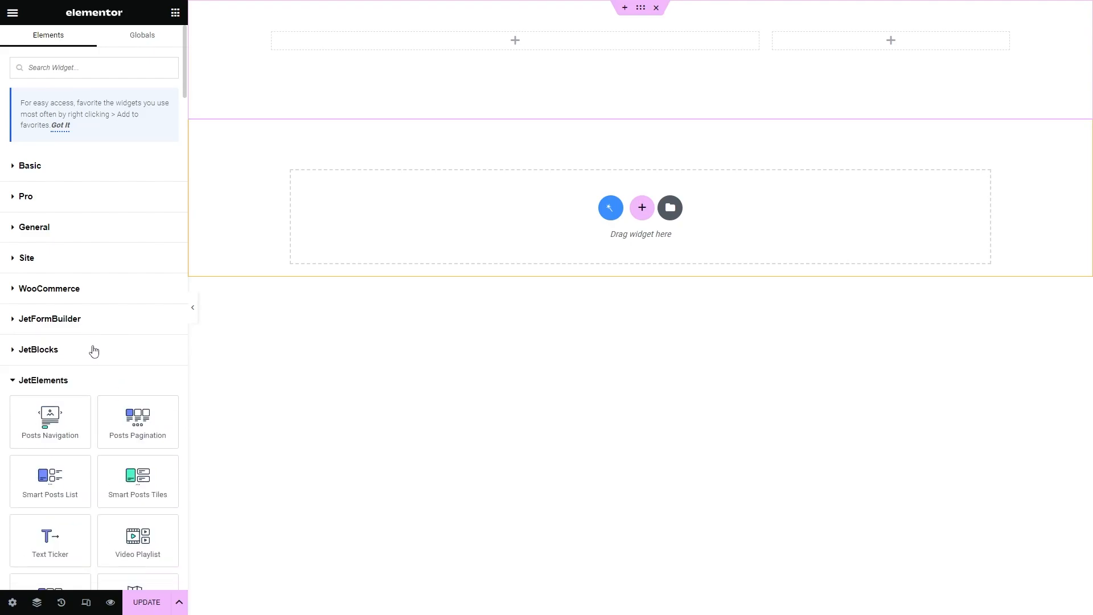
left_click(43, 380)
type("Description")
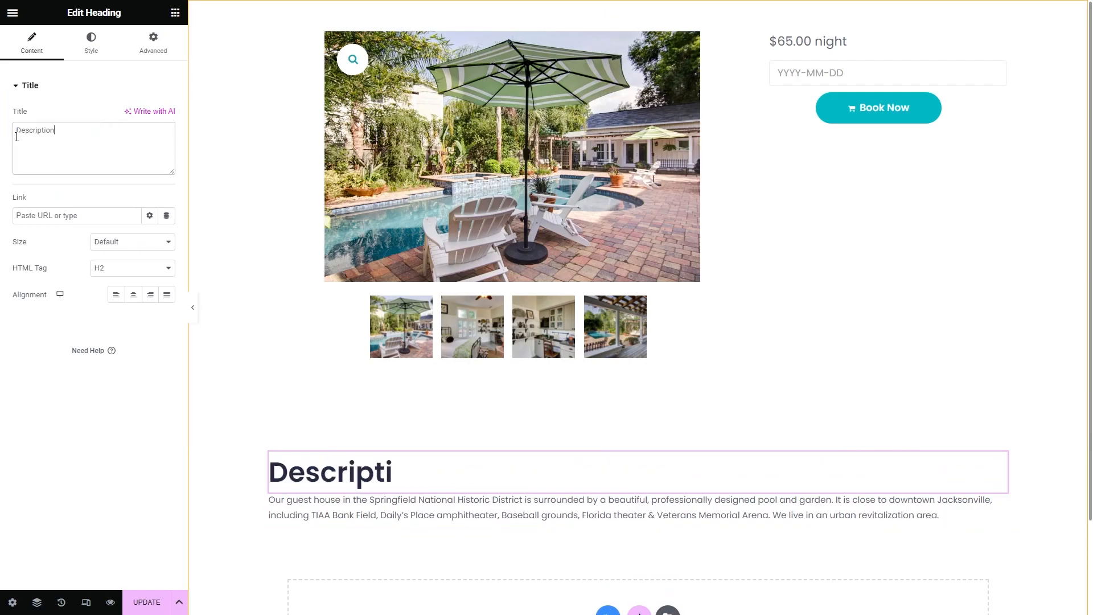
Shrink the Description heading, set the title to 35px with zero padding, and space the rating
left_click(91, 41)
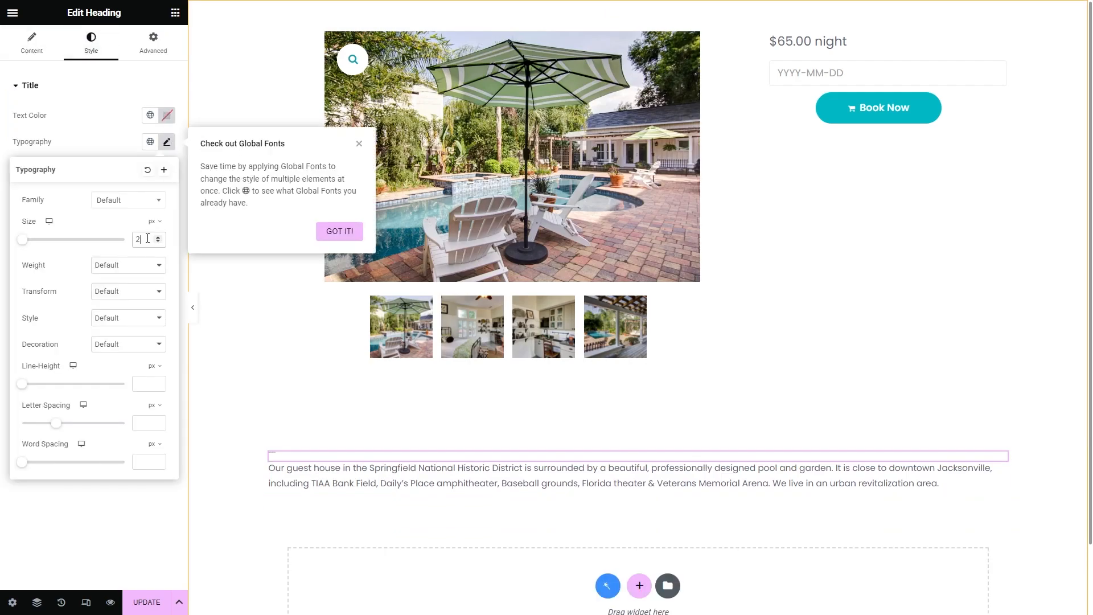
left_click(152, 41)
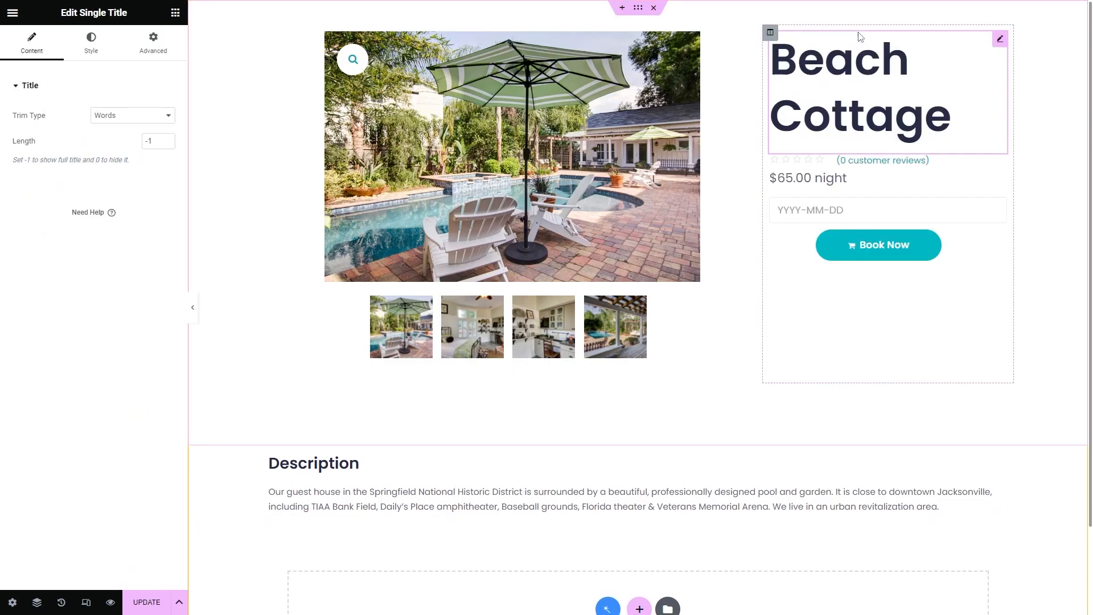
left_click(90, 42)
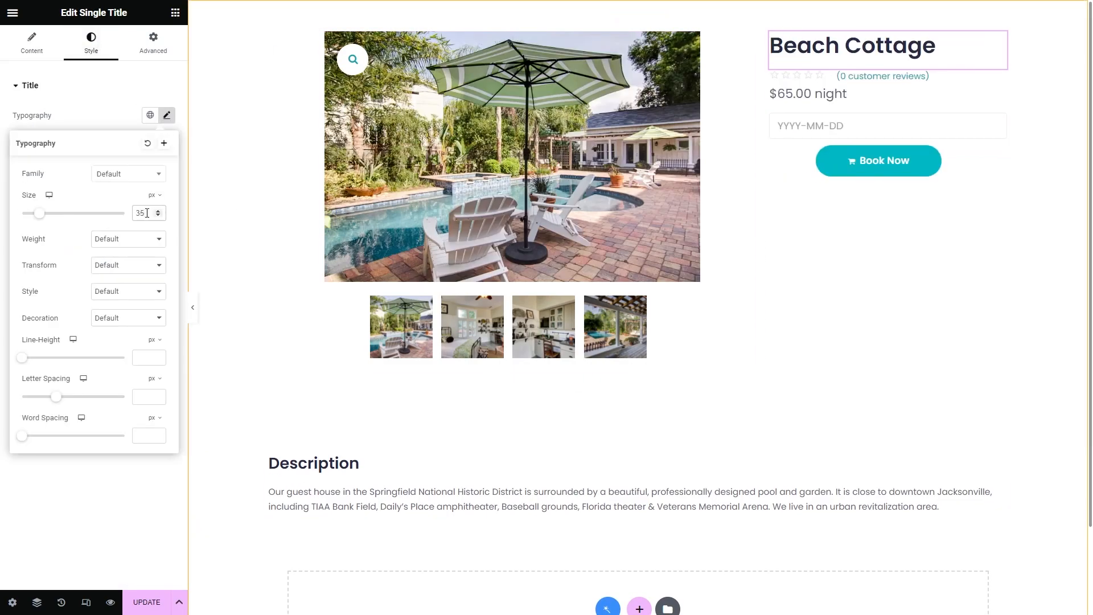
left_click(152, 40)
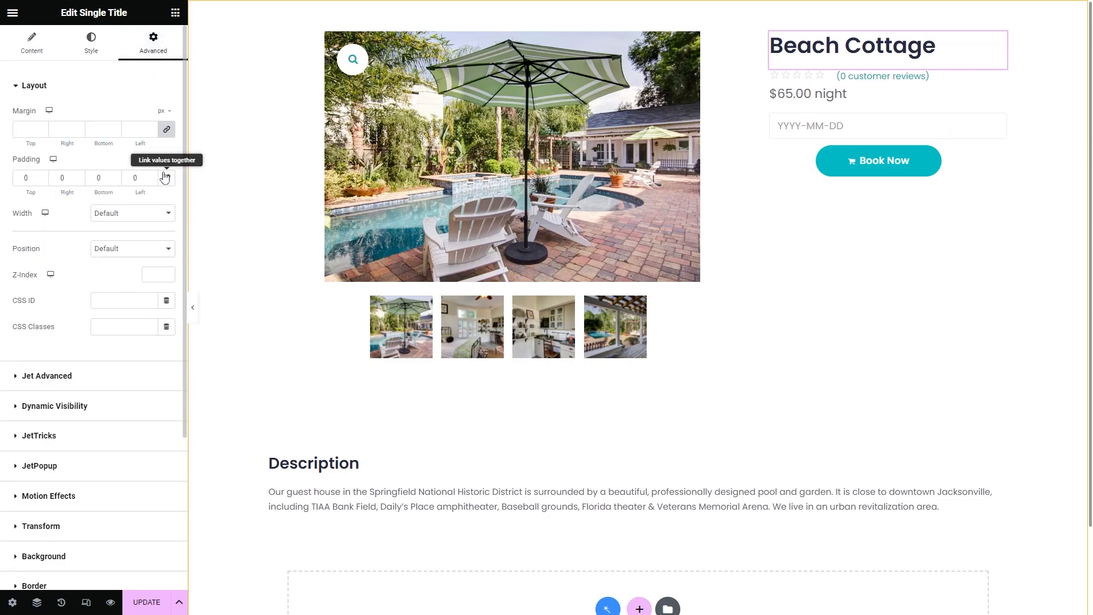
left_click(90, 41)
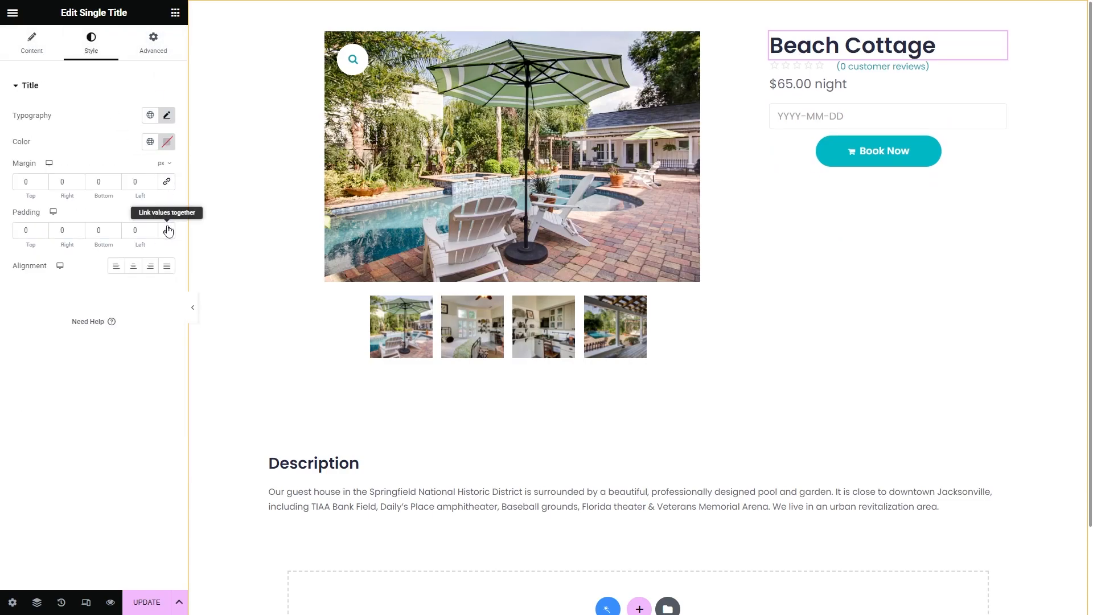
left_click(881, 66)
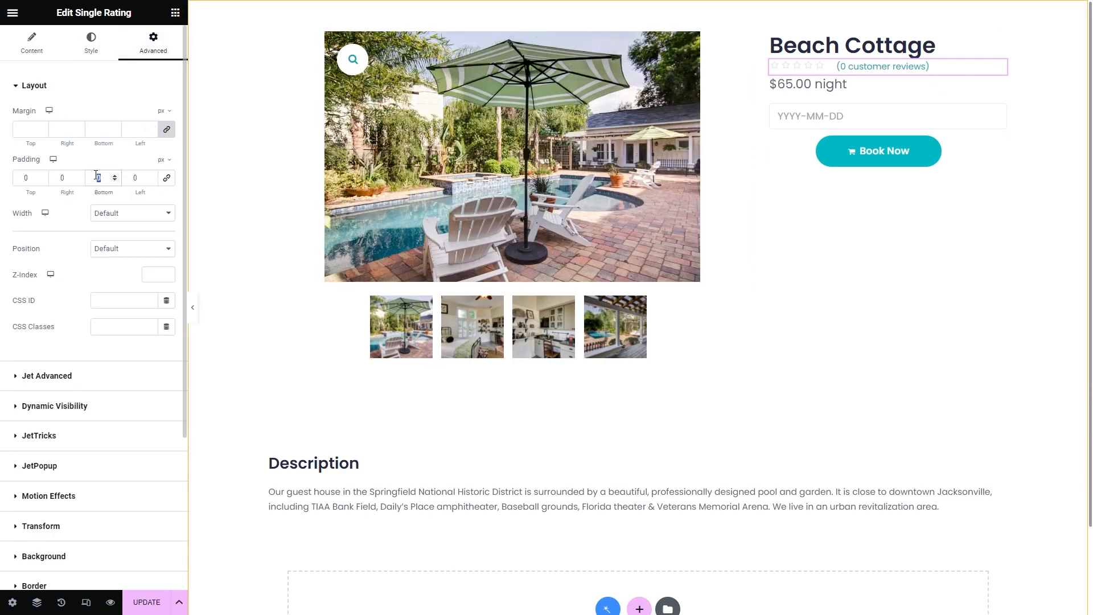
left_click(176, 13)
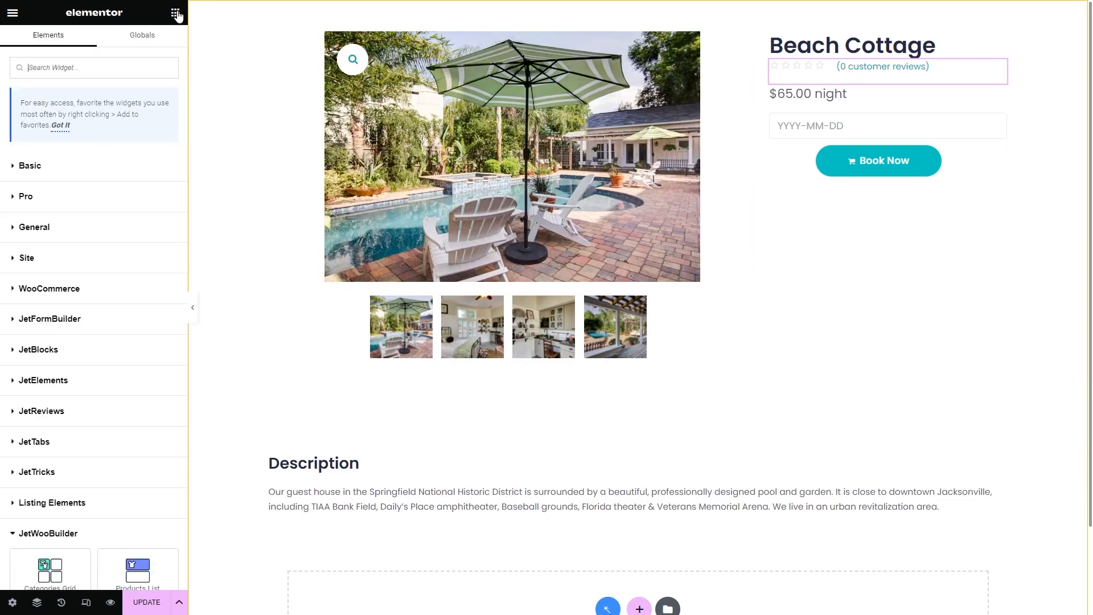
Add a heading with the JetBooking Price per day/night tag as a prices range, suffixed 'night'
left_click(29, 166)
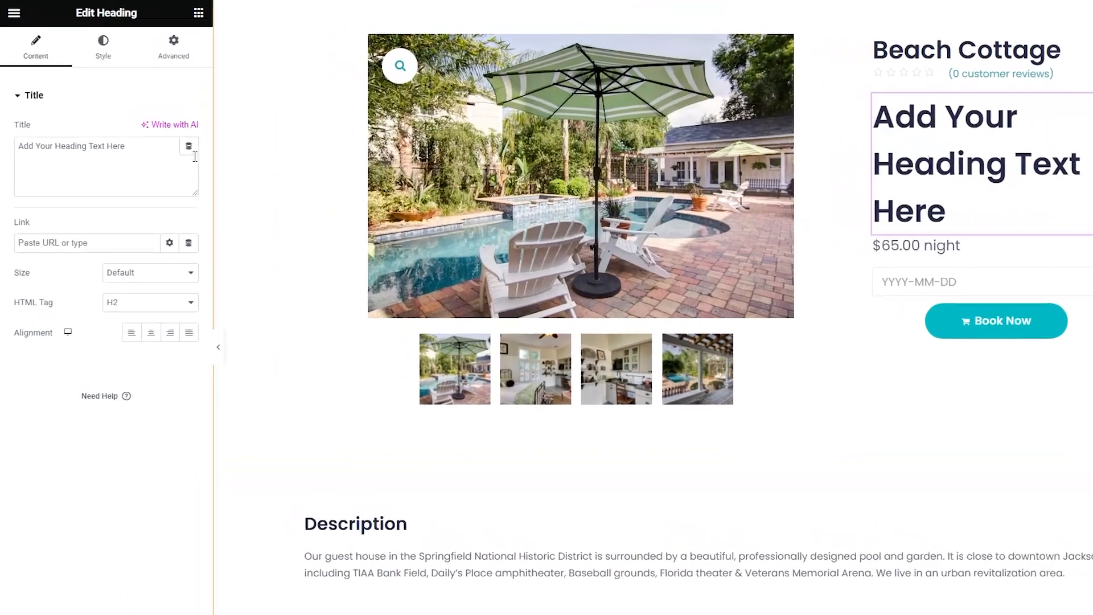
left_click(189, 147)
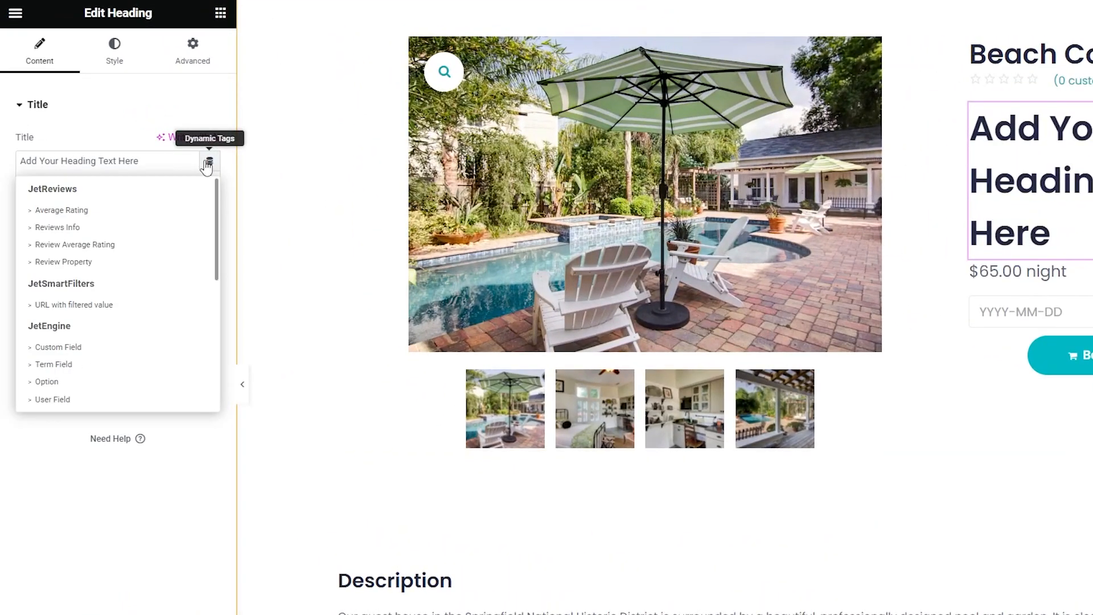
scroll("down", 3)
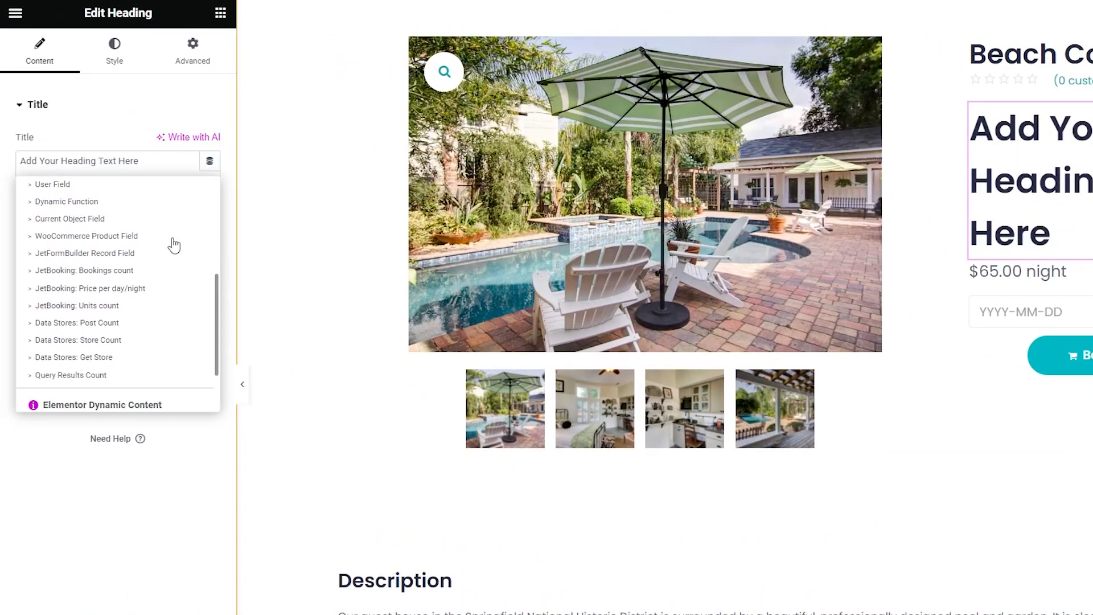
mouse_move(167, 288)
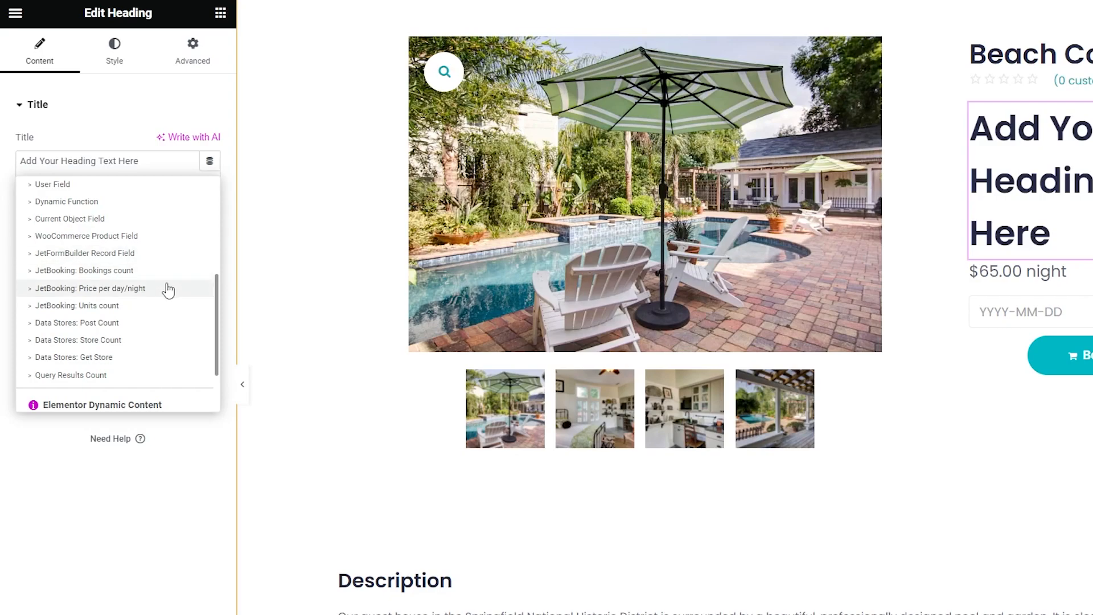
left_click(90, 288)
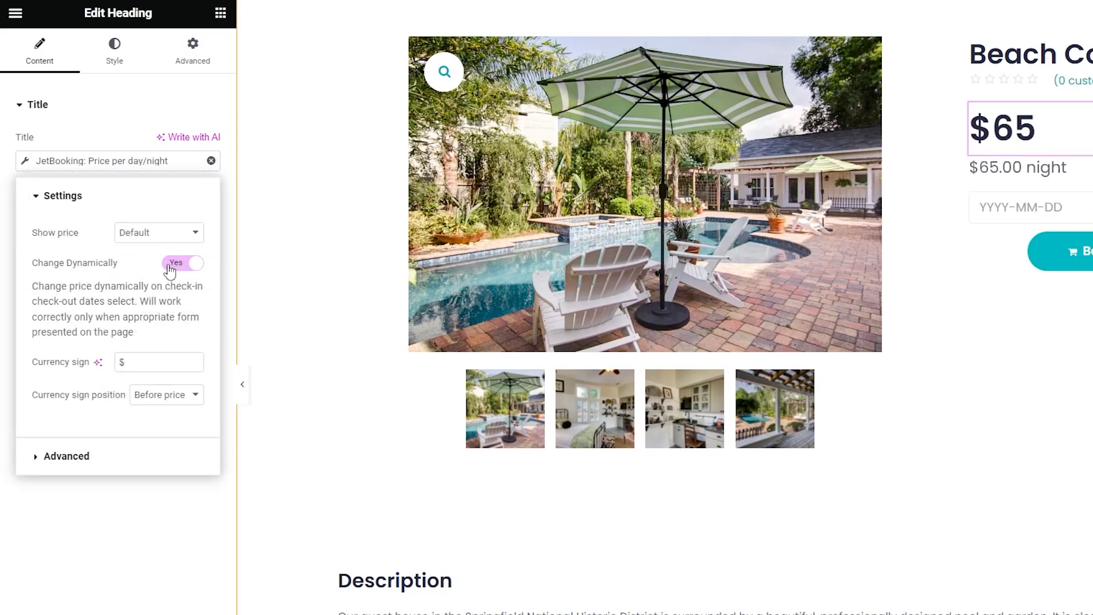
left_click(158, 232)
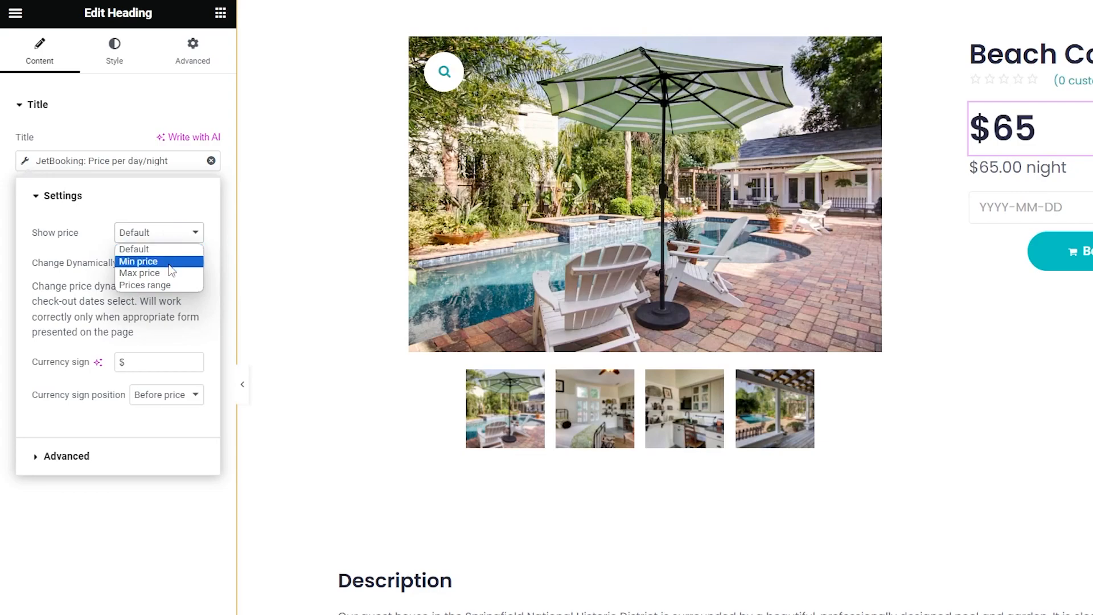
mouse_move(178, 285)
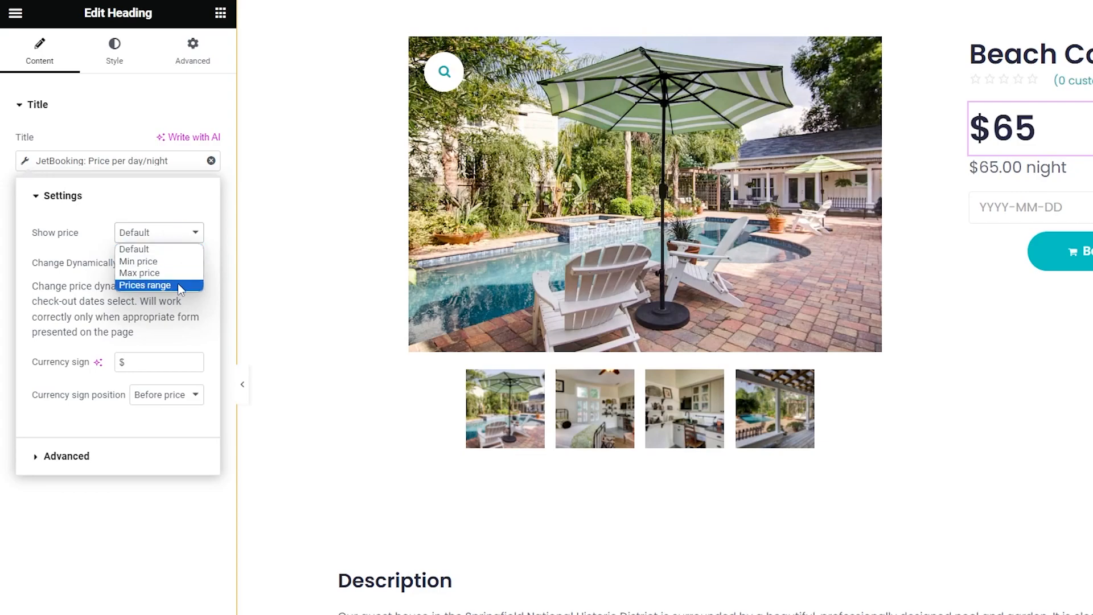
left_click(144, 285)
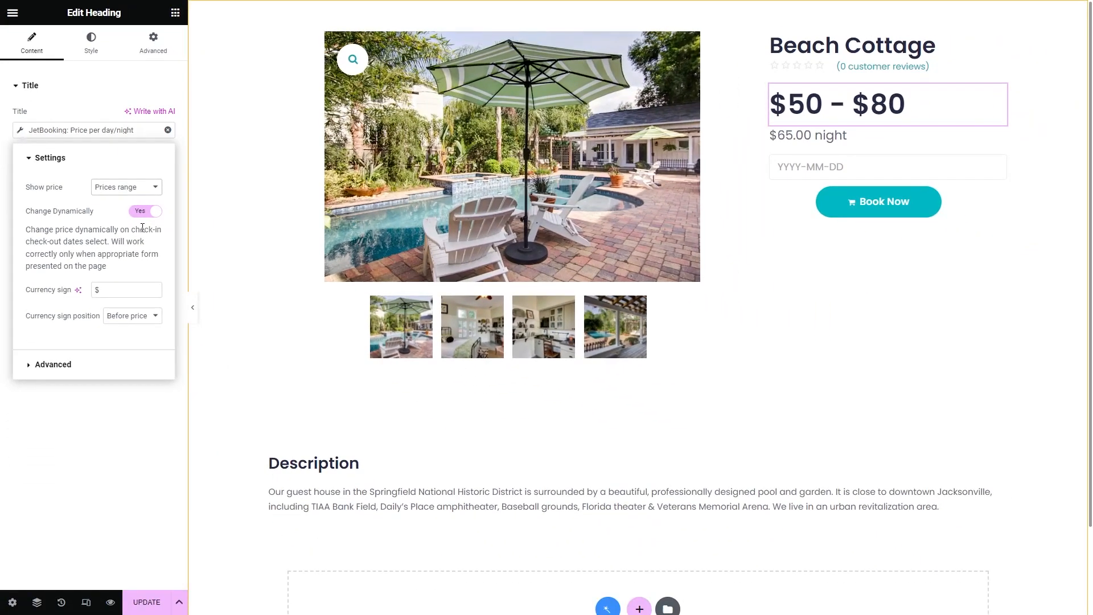
left_click(52, 364)
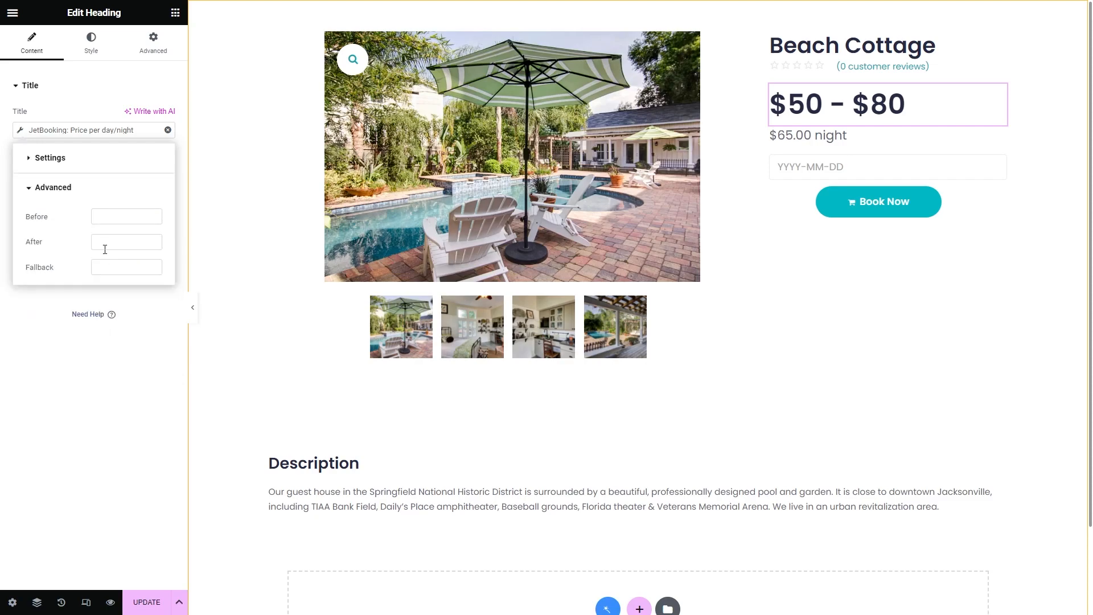
type("night")
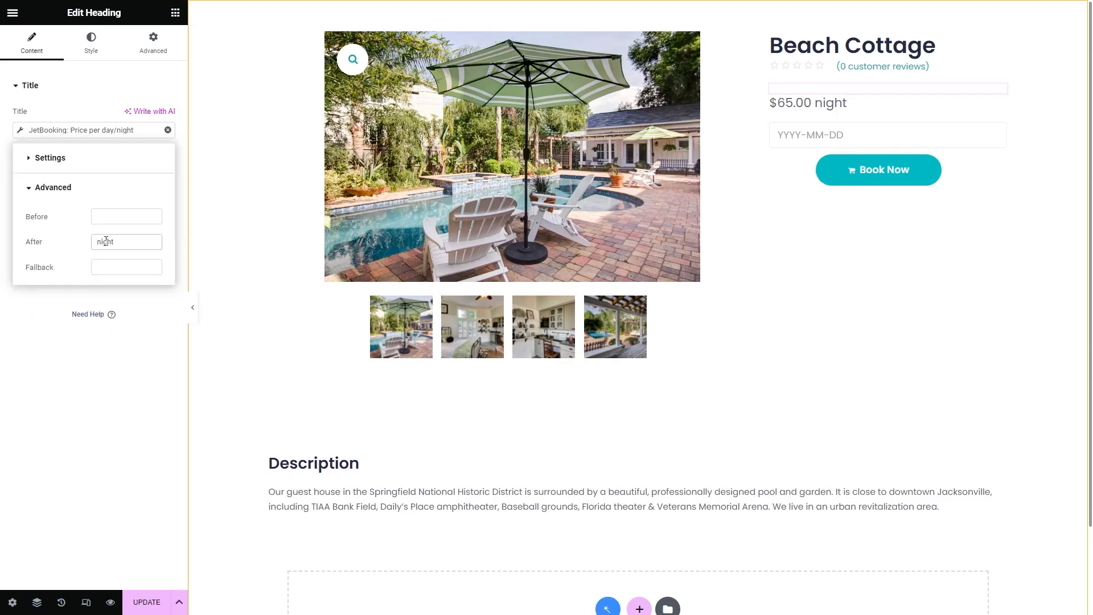
left_click(90, 41)
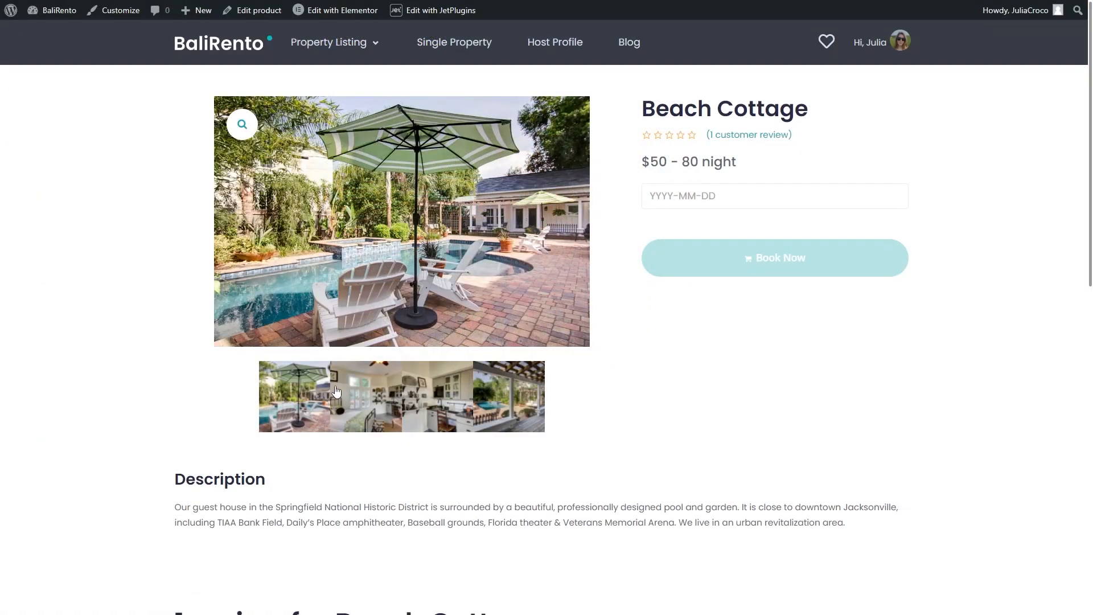
View the kitchen and porch gallery photos, then open the booking date calendar
left_click(445, 396)
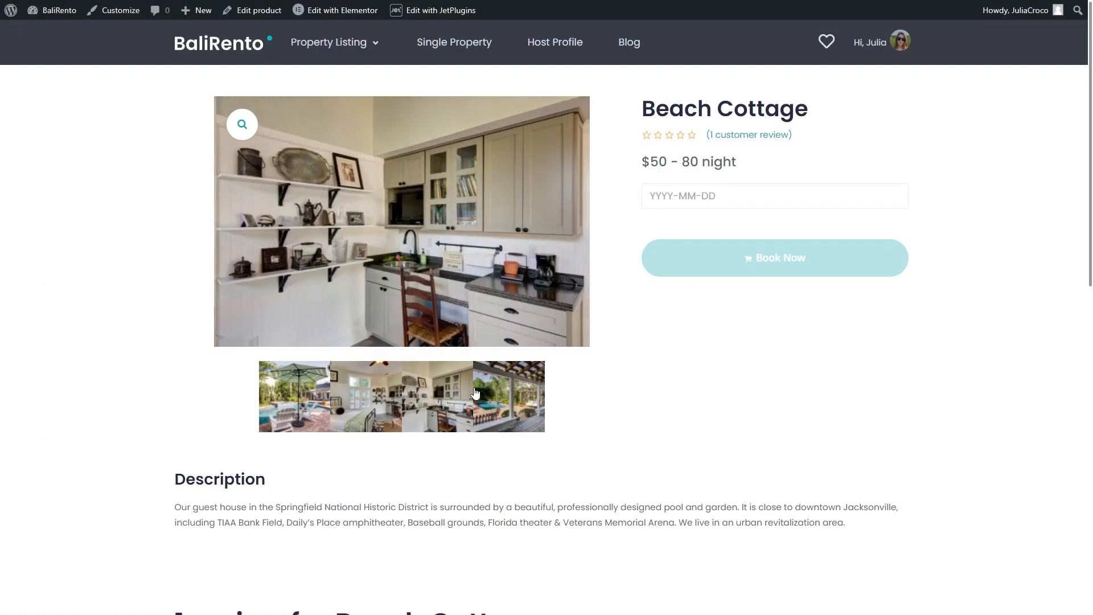
left_click(509, 396)
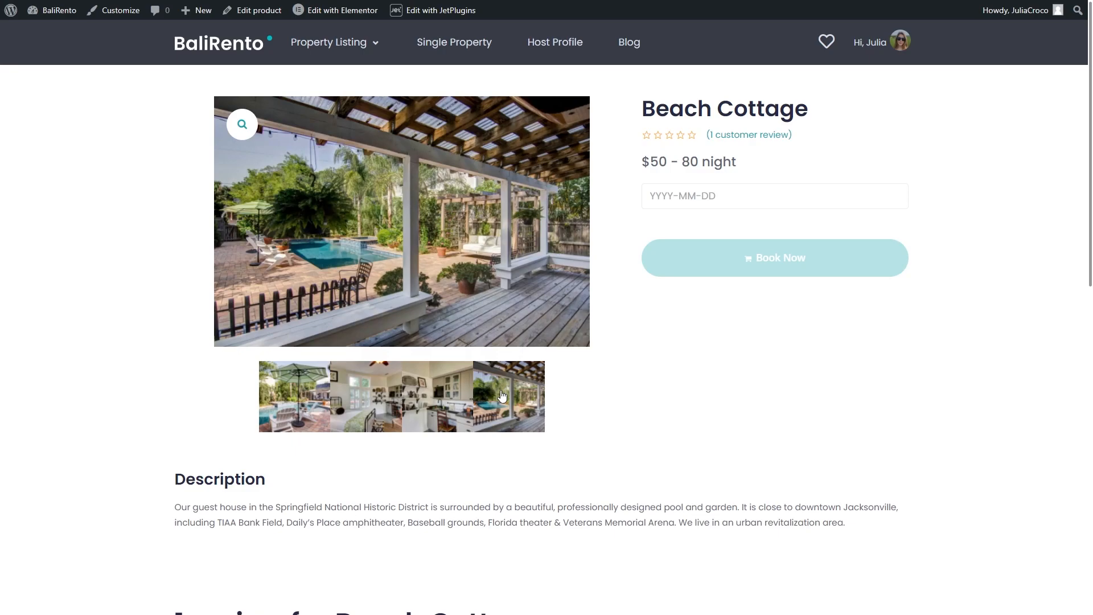
left_click(774, 196)
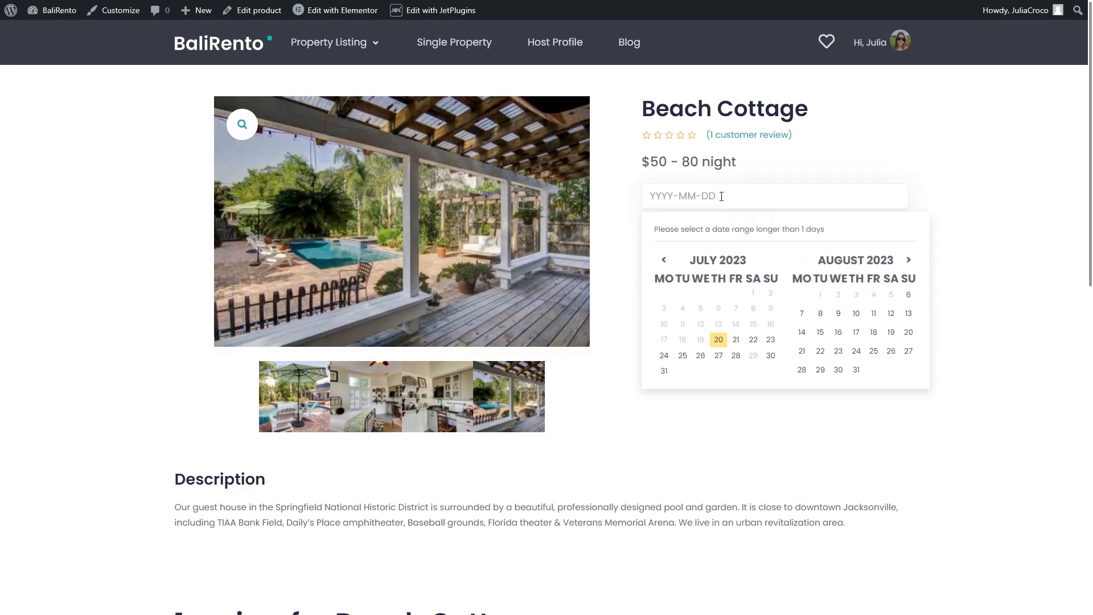
mouse_move(789, 302)
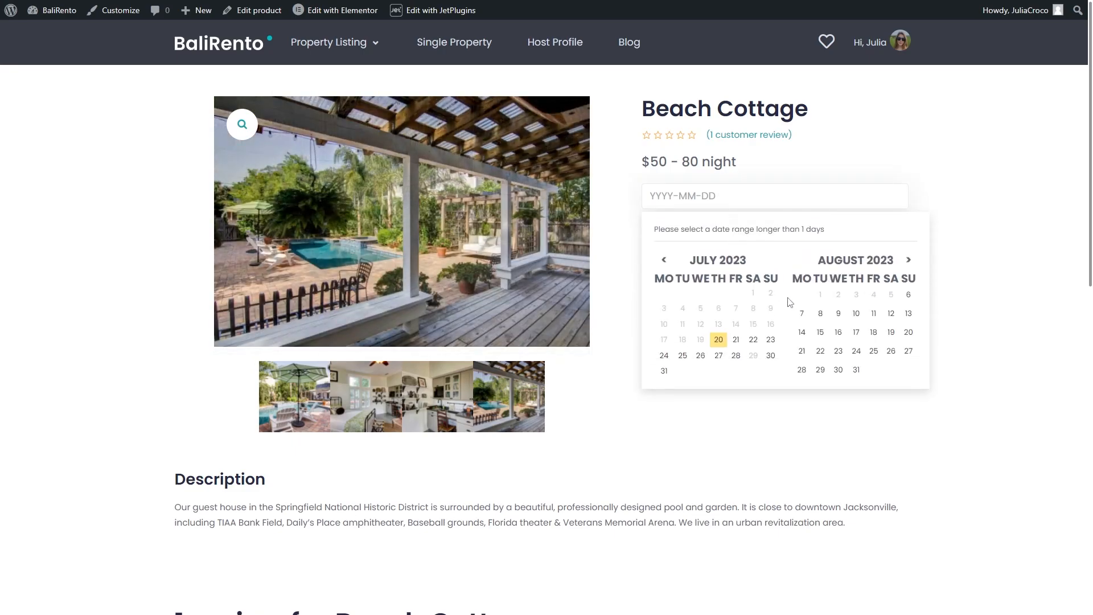